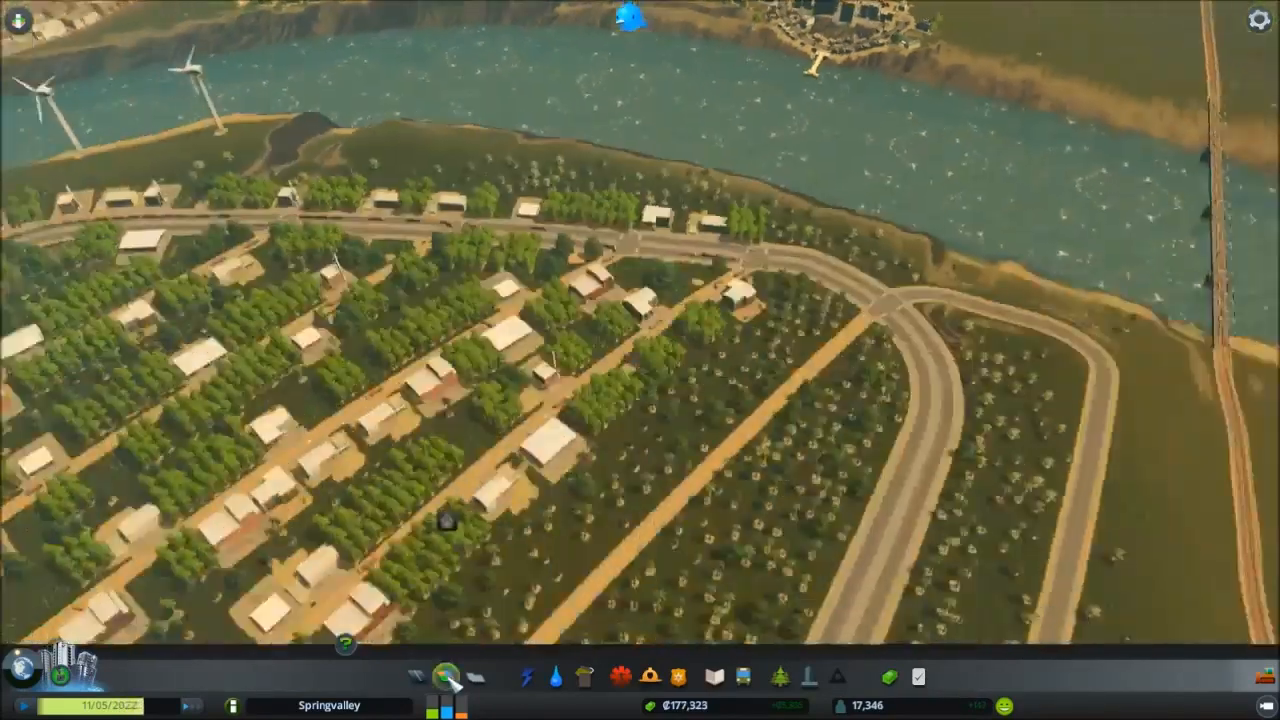
# Place a transport station near Hillside Heights and confirm it is powered on the electricity view
pyautogui.click(444, 676)
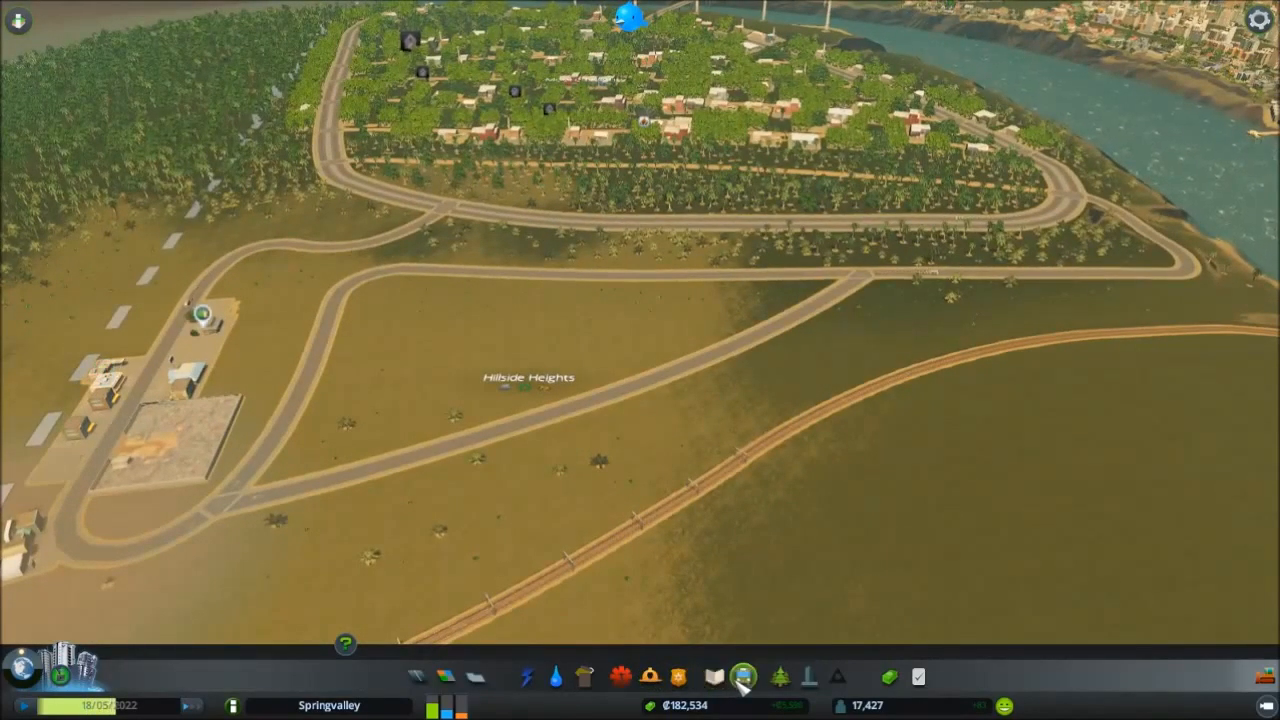
pyautogui.click(744, 676)
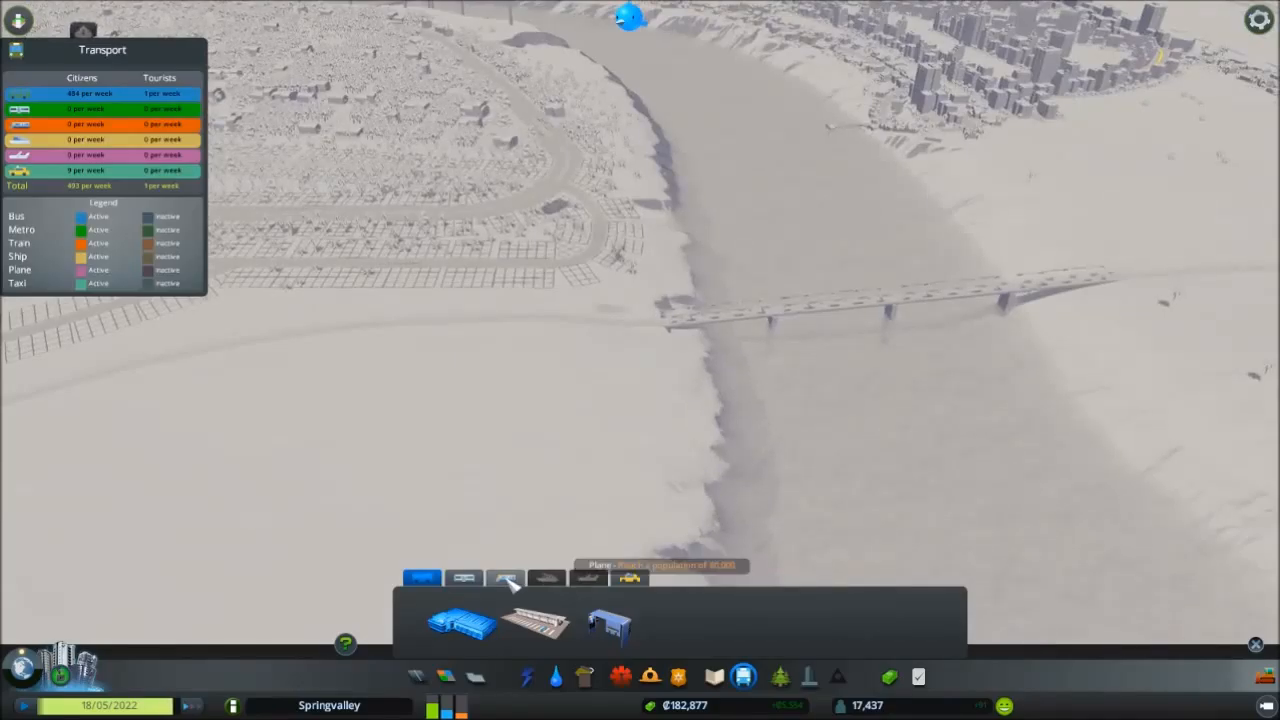
pyautogui.click(504, 576)
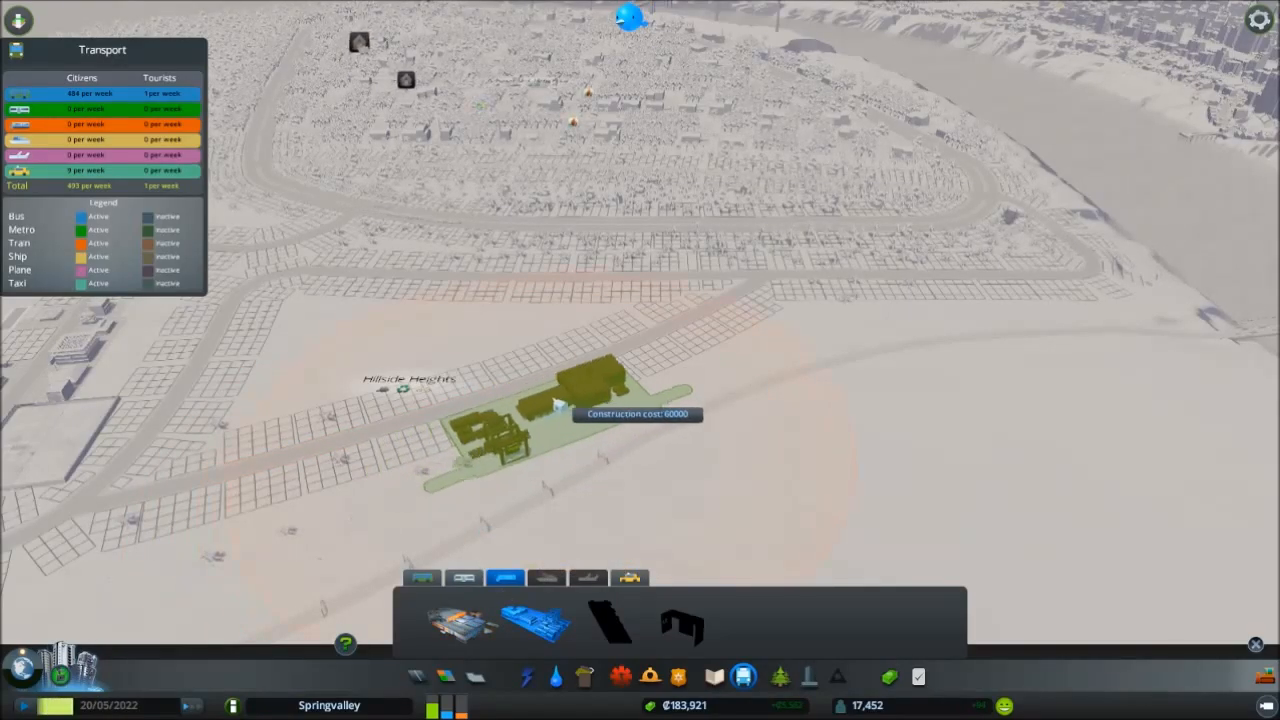
pyautogui.moveTo(460, 436)
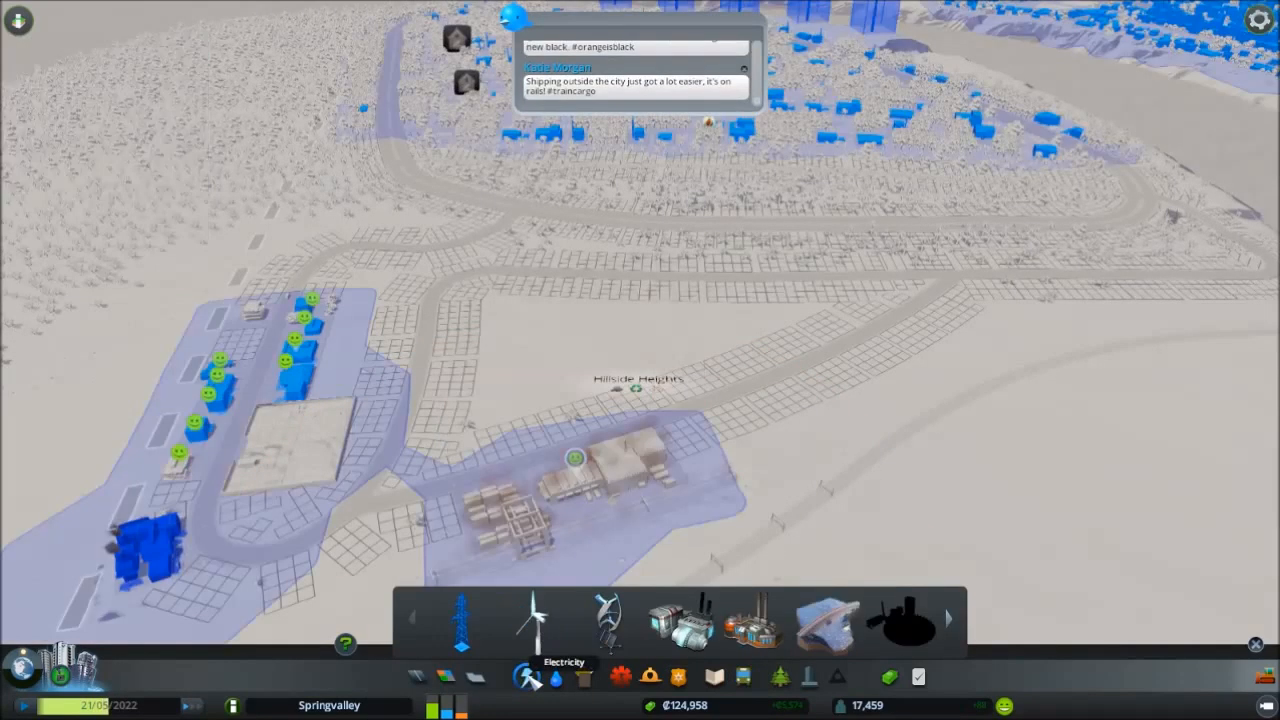
pyautogui.click(462, 648)
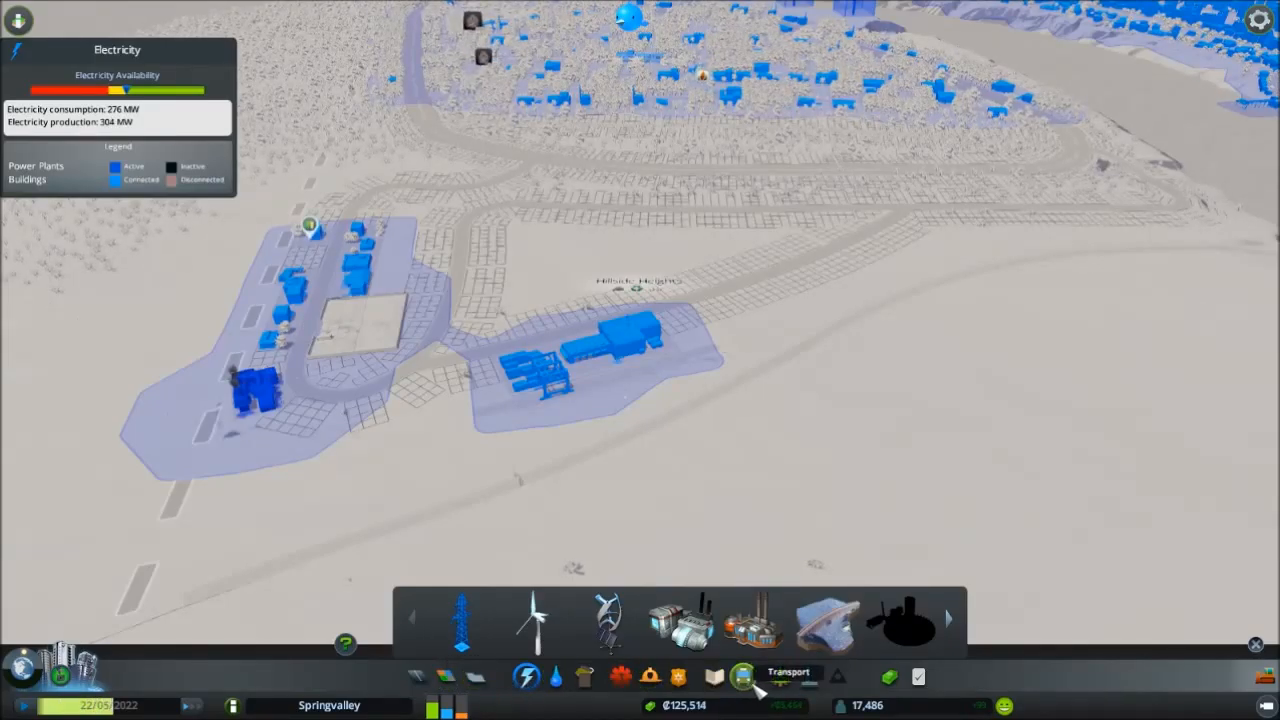
# Start a straight road across the river beside the rail bridge from the Roads menu
pyautogui.click(744, 676)
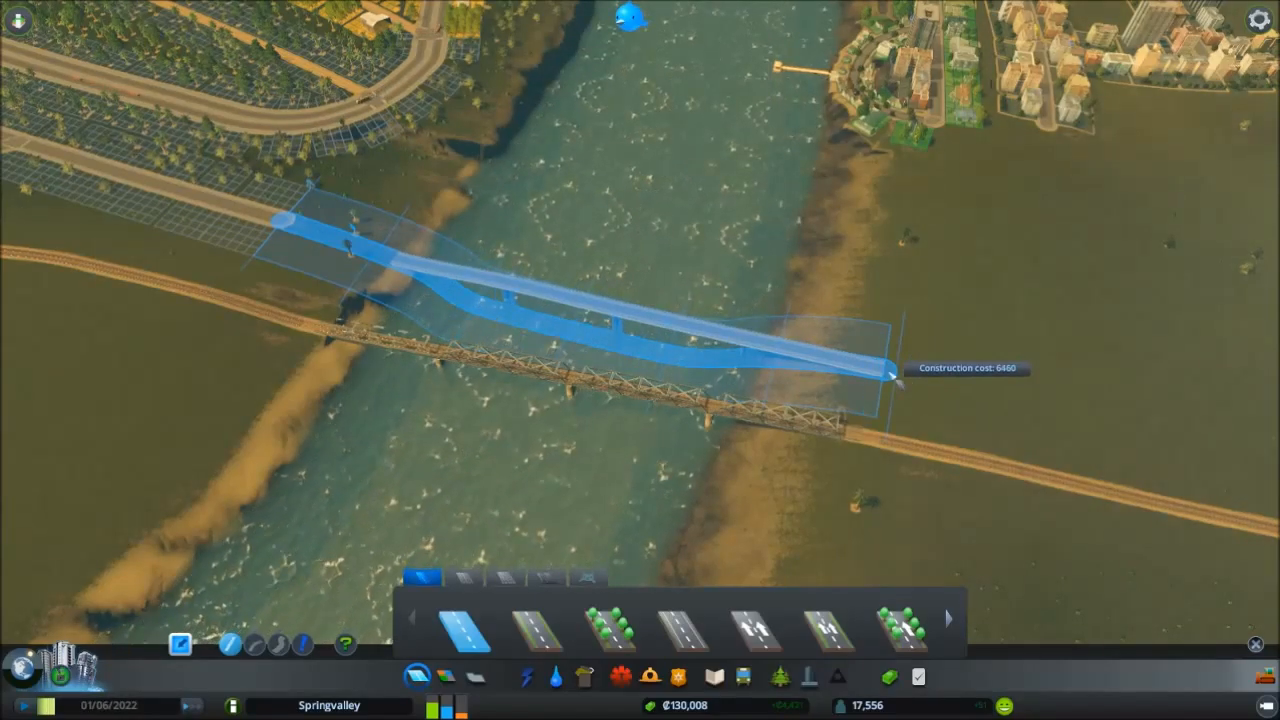
# Build the bridge road and join its western end to the neighbourhood road
pyautogui.click(888, 376)
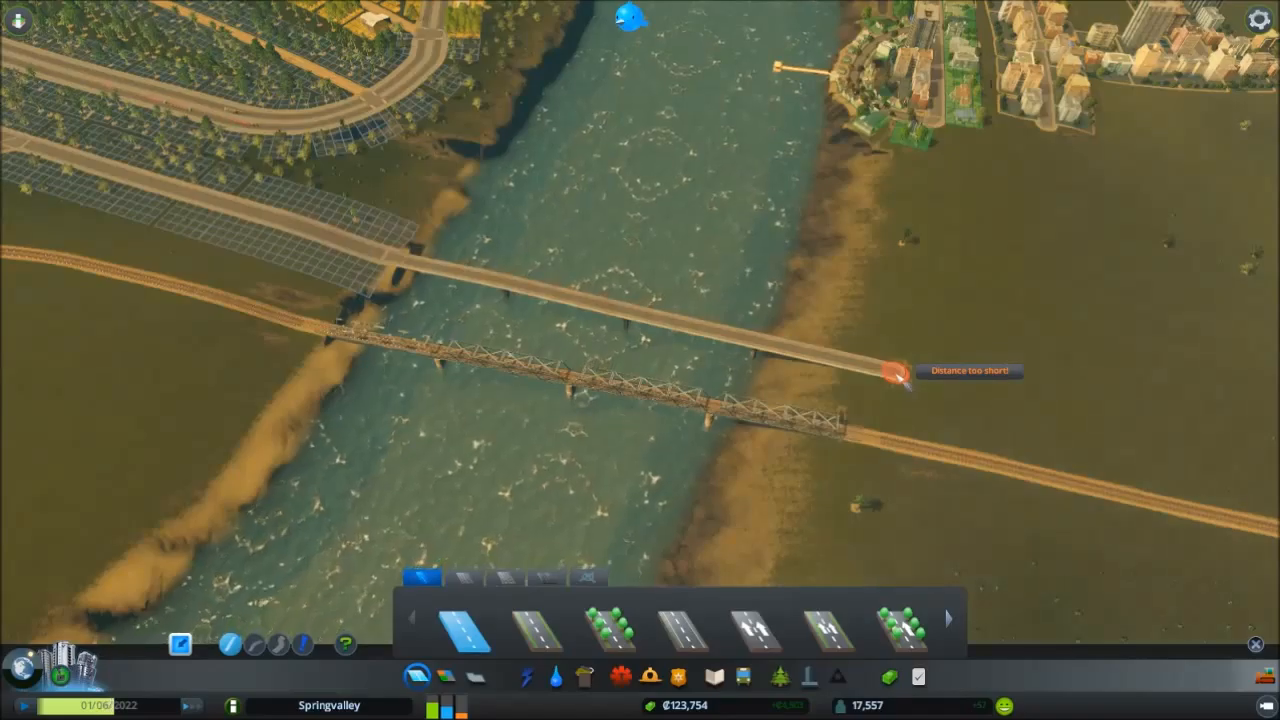
pyautogui.click(896, 372)
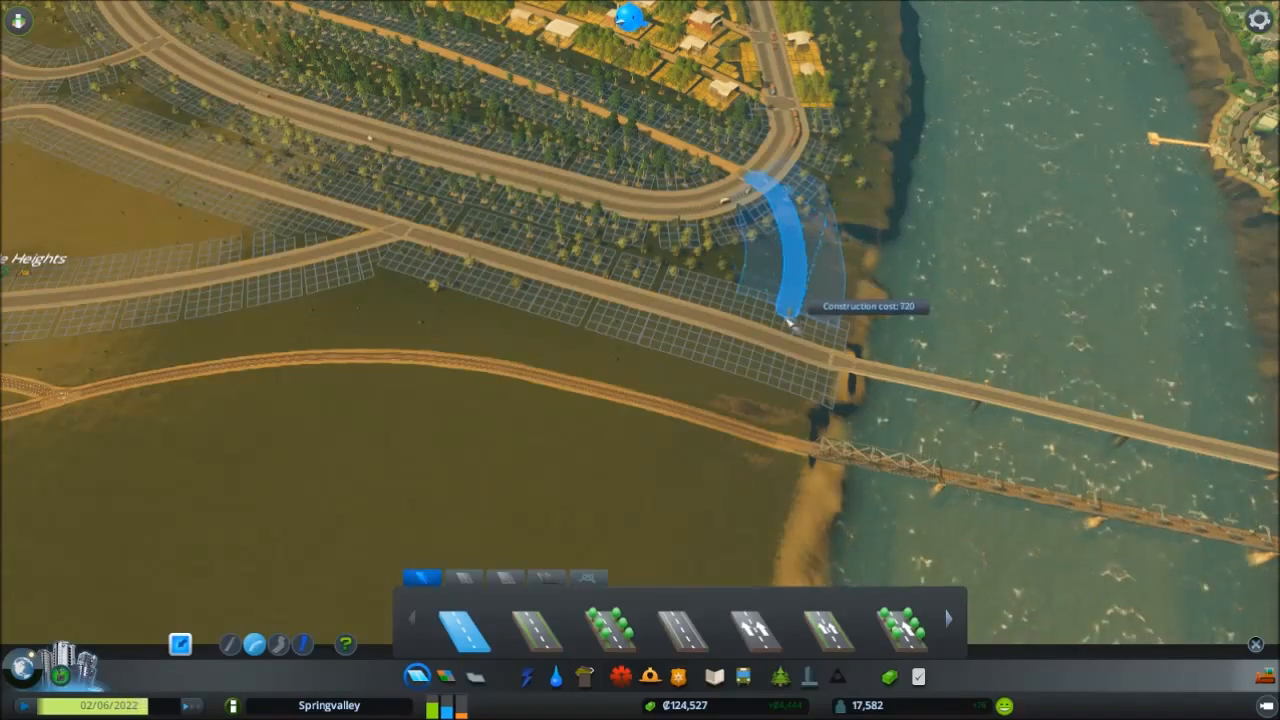
pyautogui.moveTo(784, 344)
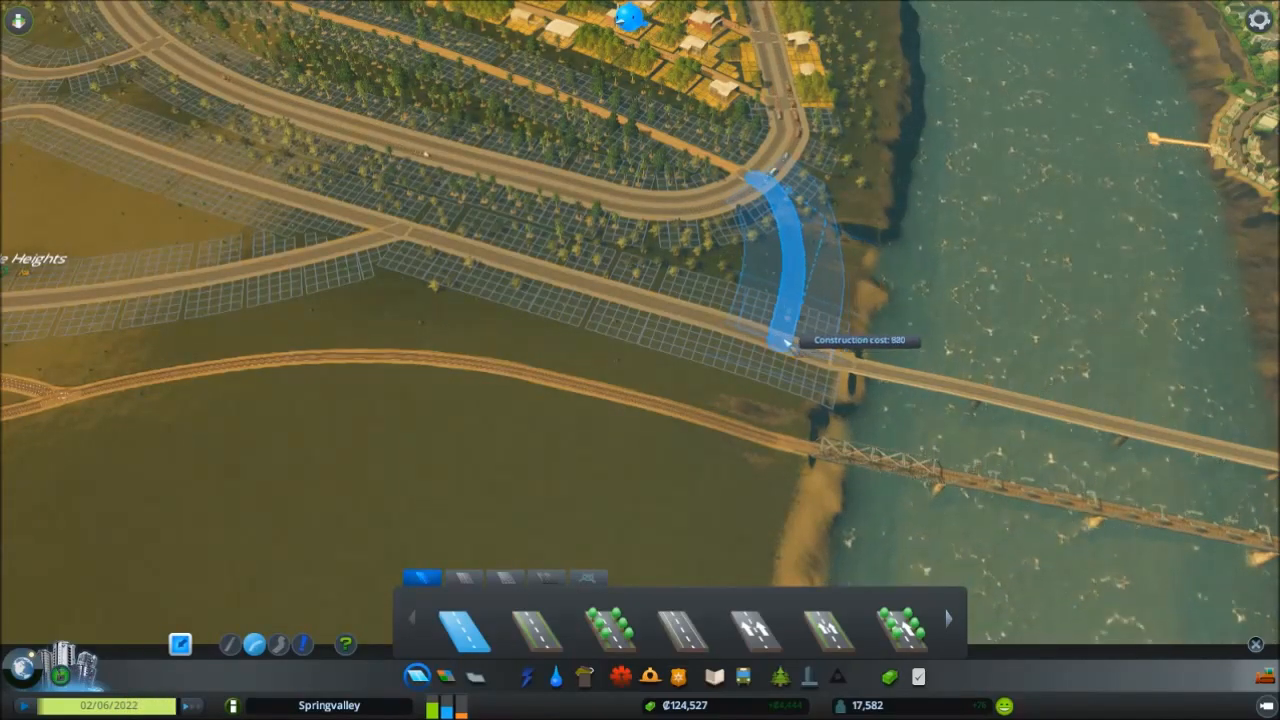
pyautogui.click(784, 344)
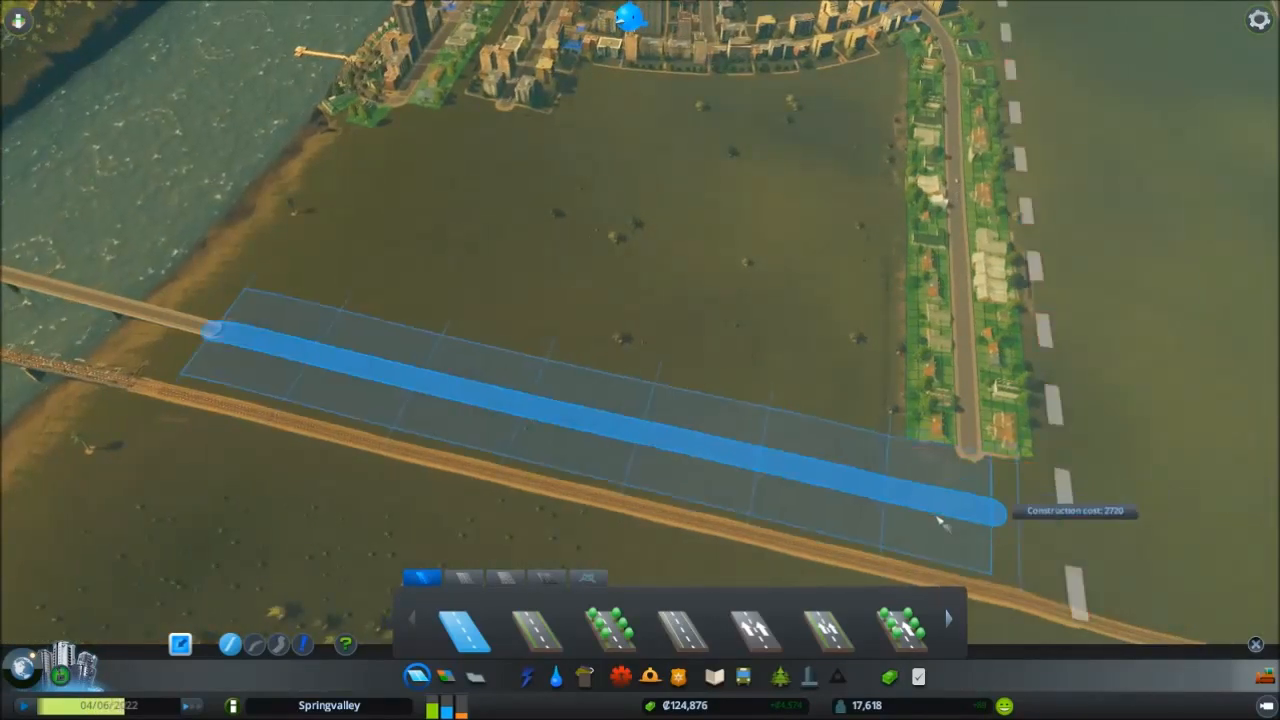
pyautogui.moveTo(950, 510)
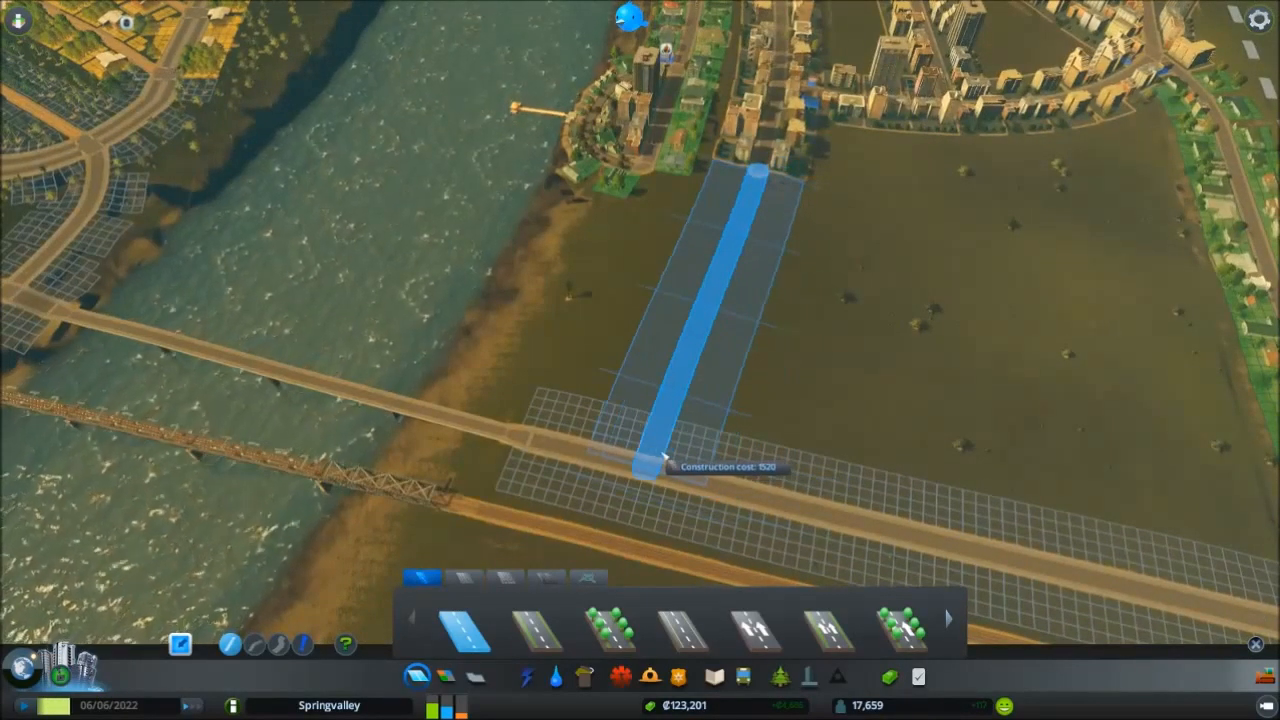
# Build the road linking the bridge's eastern end north into the town grid
pyautogui.click(656, 470)
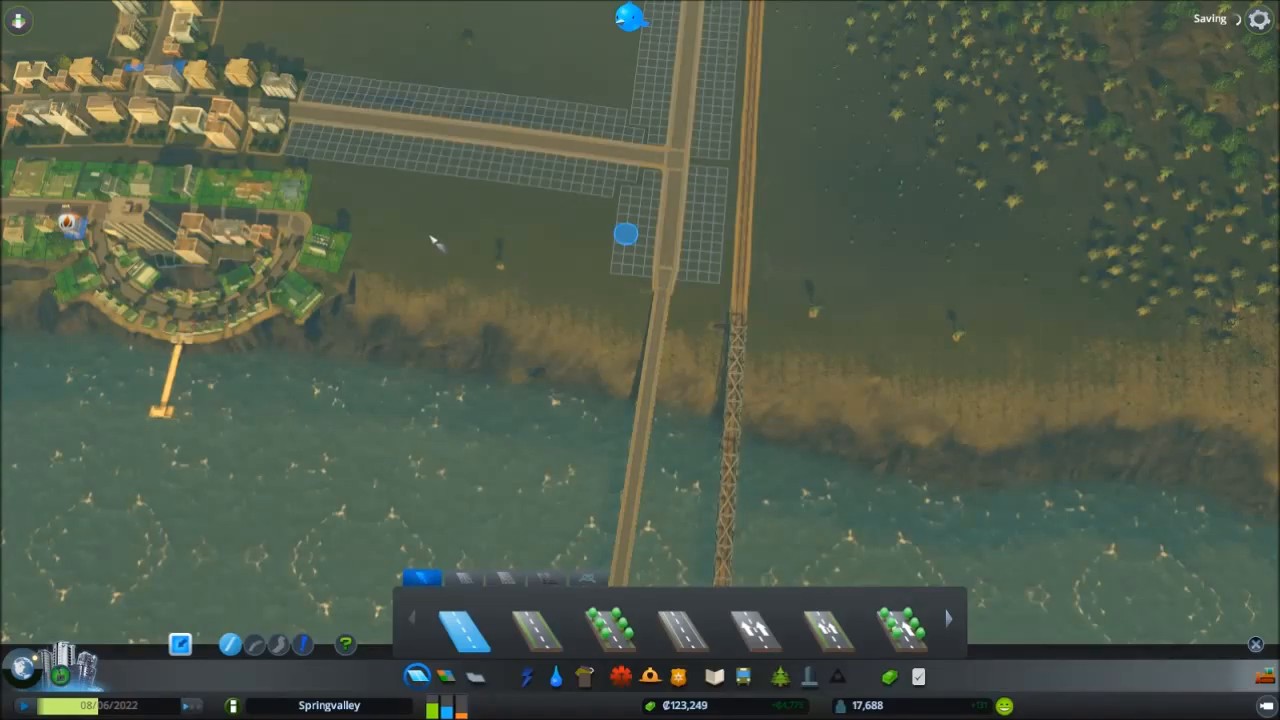
pyautogui.moveTo(444, 244)
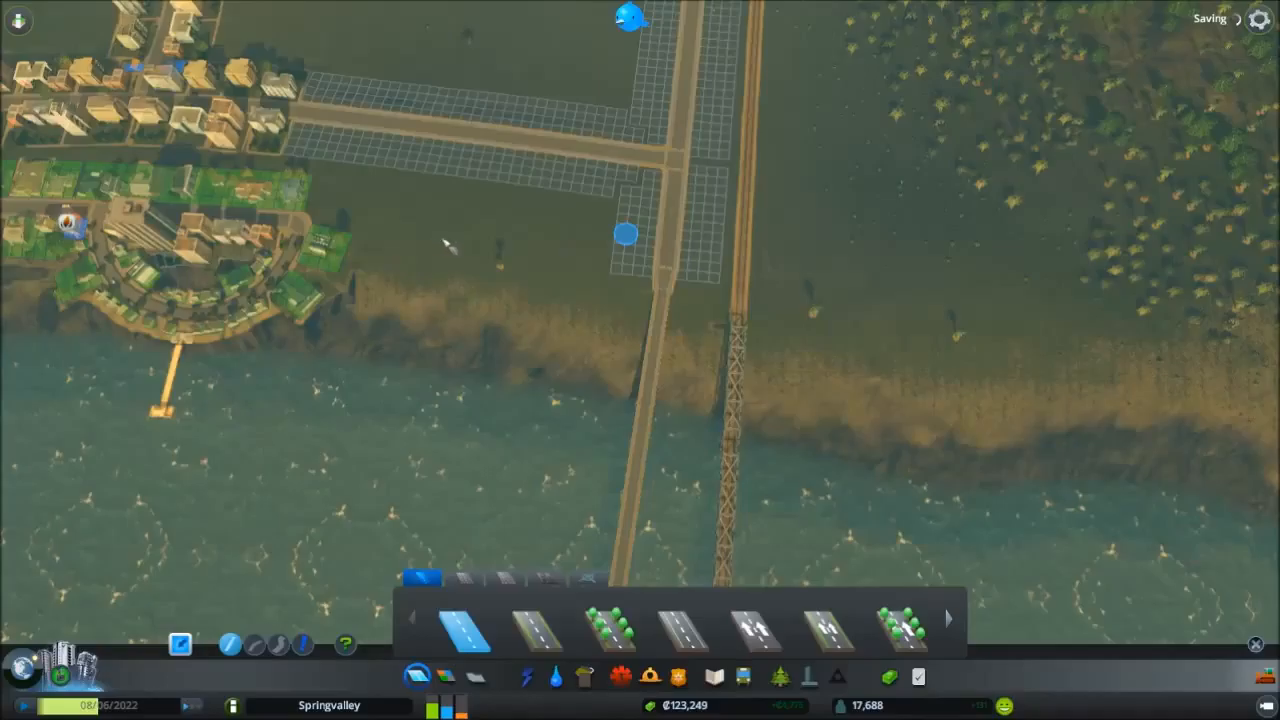
pyautogui.moveTo(1190, 90)
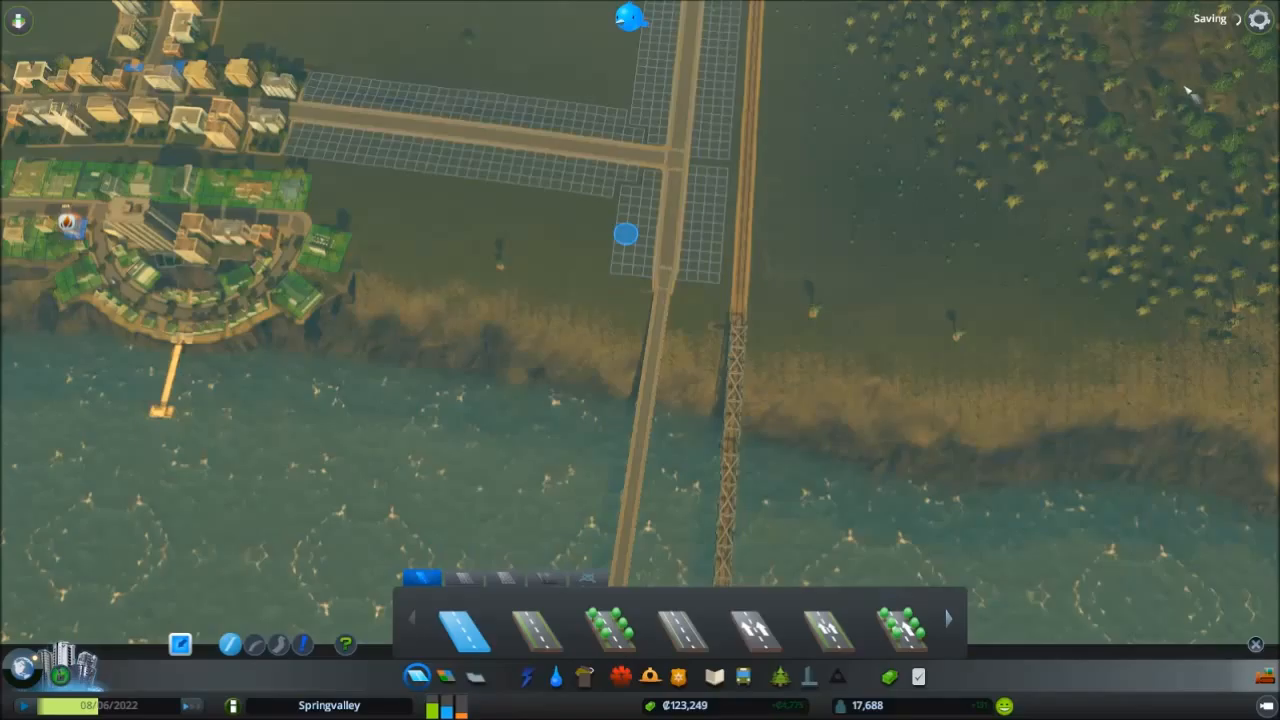
pyautogui.moveTo(1190, 60)
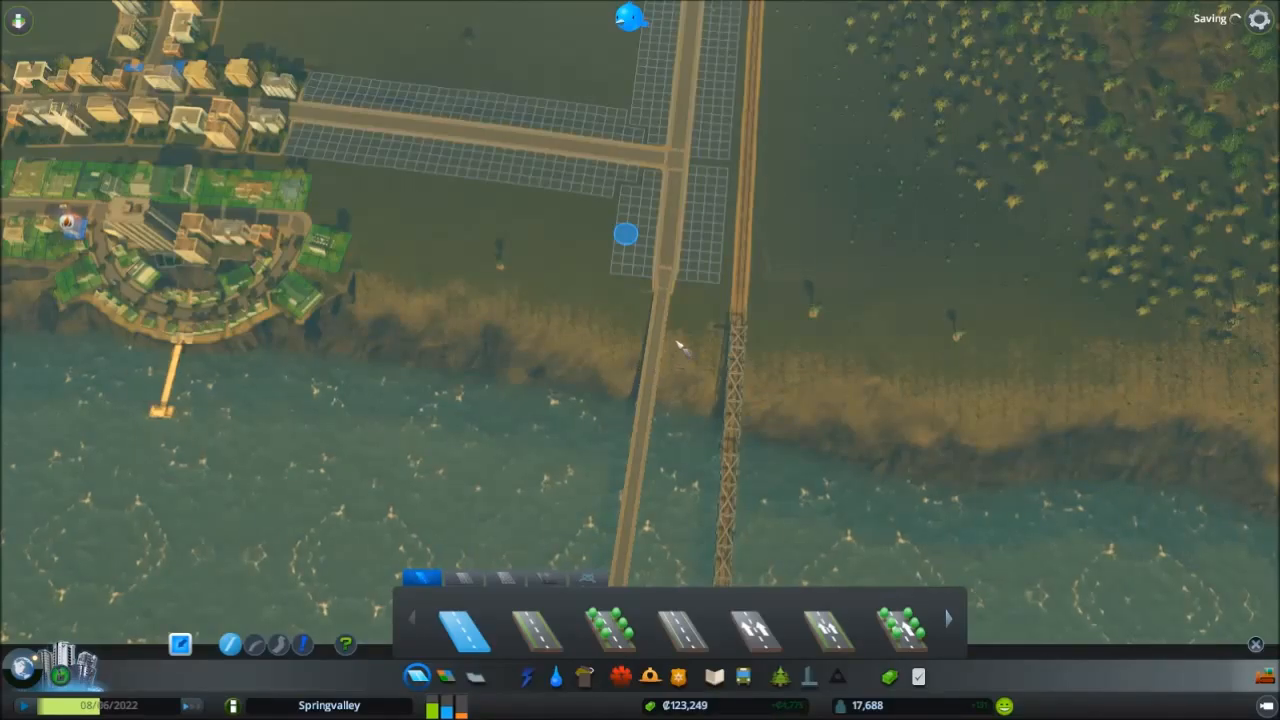
pyautogui.moveTo(344, 218)
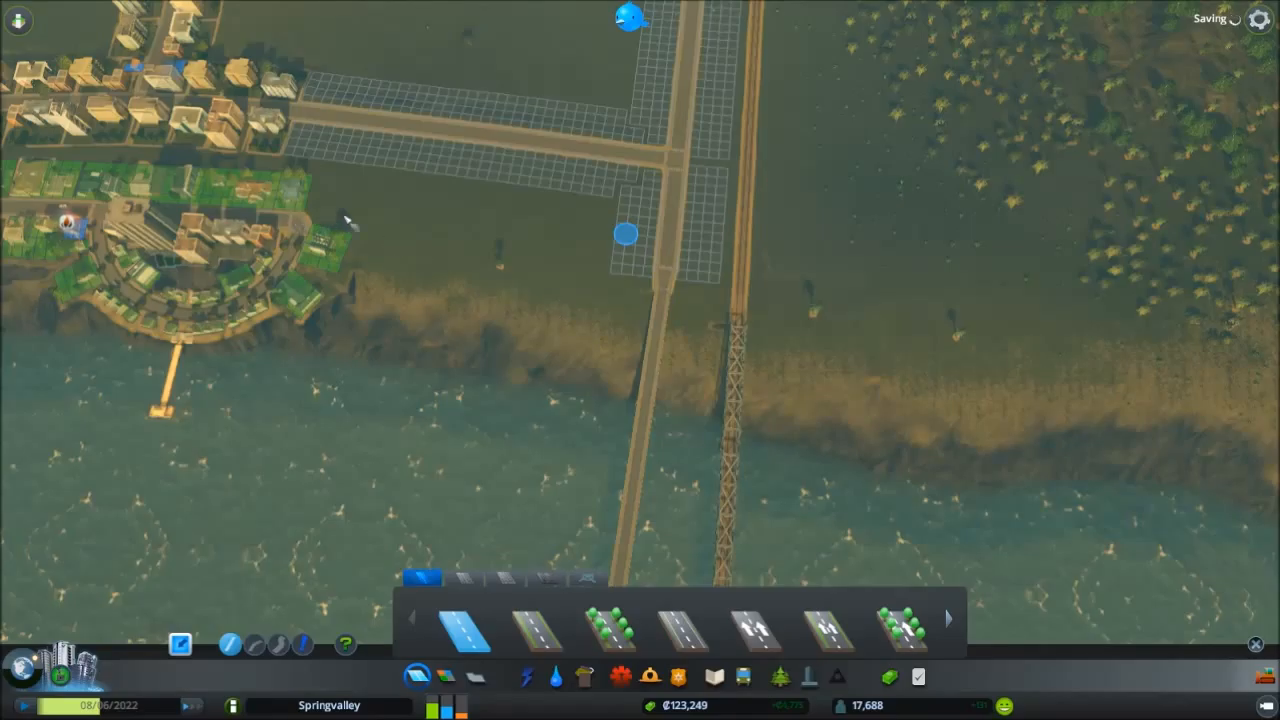
pyautogui.moveTo(316, 236)
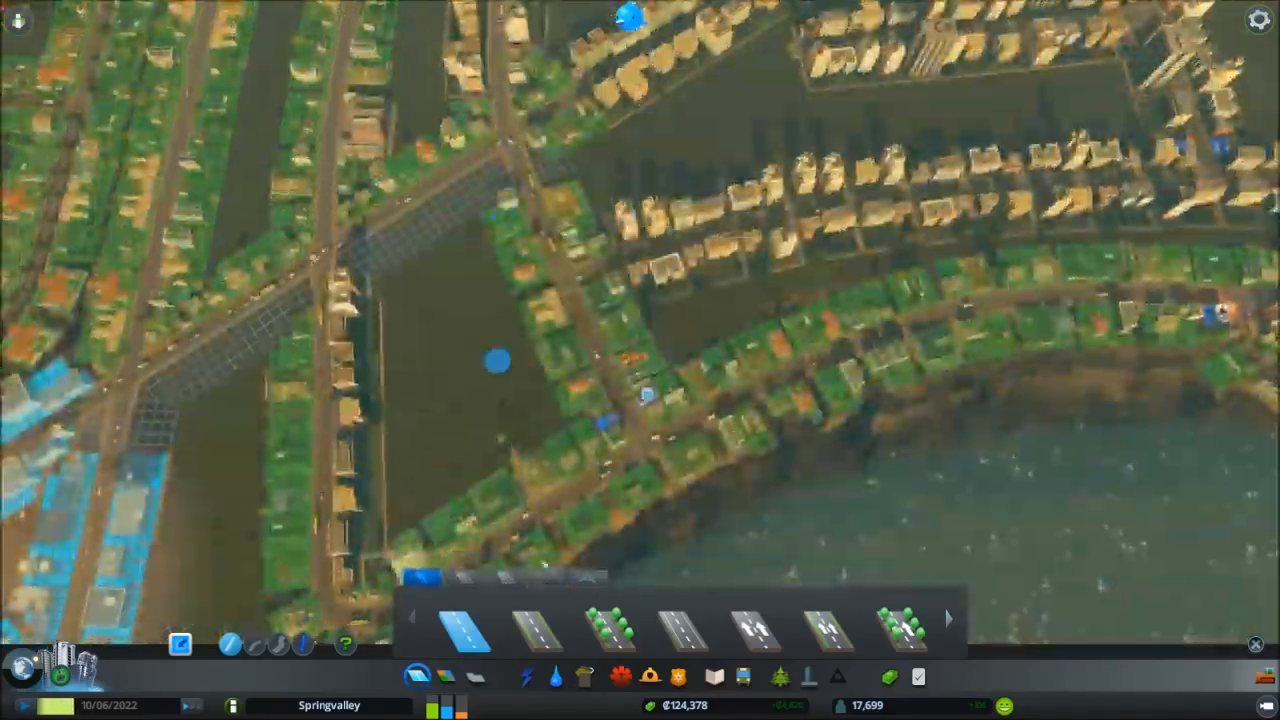
pyautogui.click(444, 676)
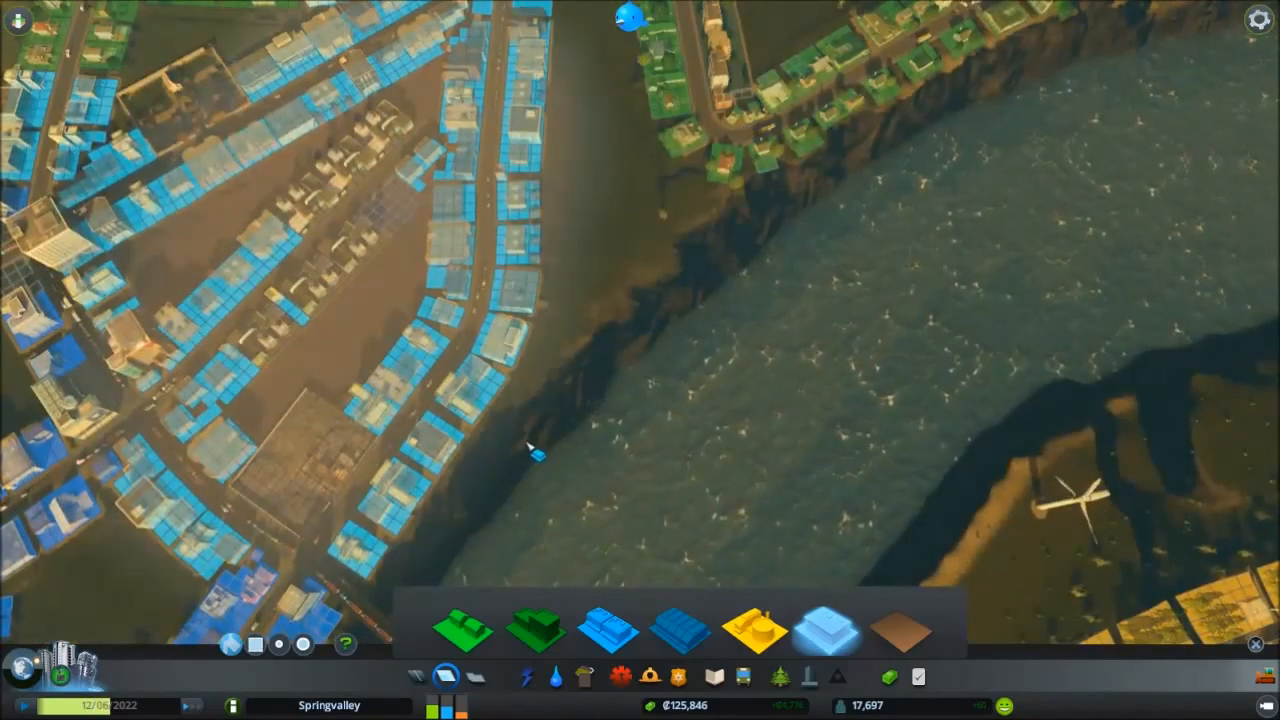
pyautogui.click(300, 480)
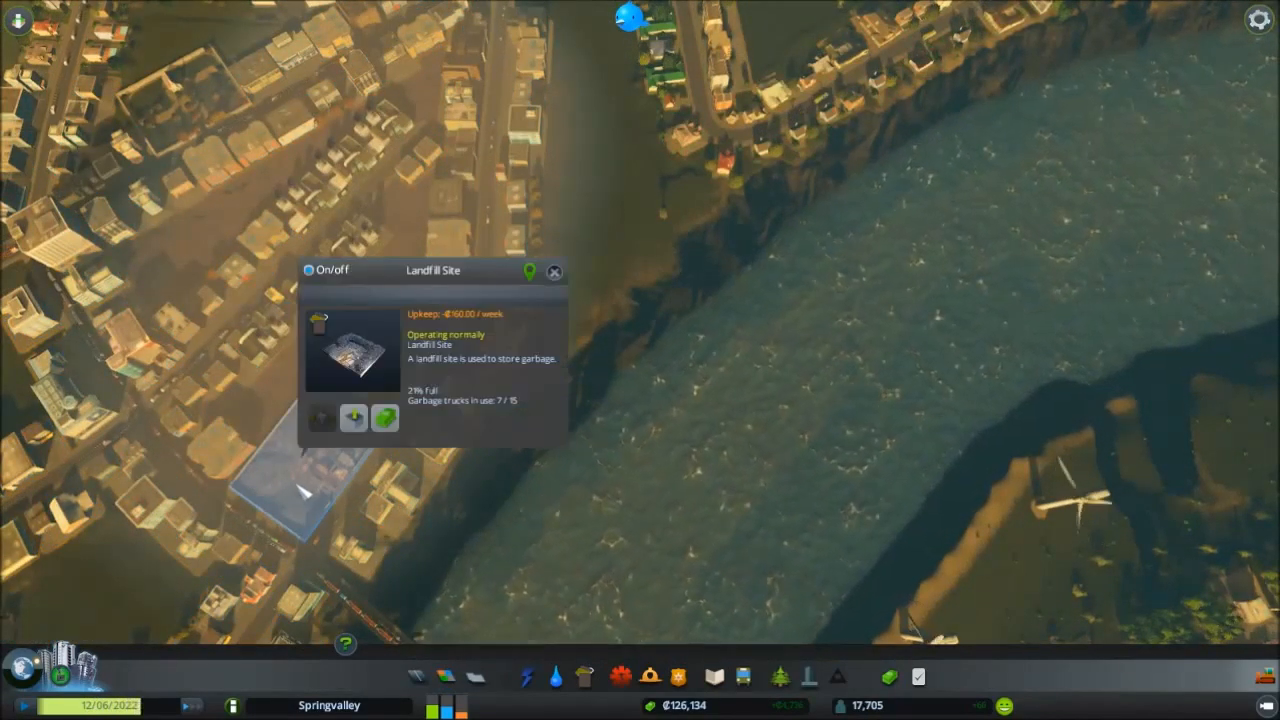
pyautogui.click(556, 272)
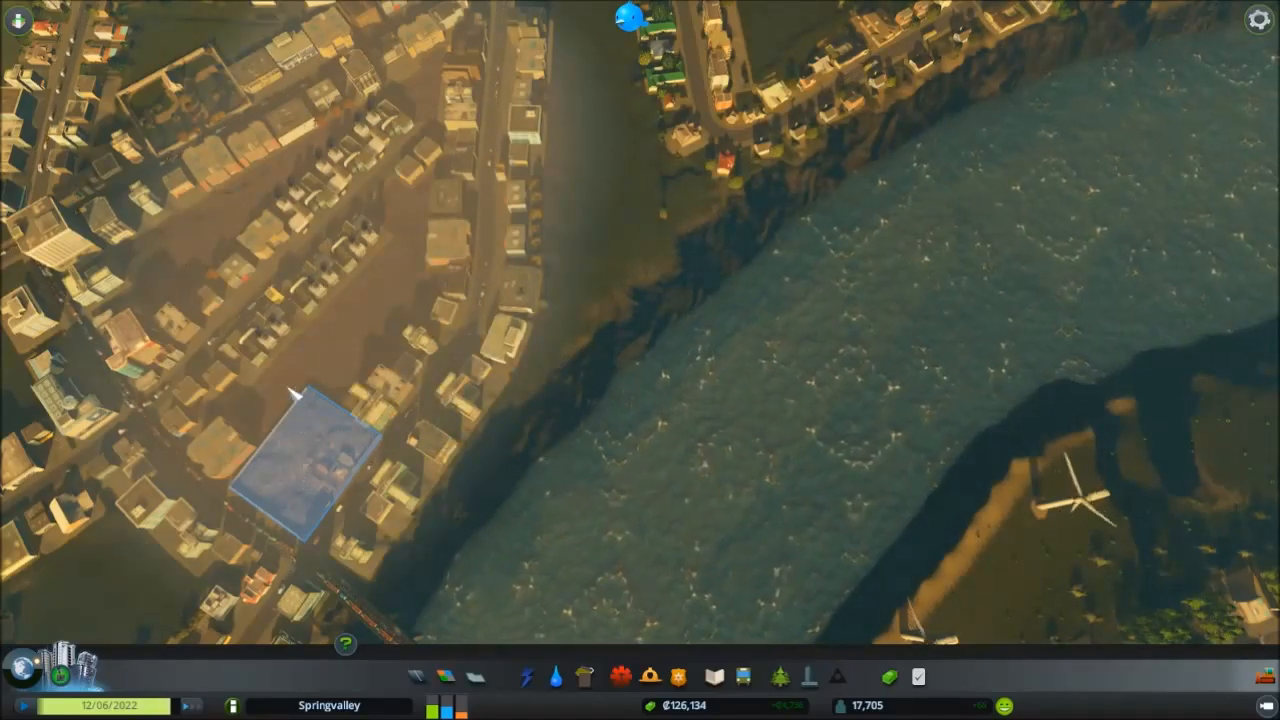
pyautogui.click(300, 460)
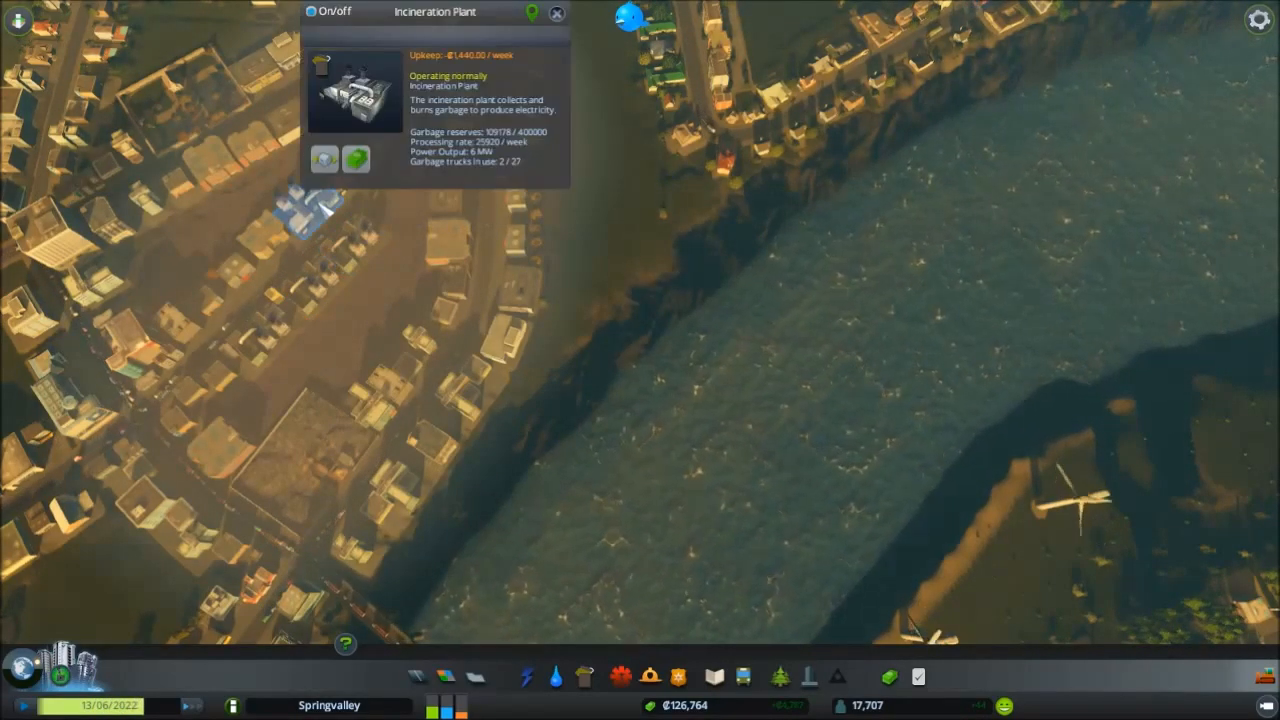
pyautogui.click(556, 12)
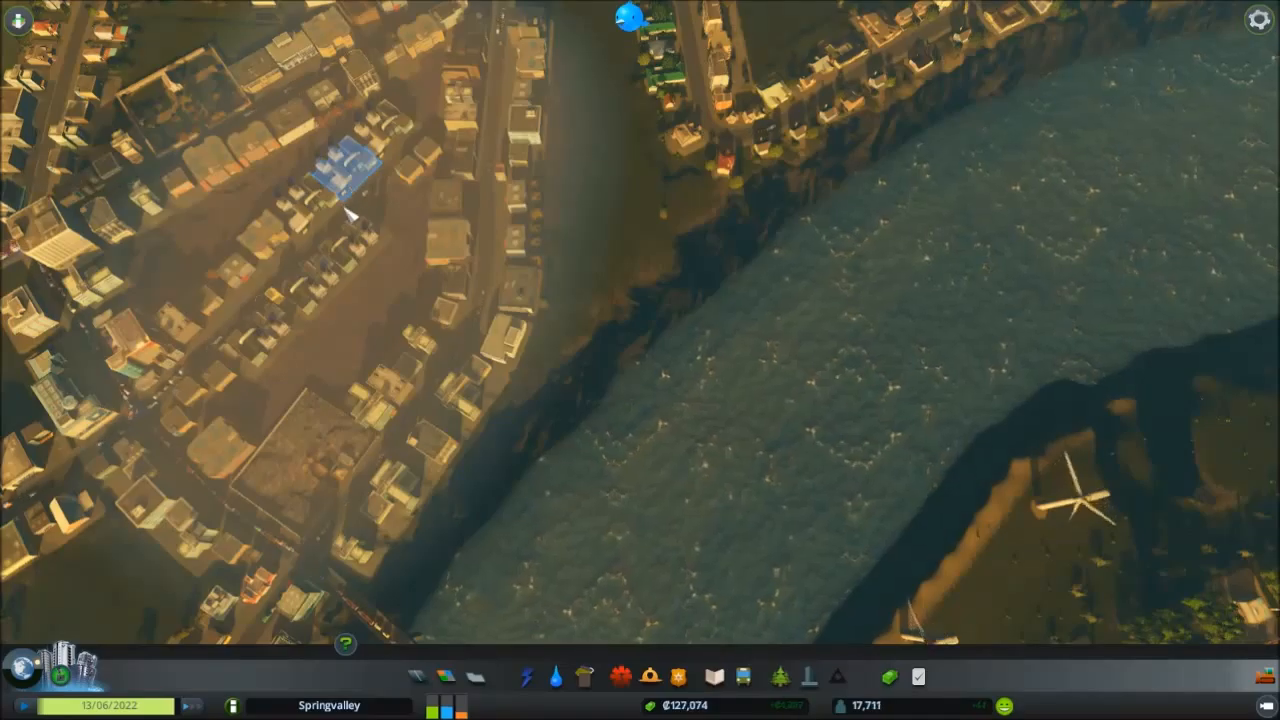
pyautogui.click(344, 164)
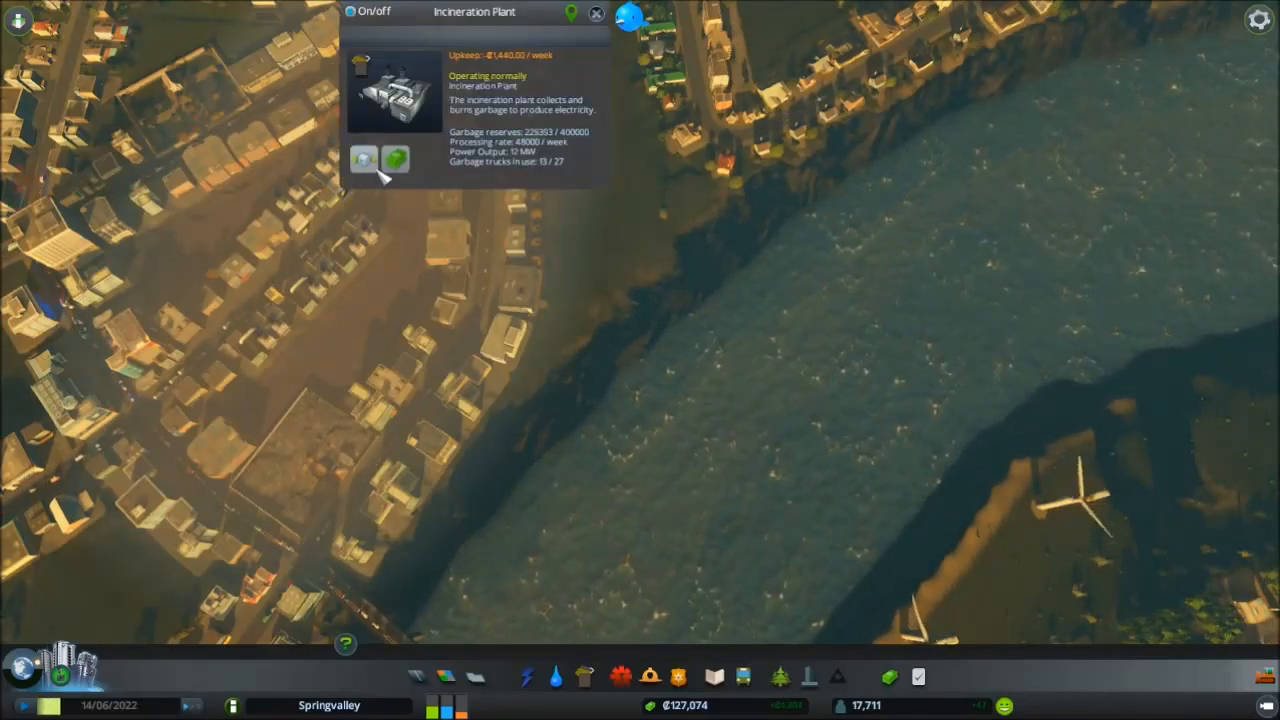
pyautogui.click(320, 480)
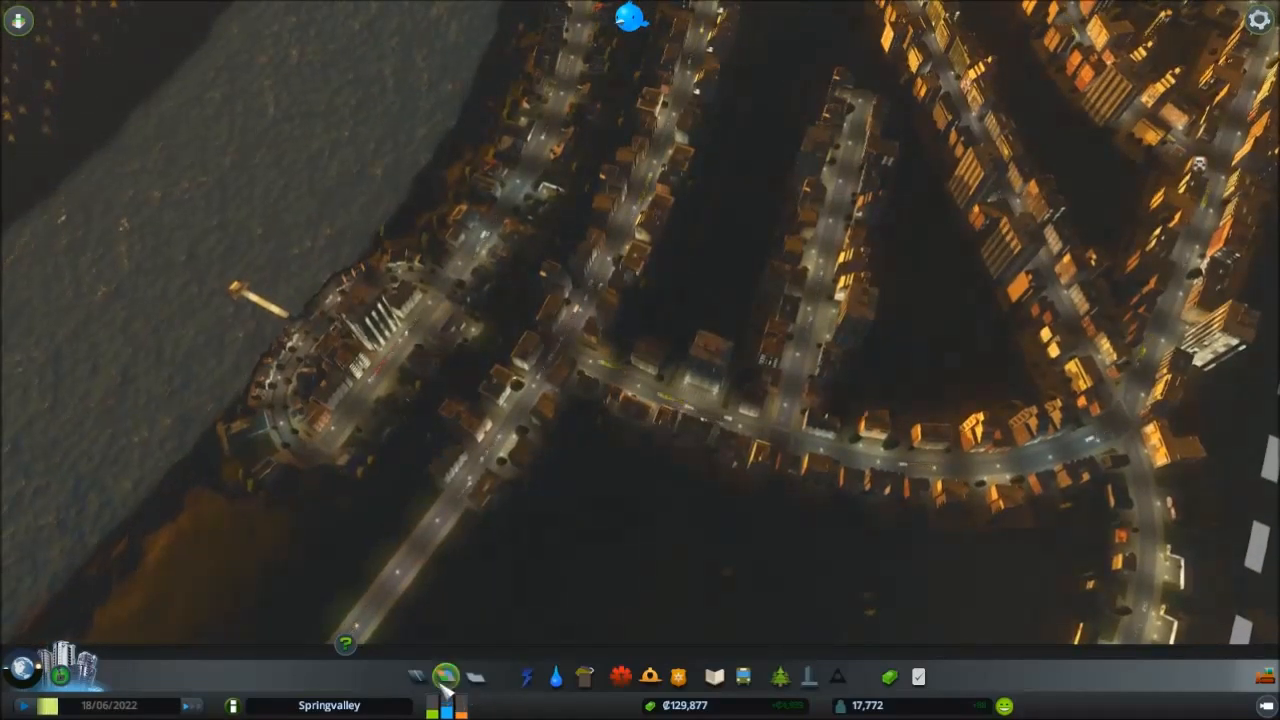
# Draw two curved two-lane roads across the block between its upper and lower streets
pyautogui.click(444, 676)
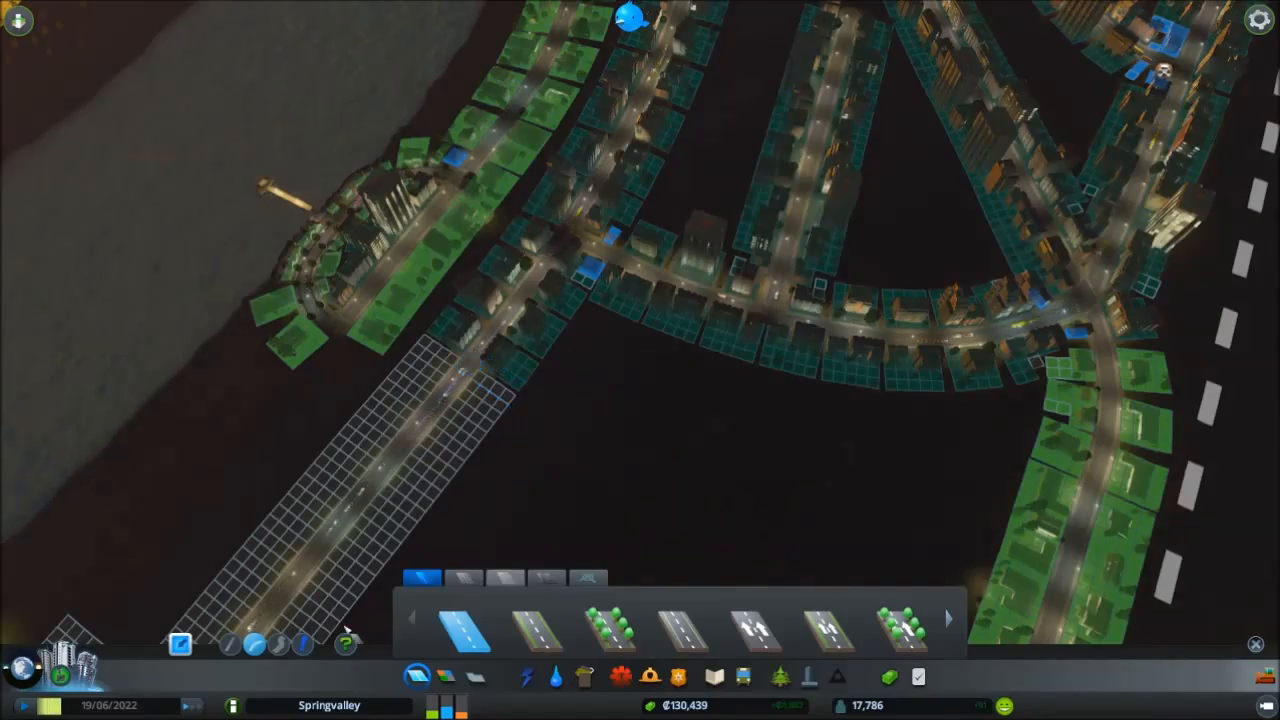
pyautogui.click(464, 364)
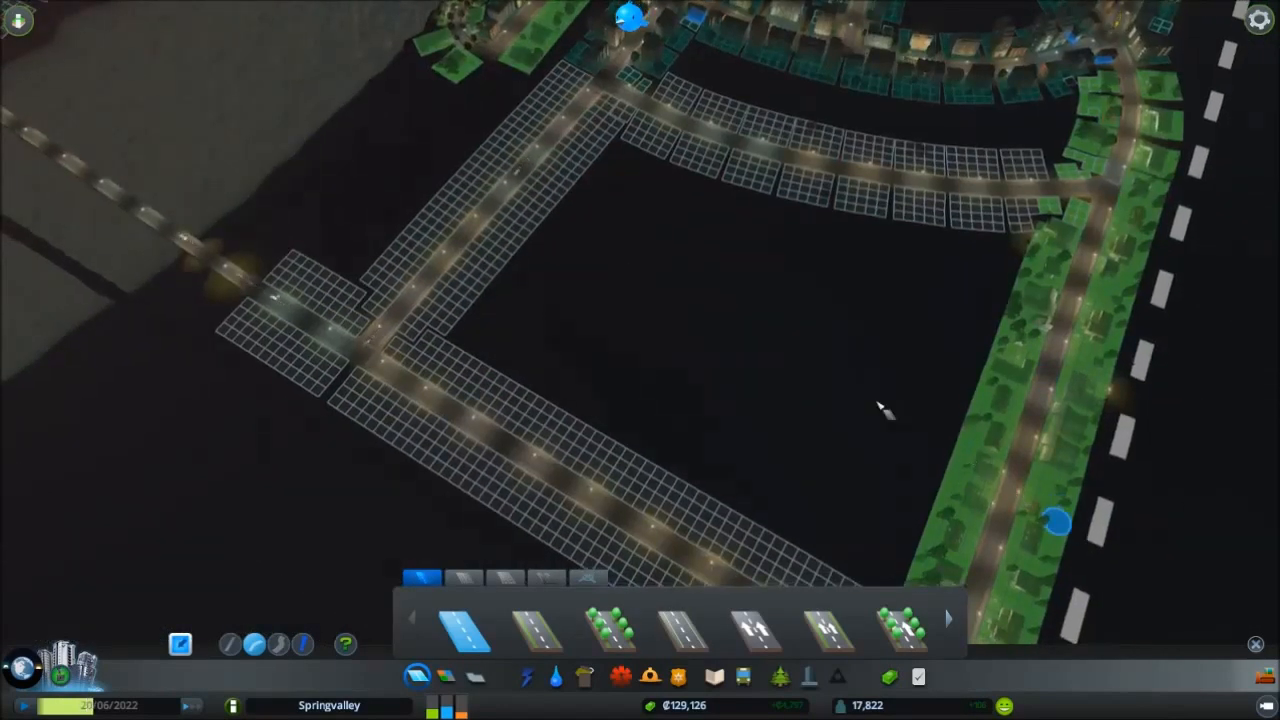
pyautogui.moveTo(760, 148)
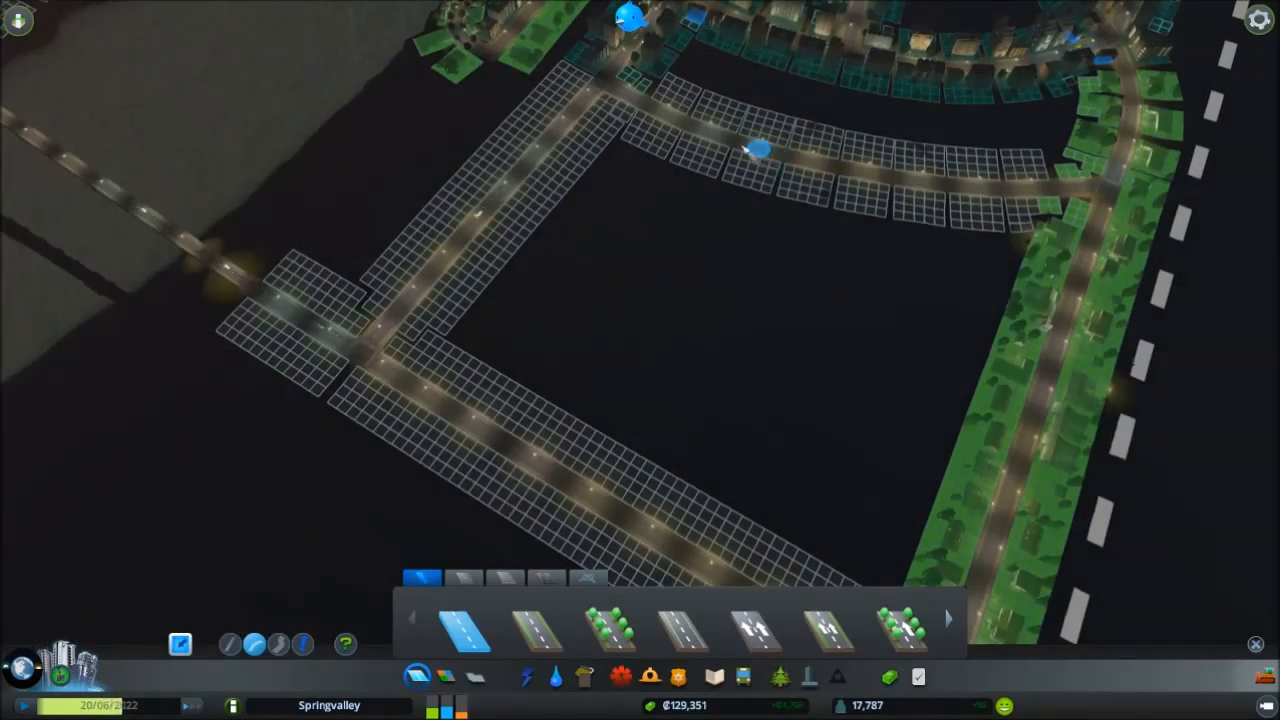
pyautogui.click(760, 148)
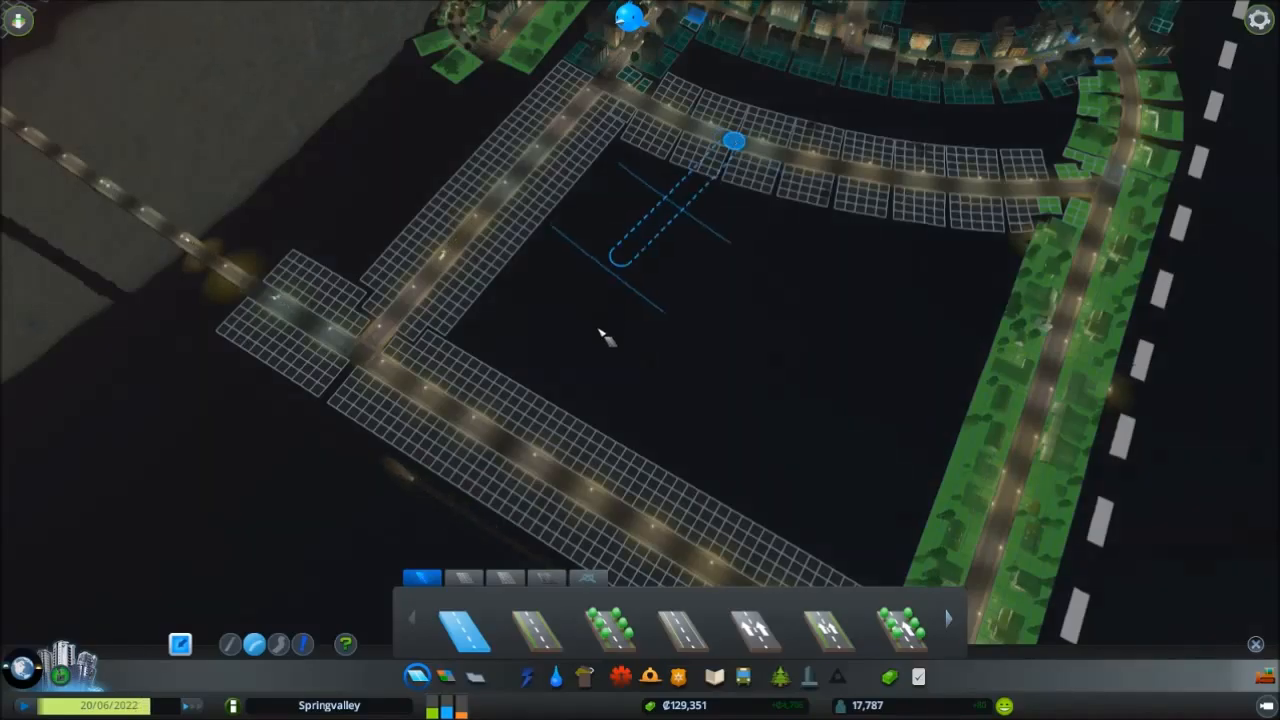
pyautogui.moveTo(664, 304)
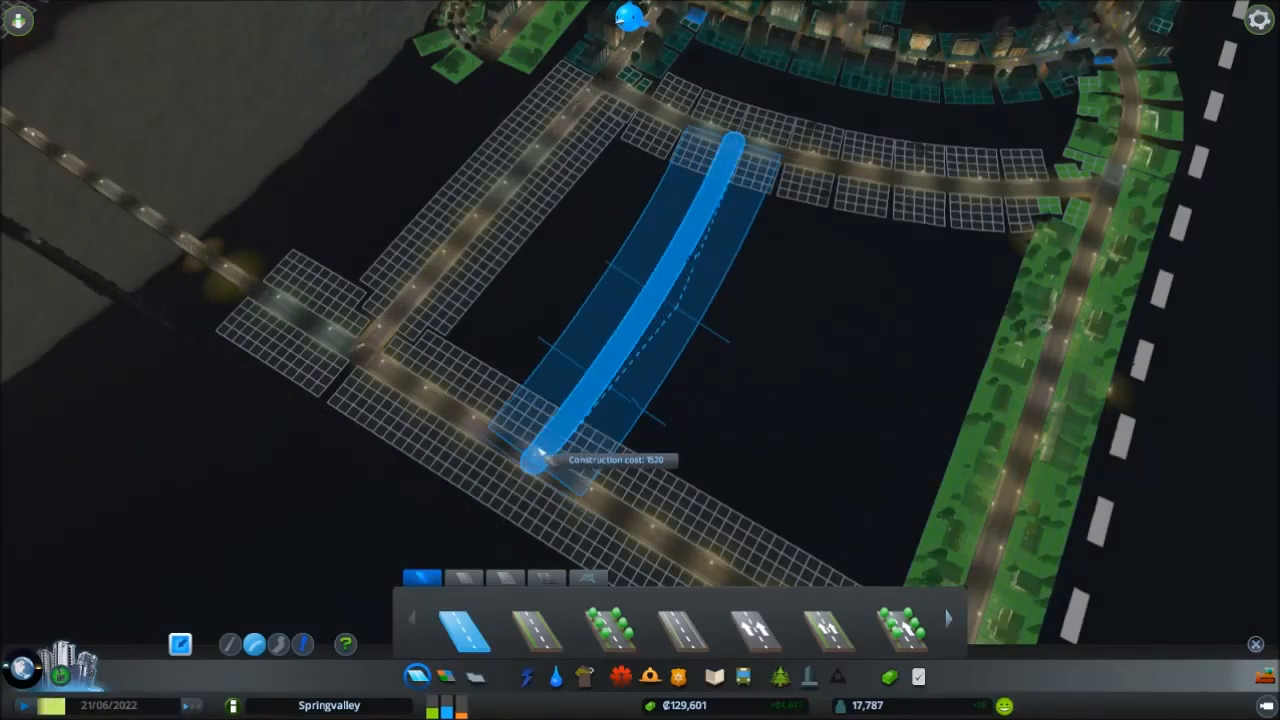
pyautogui.click(536, 456)
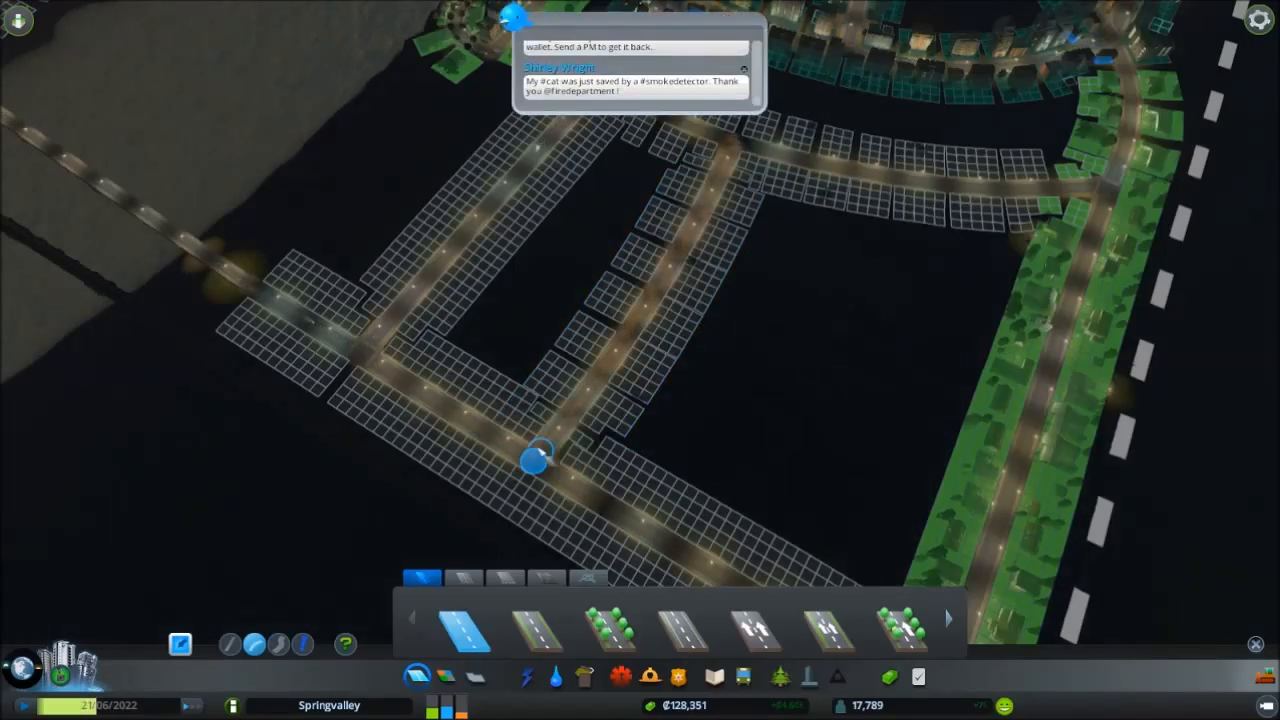
pyautogui.moveTo(892, 178)
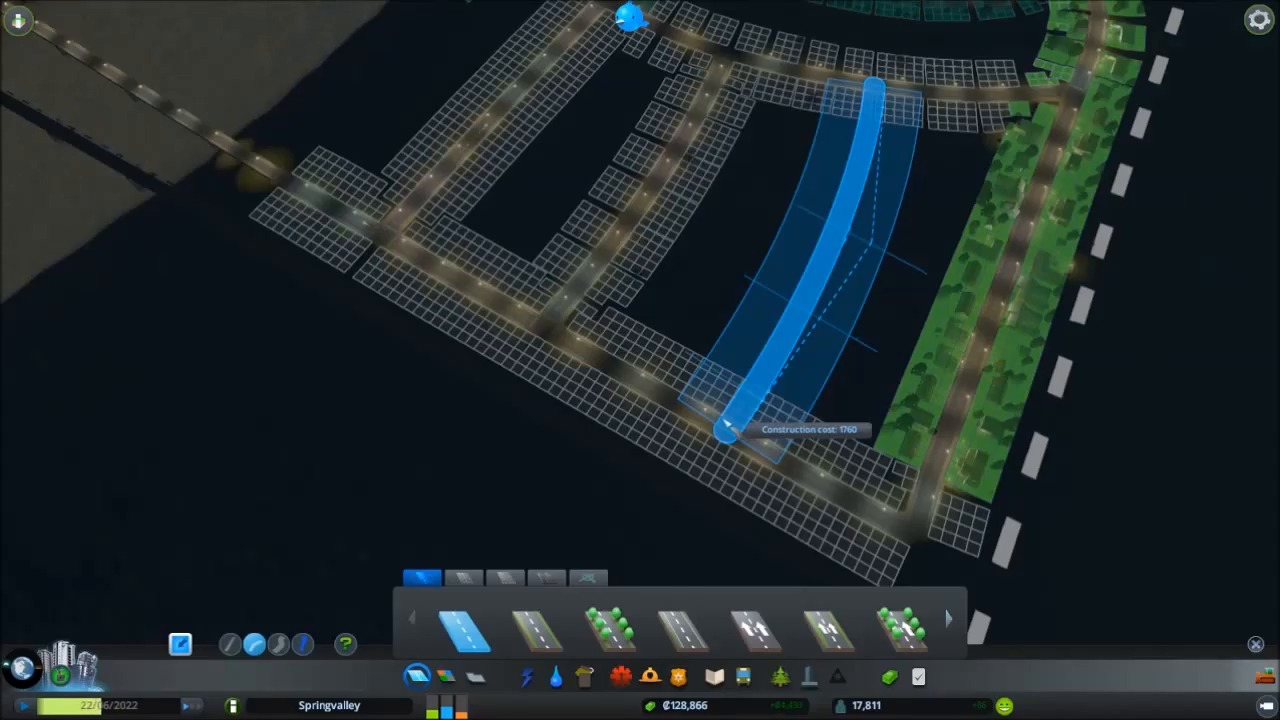
pyautogui.click(720, 420)
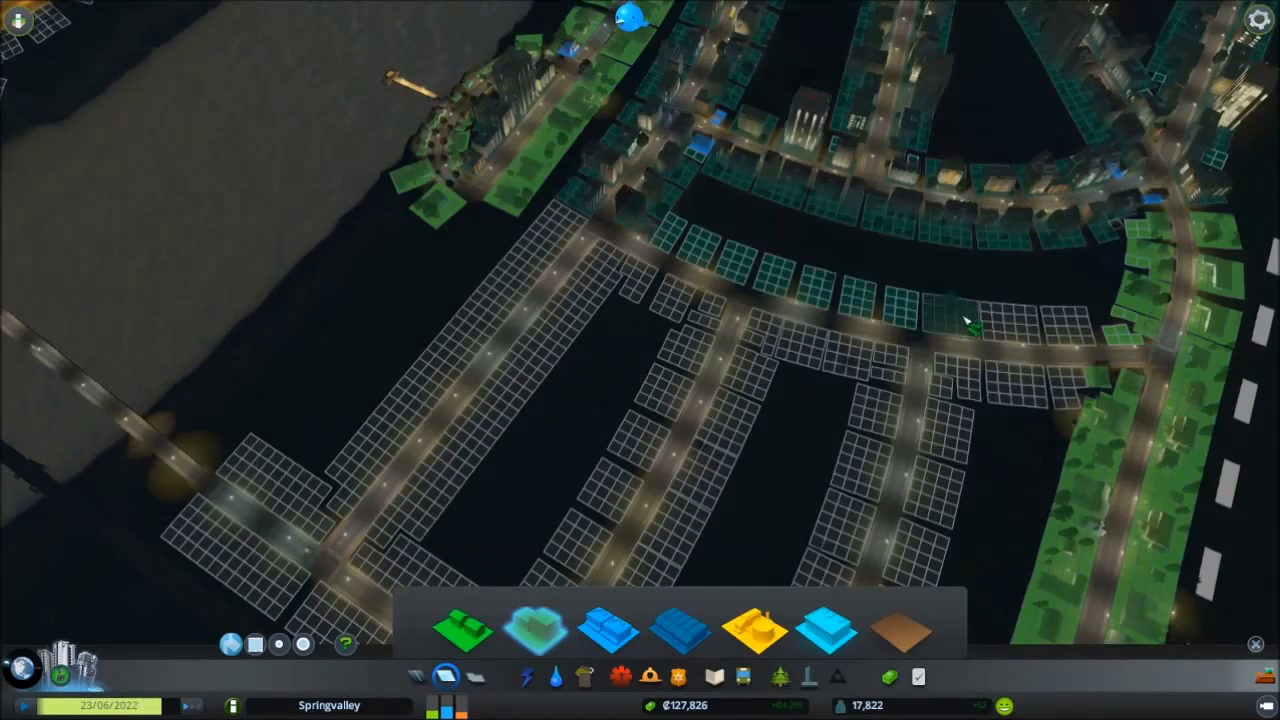
# Paint office zoning onto the plots beside the road near Hillside Heights
pyautogui.click(1000, 330)
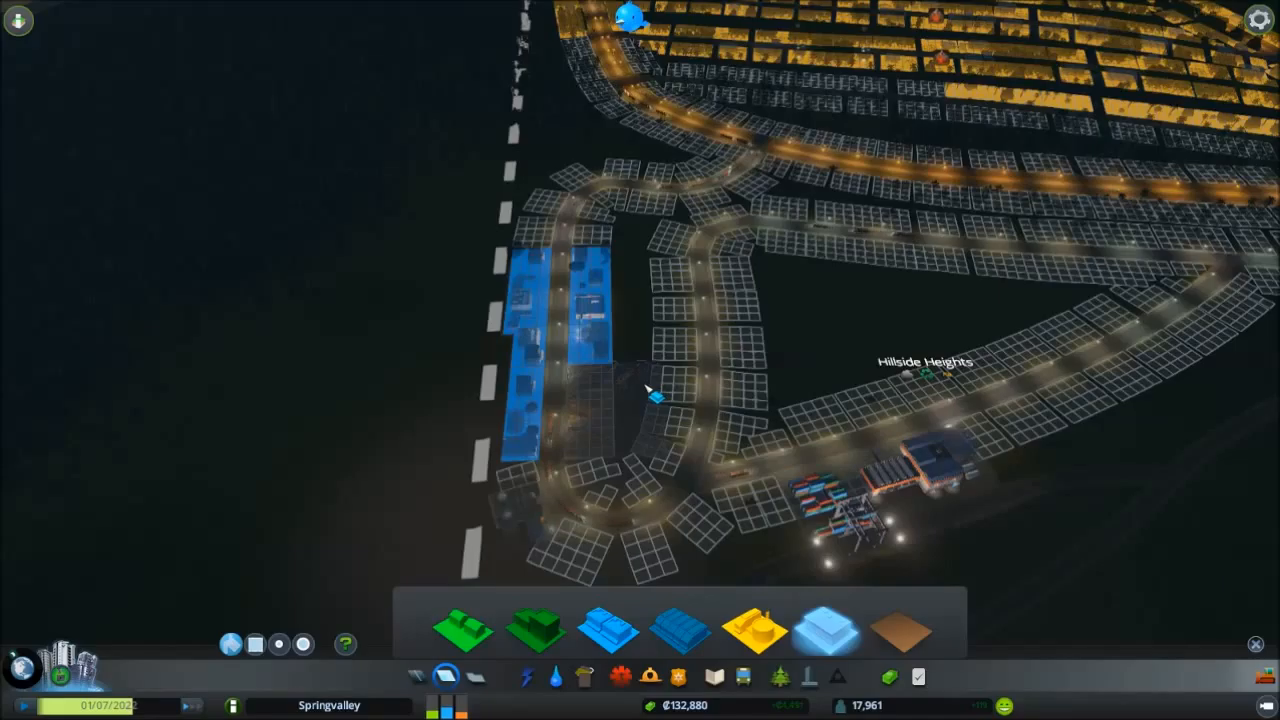
# Pan along the map toward the river bridges before the electricity overview
pyautogui.scroll(-3)
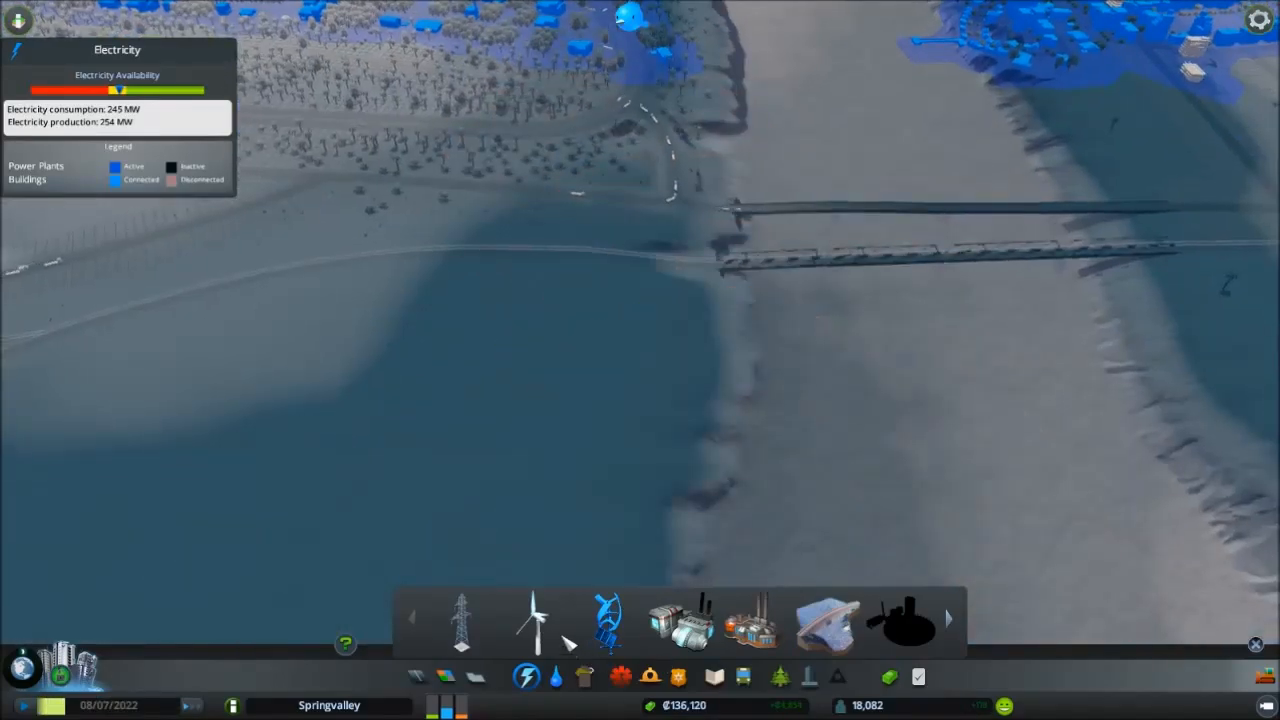
# Close the electricity overview and review the water pumping station in Water & Sewage
pyautogui.click(536, 620)
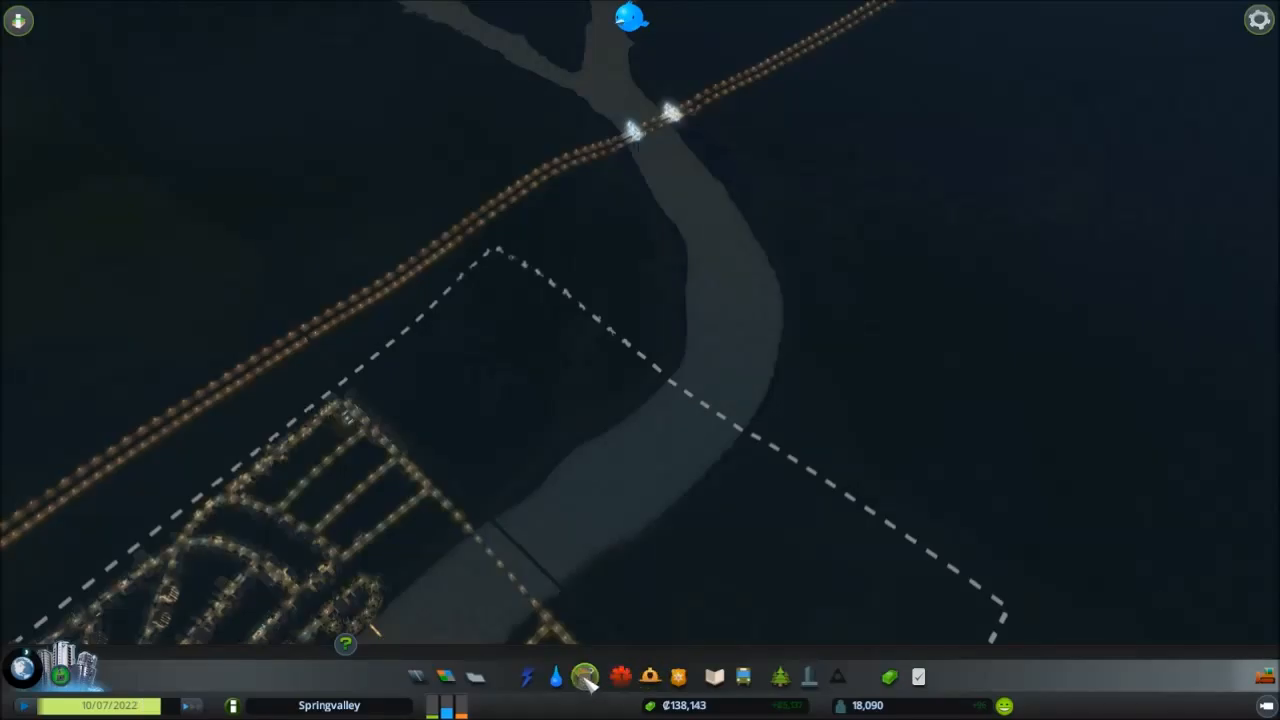
pyautogui.click(556, 676)
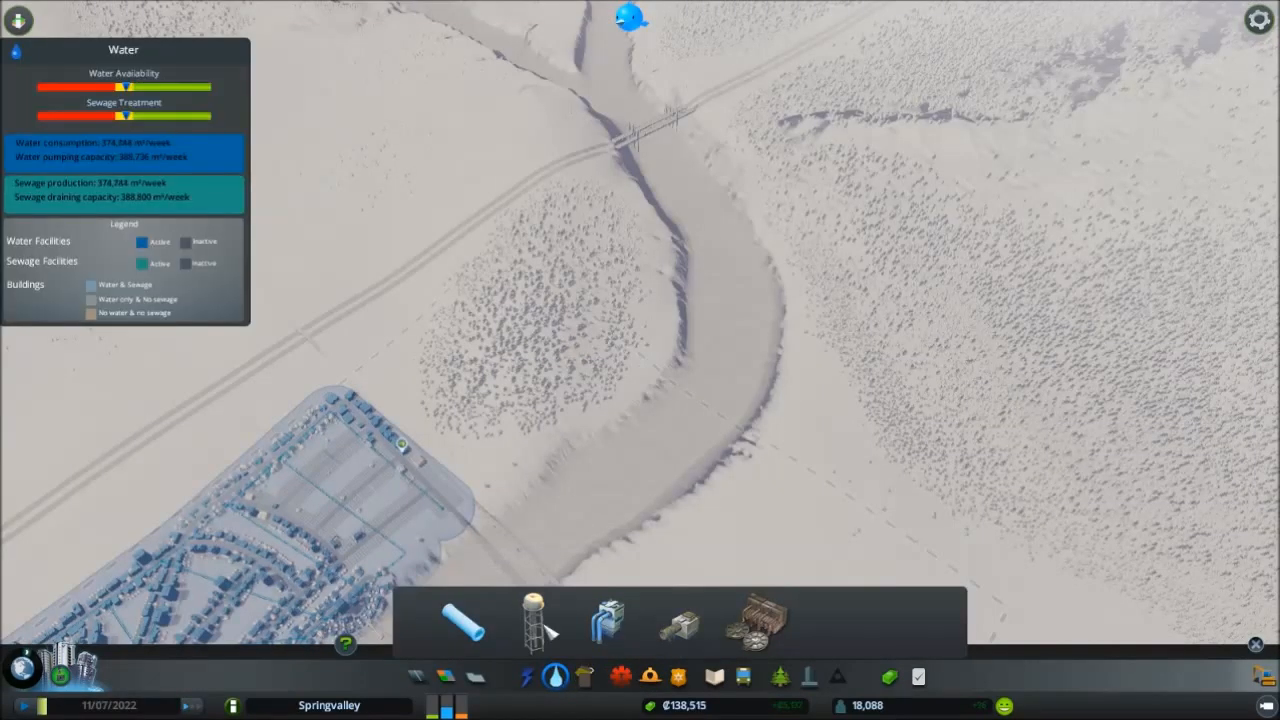
pyautogui.moveTo(608, 622)
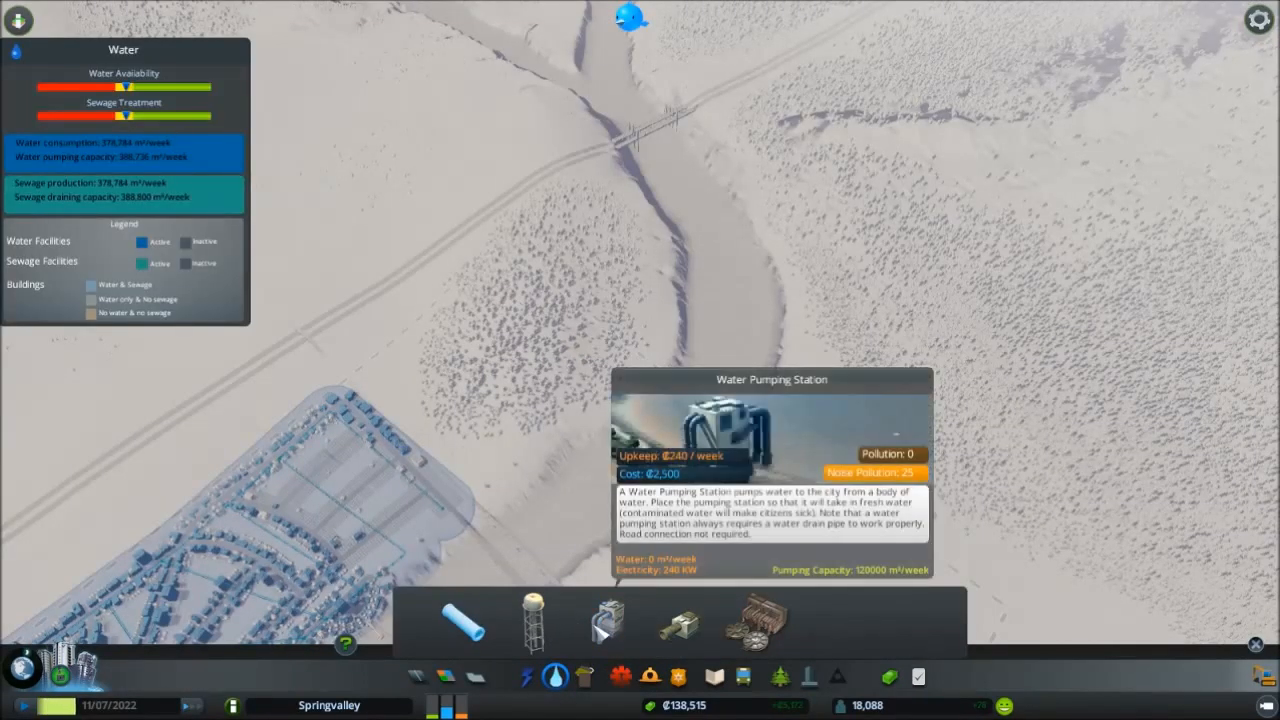
pyautogui.click(528, 676)
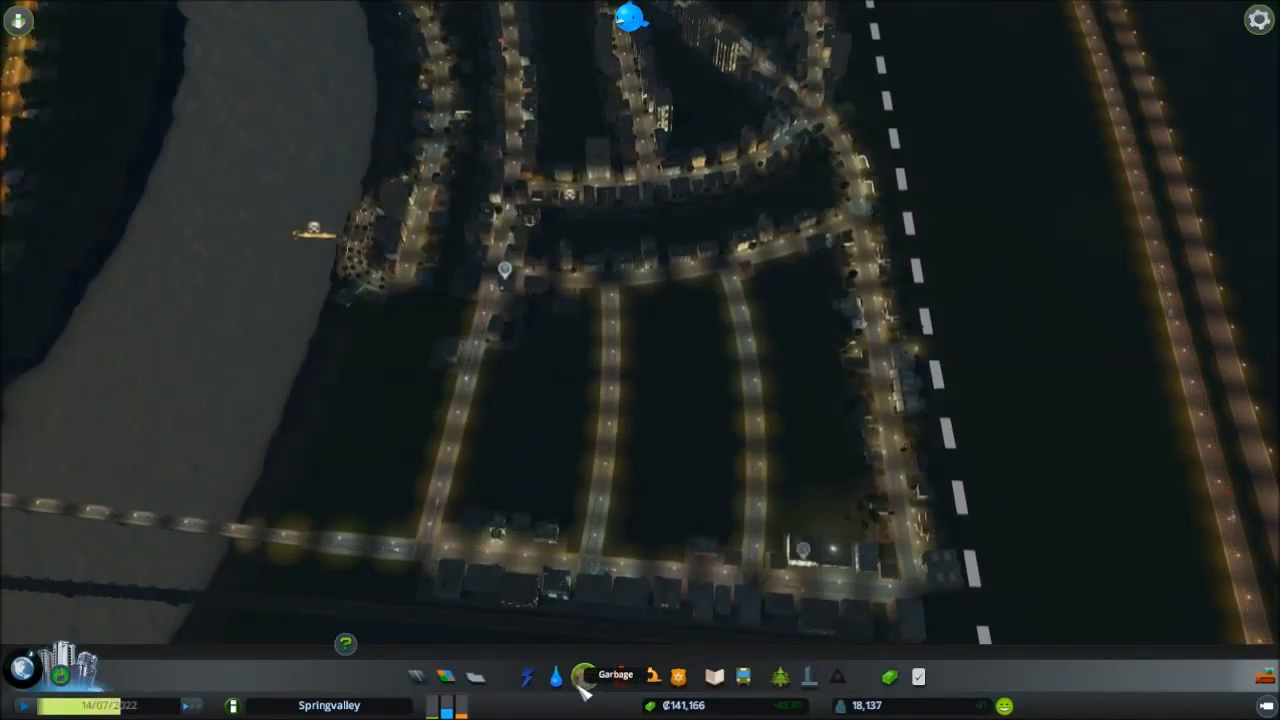
# Browse the Fire, Police and Healthcare panels and select the hospital
pyautogui.click(648, 676)
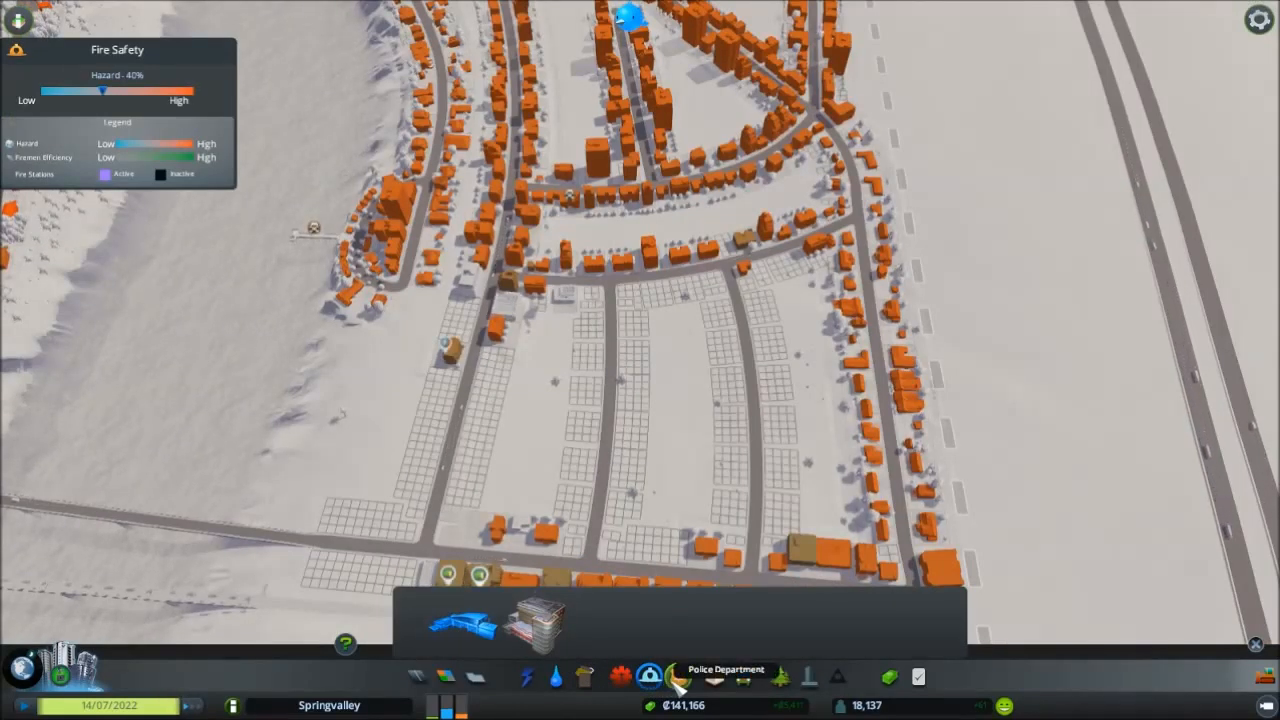
pyautogui.click(648, 676)
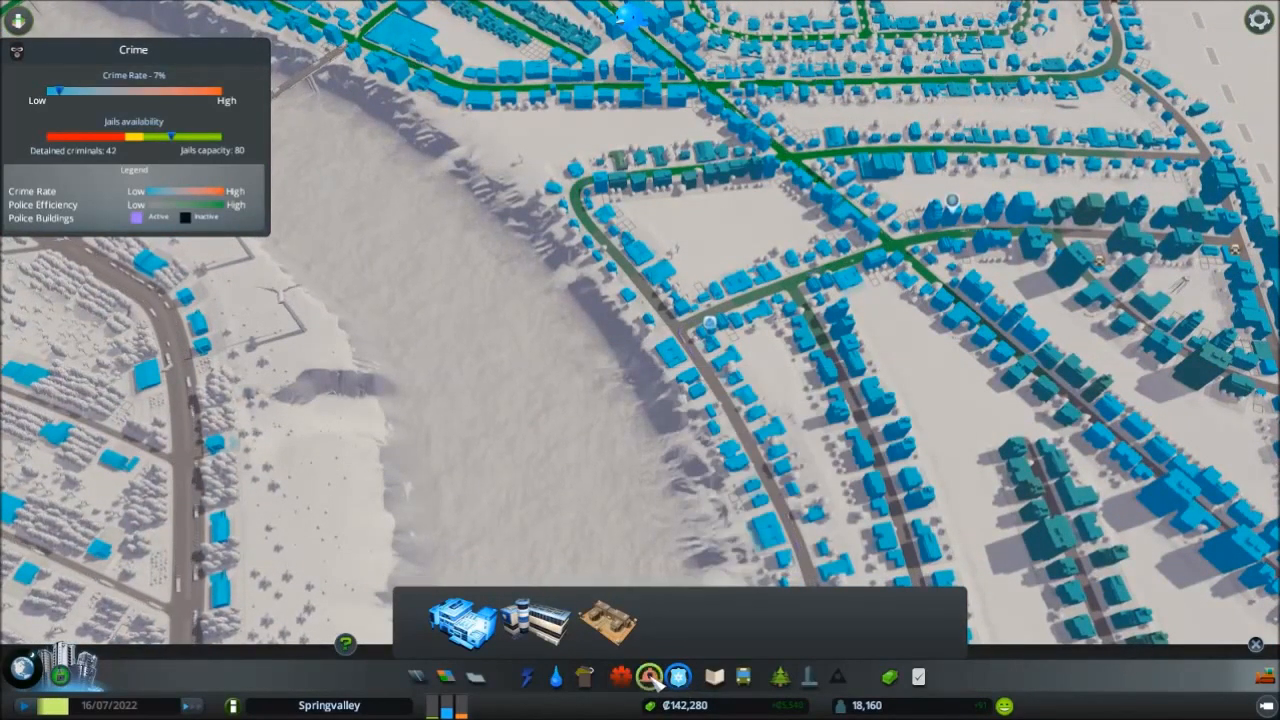
pyautogui.click(624, 676)
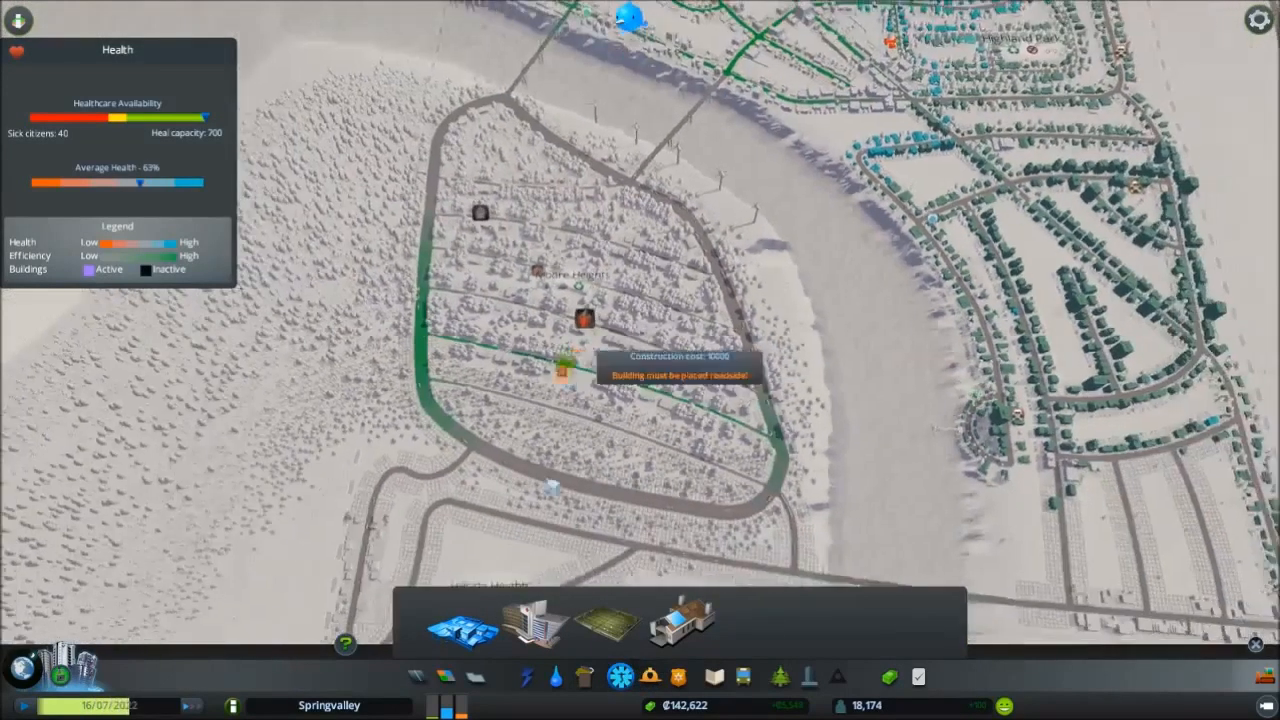
pyautogui.click(538, 620)
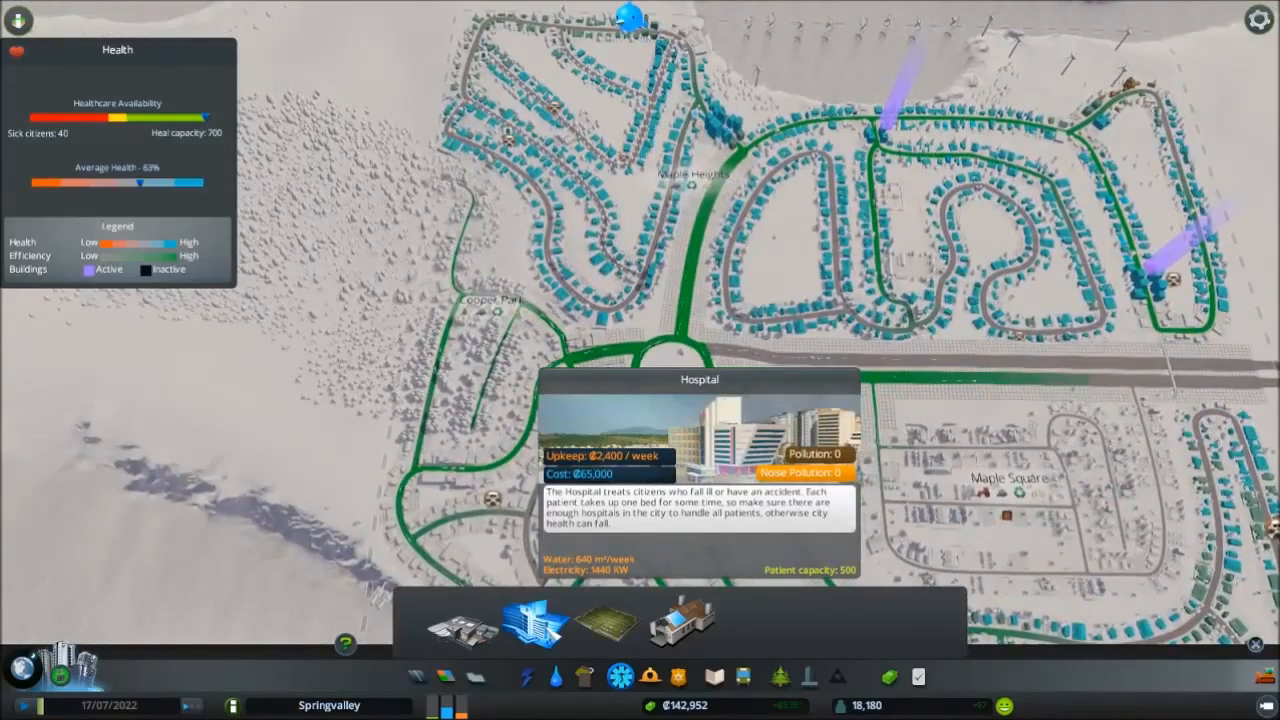
pyautogui.click(680, 624)
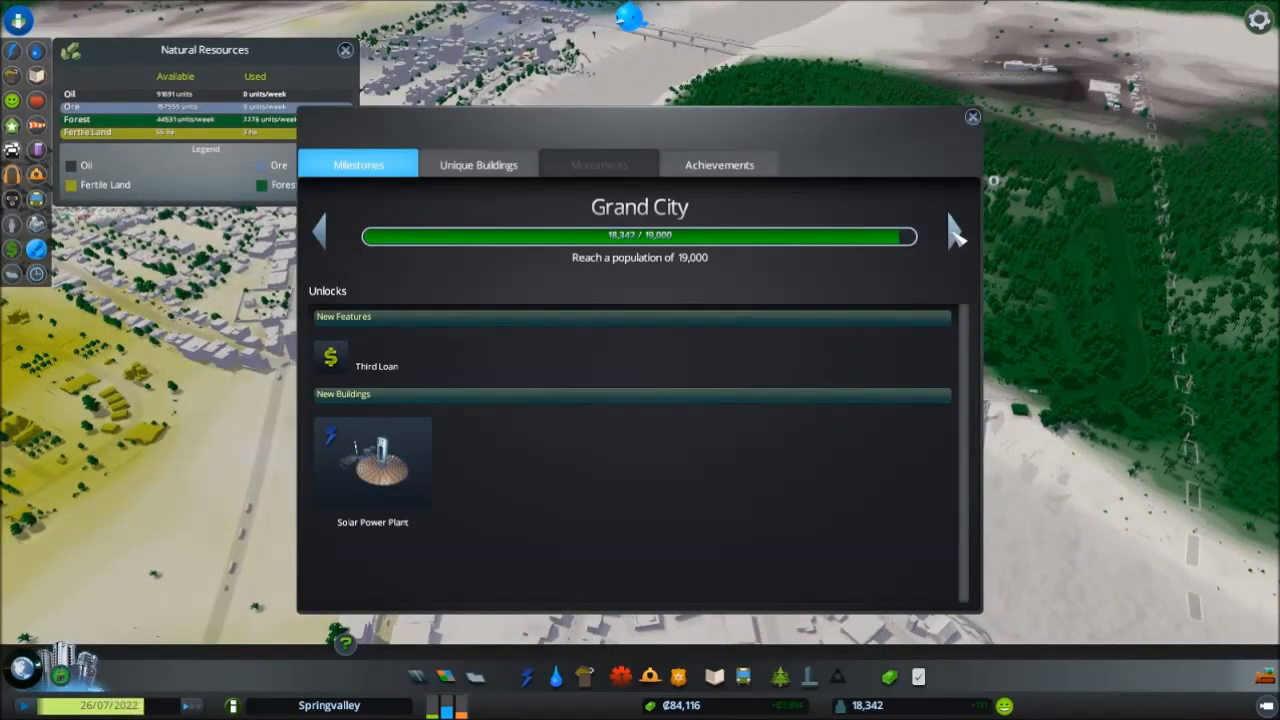
# Step through Grand City to Megalopolis milestones, then view the Economy taxes overview
pyautogui.click(956, 236)
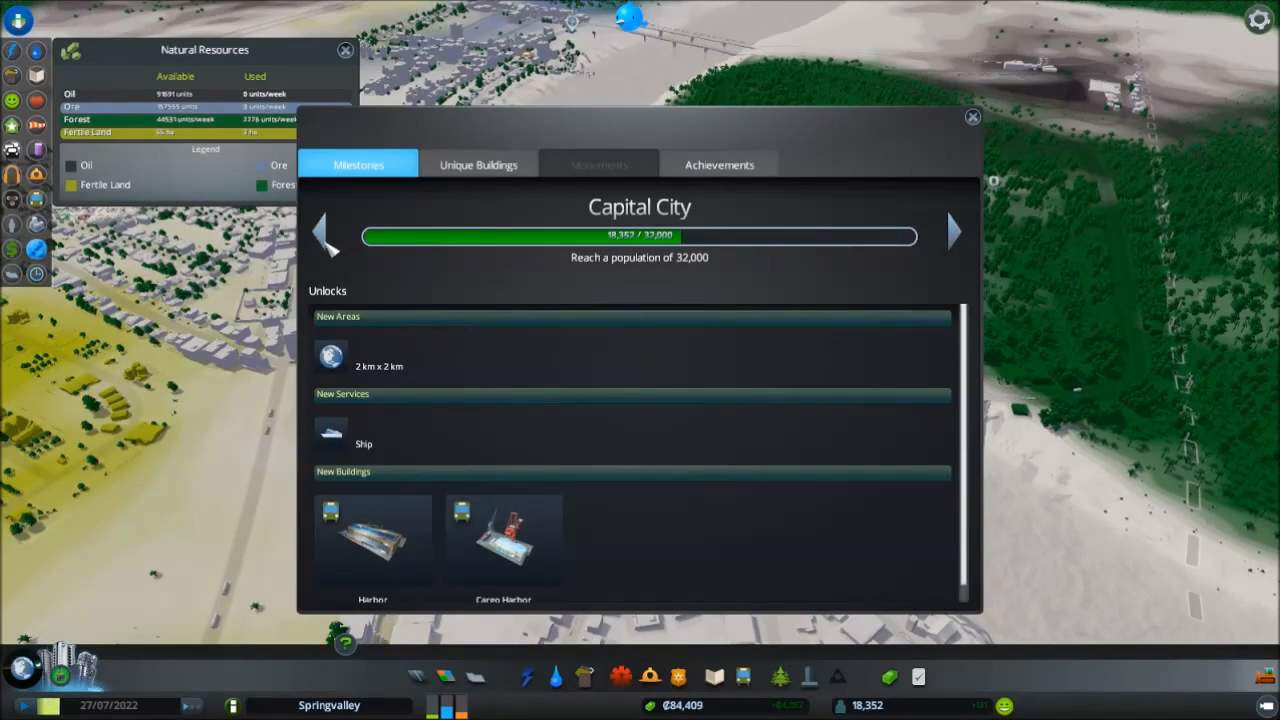
pyautogui.click(322, 232)
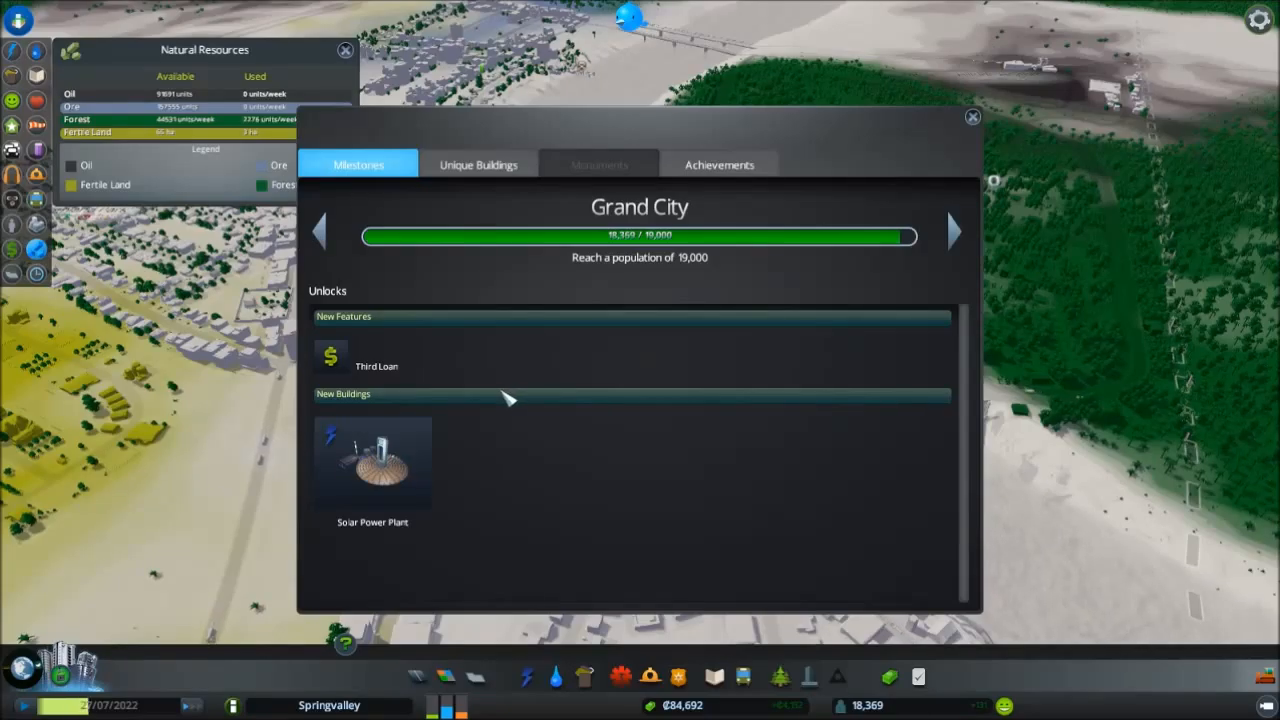
pyautogui.click(952, 232)
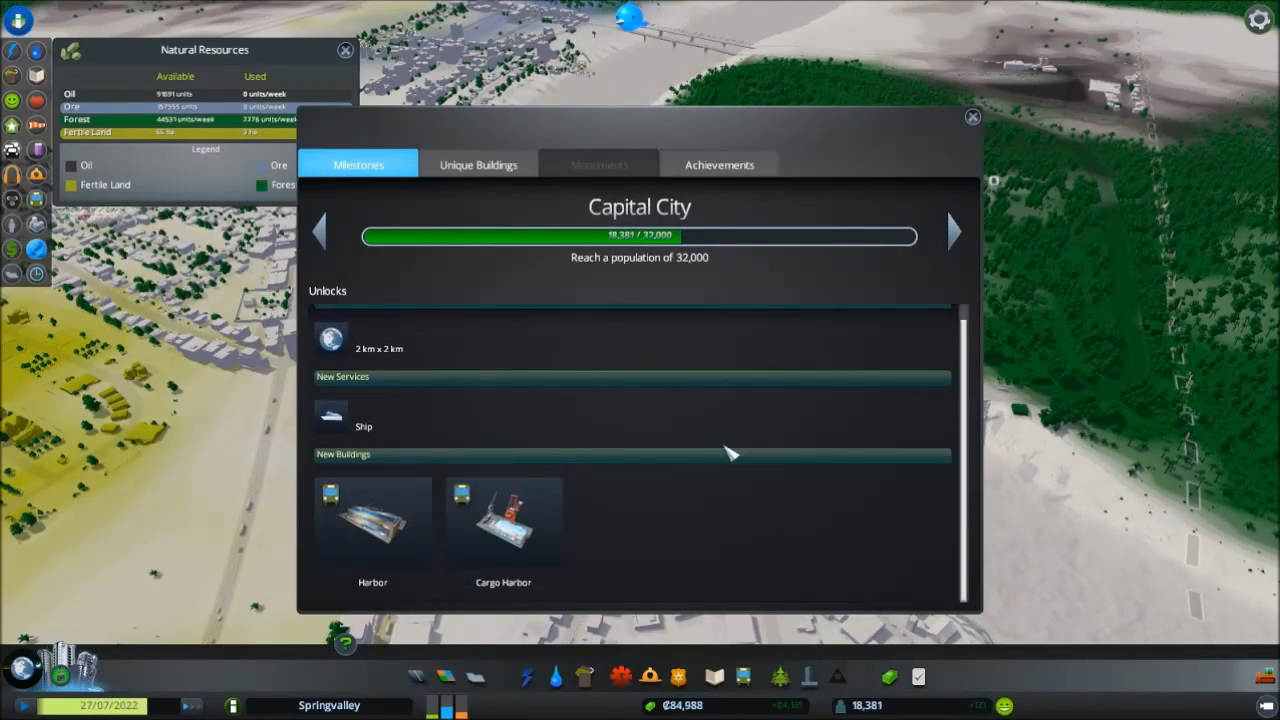
pyautogui.moveTo(996, 248)
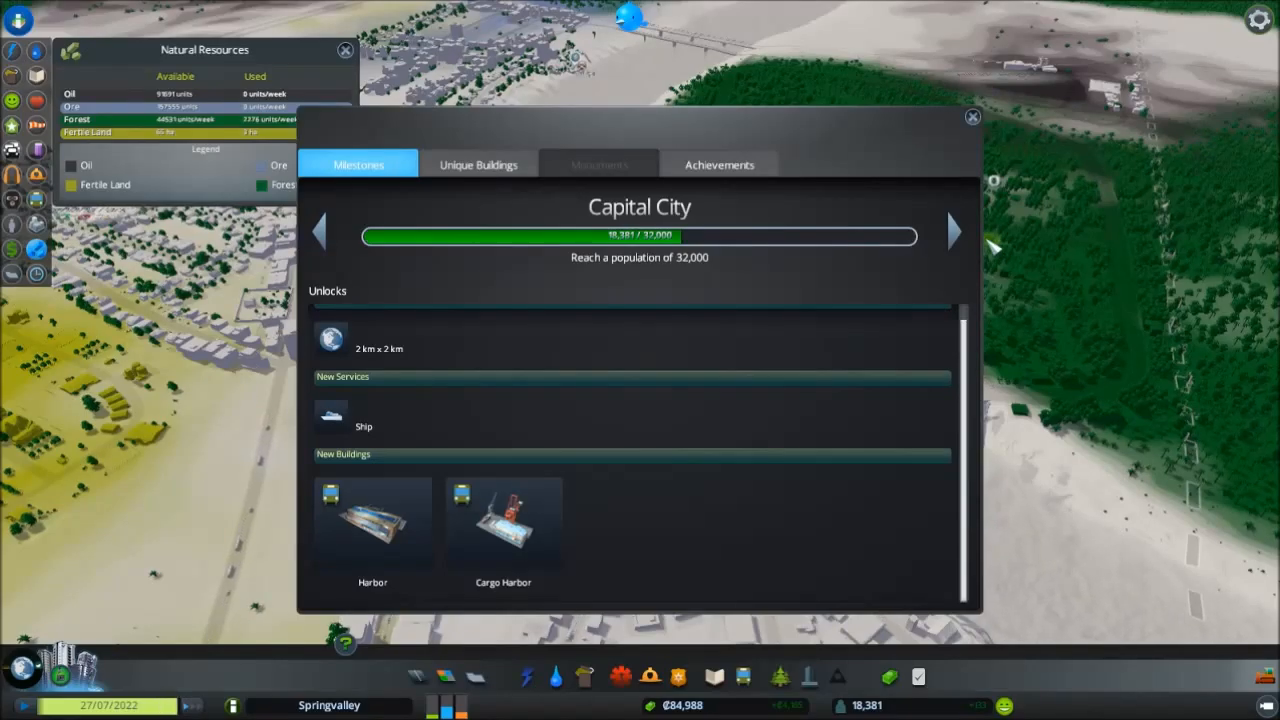
pyautogui.click(952, 232)
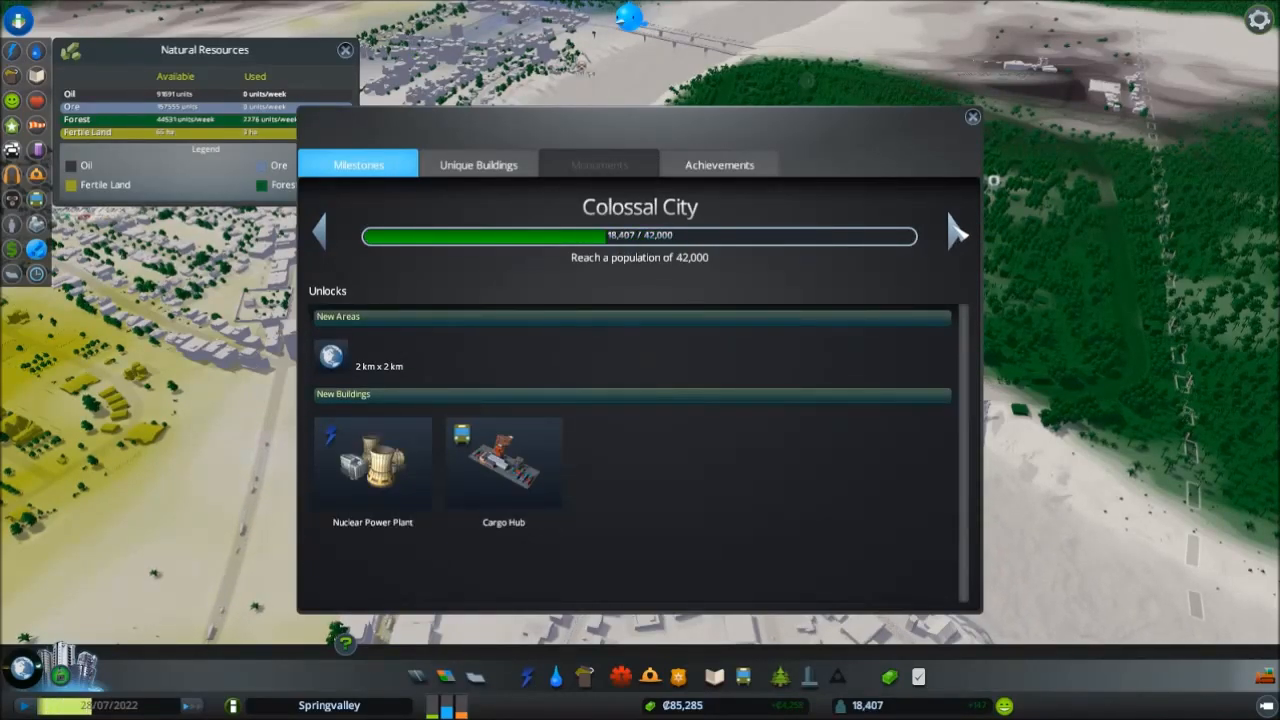
pyautogui.moveTo(510, 460)
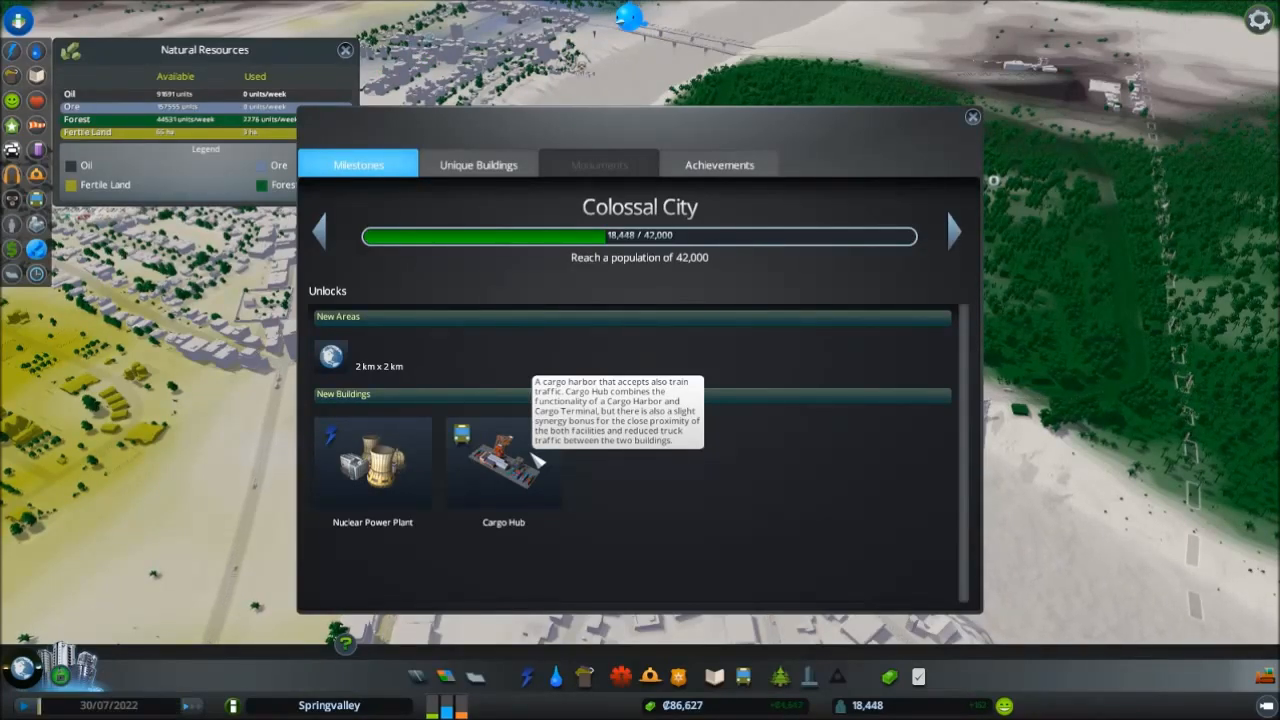
pyautogui.moveTo(984, 196)
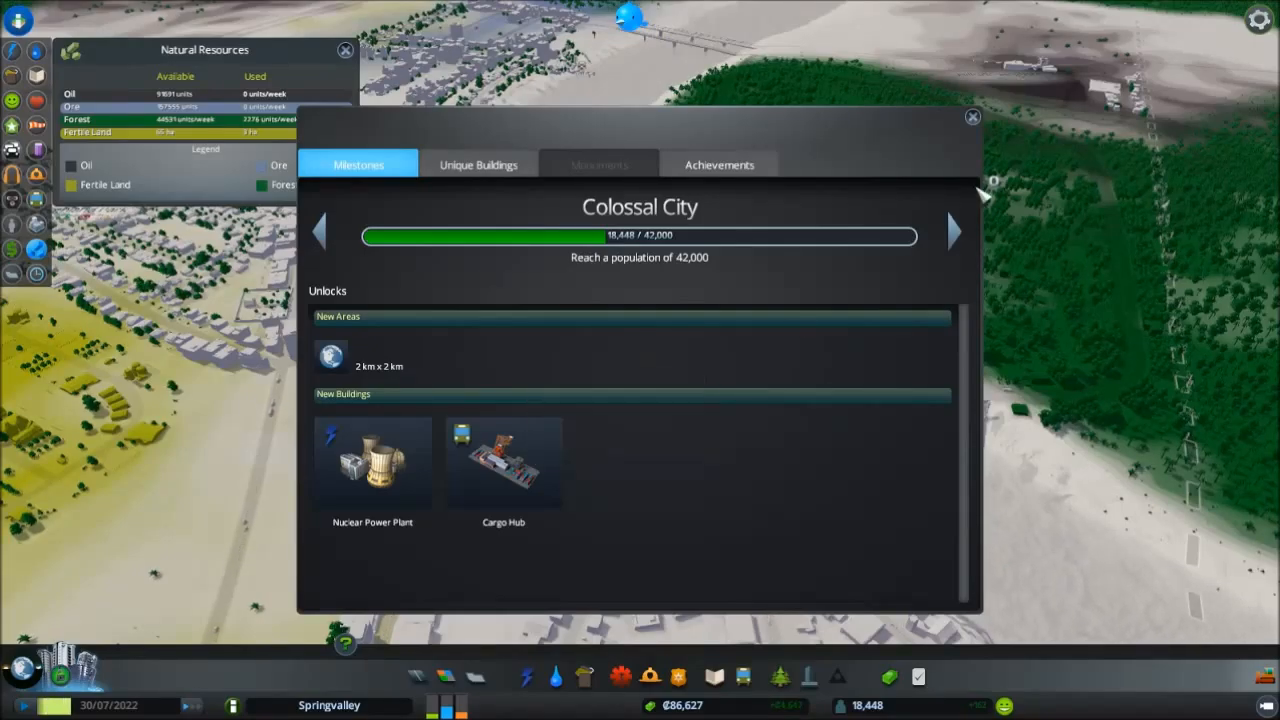
pyautogui.click(952, 232)
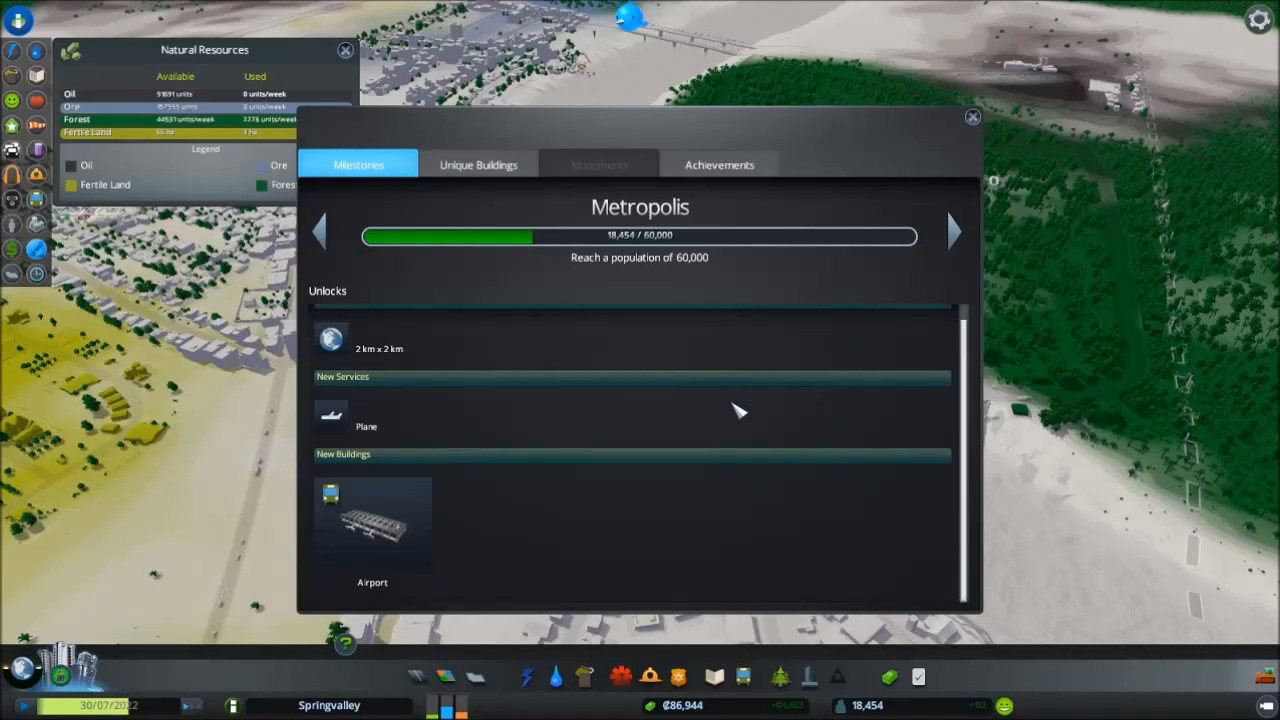
pyautogui.click(954, 232)
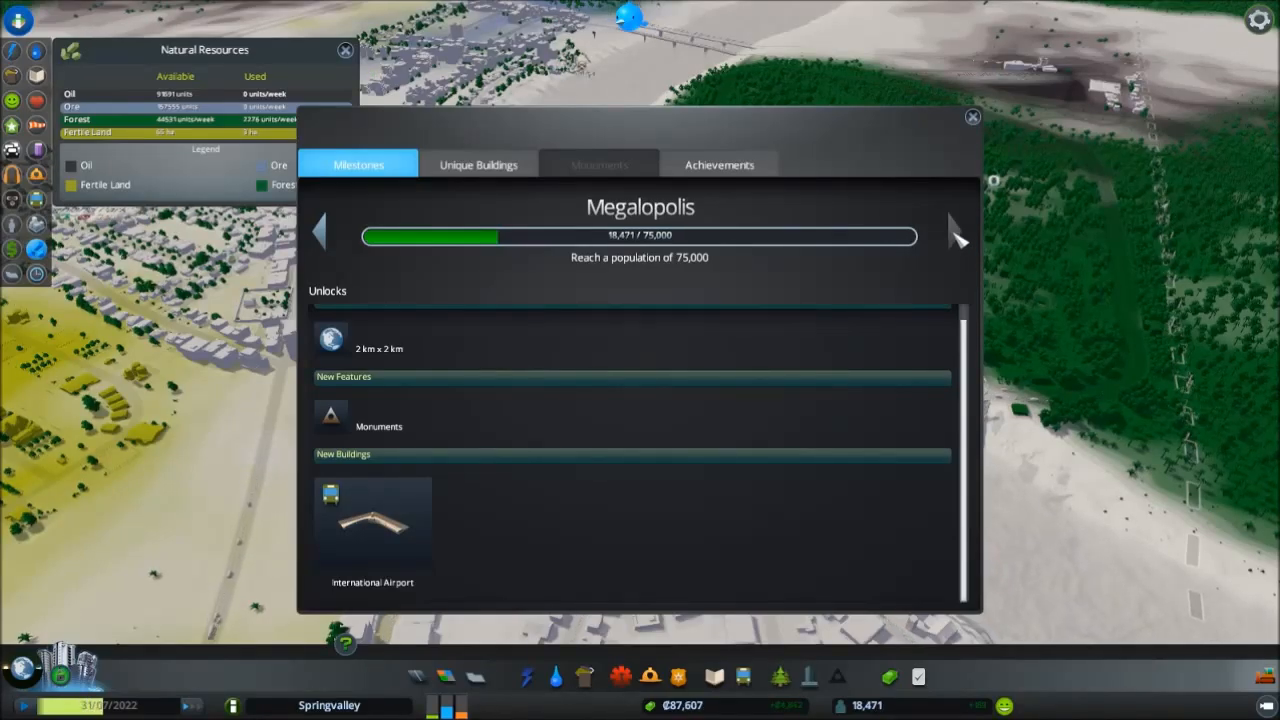
pyautogui.click(972, 116)
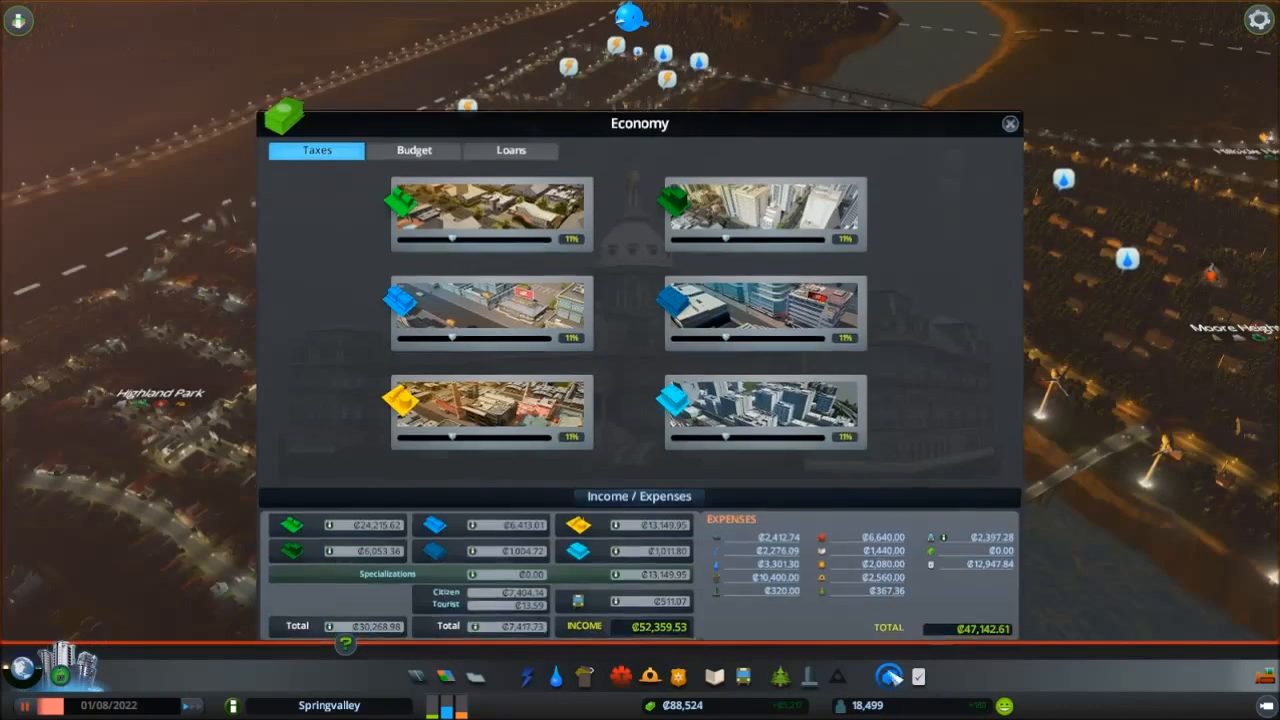
# View the budget spending breakdown in the Economy panel and close it
pyautogui.click(412, 150)
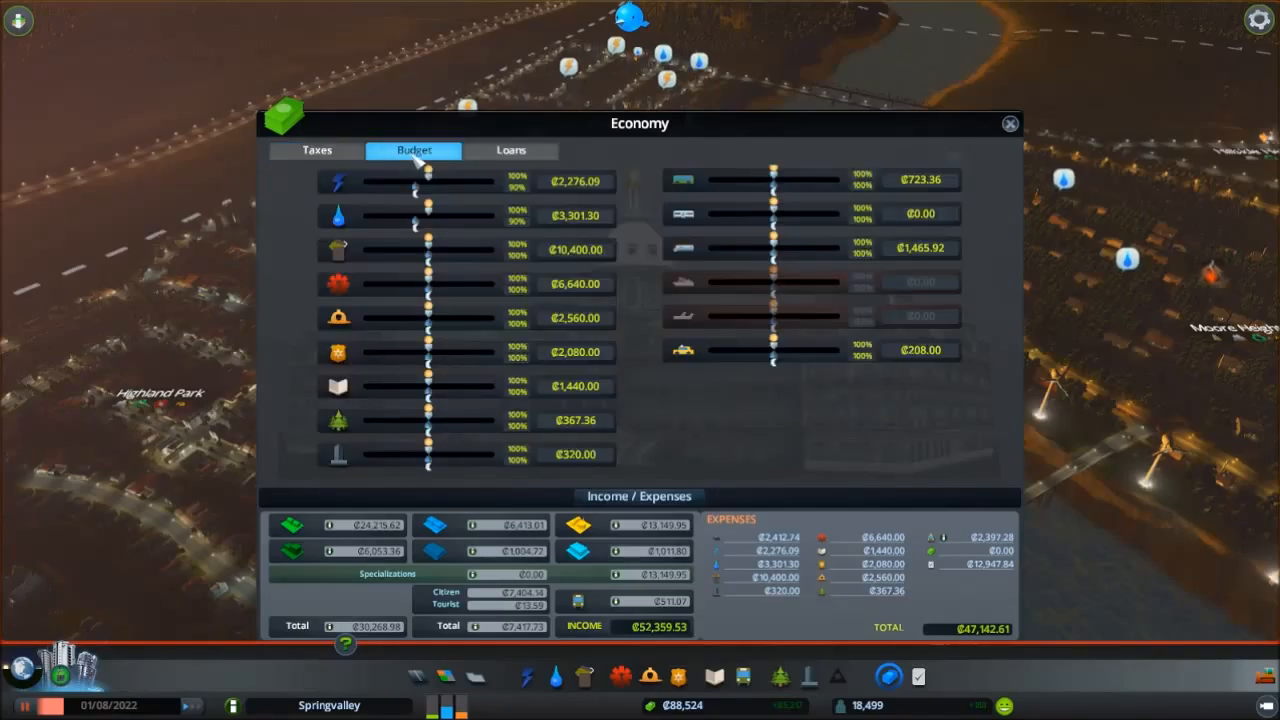
pyautogui.moveTo(512, 156)
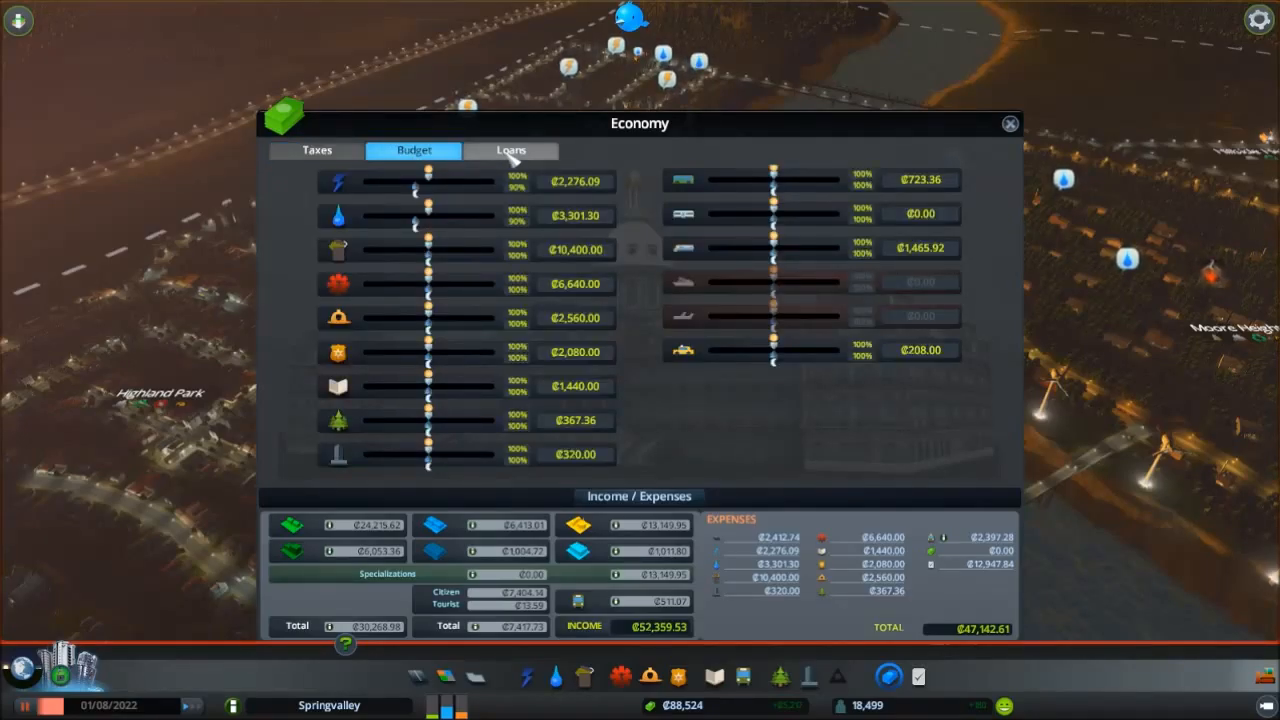
pyautogui.click(1008, 124)
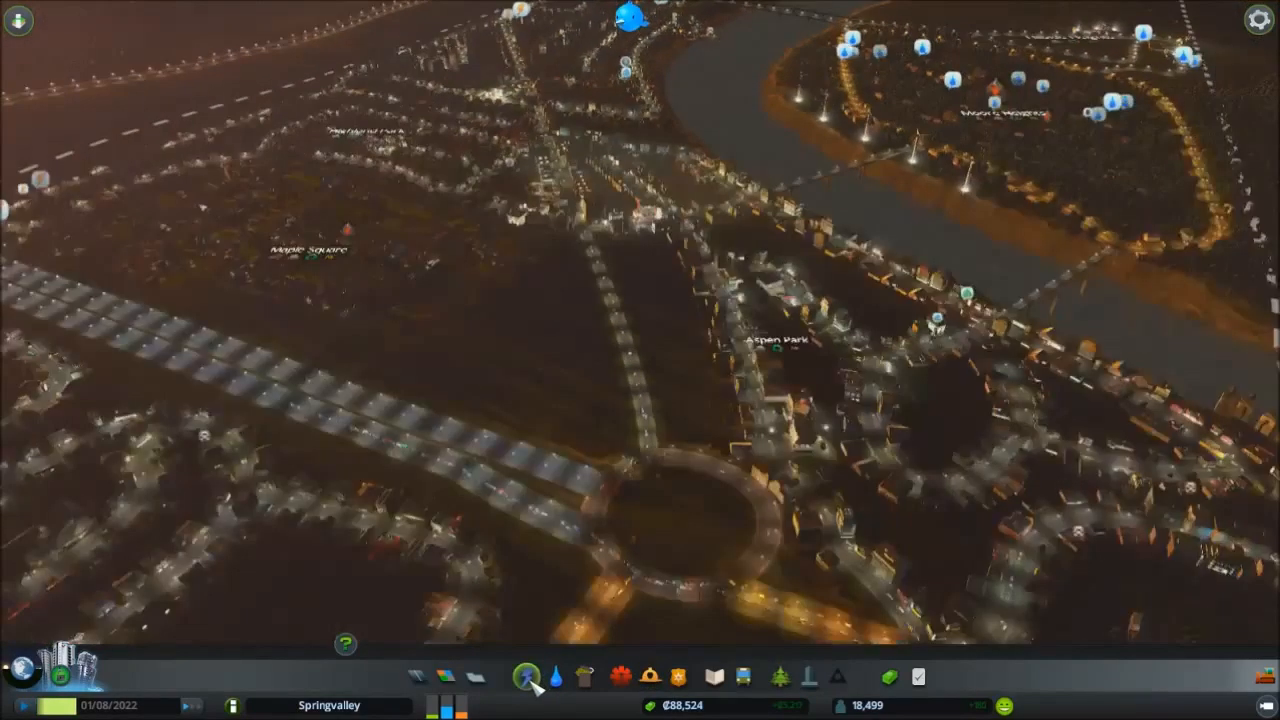
# Bring up the Chirper feed over the twin river bridges
pyautogui.click(552, 676)
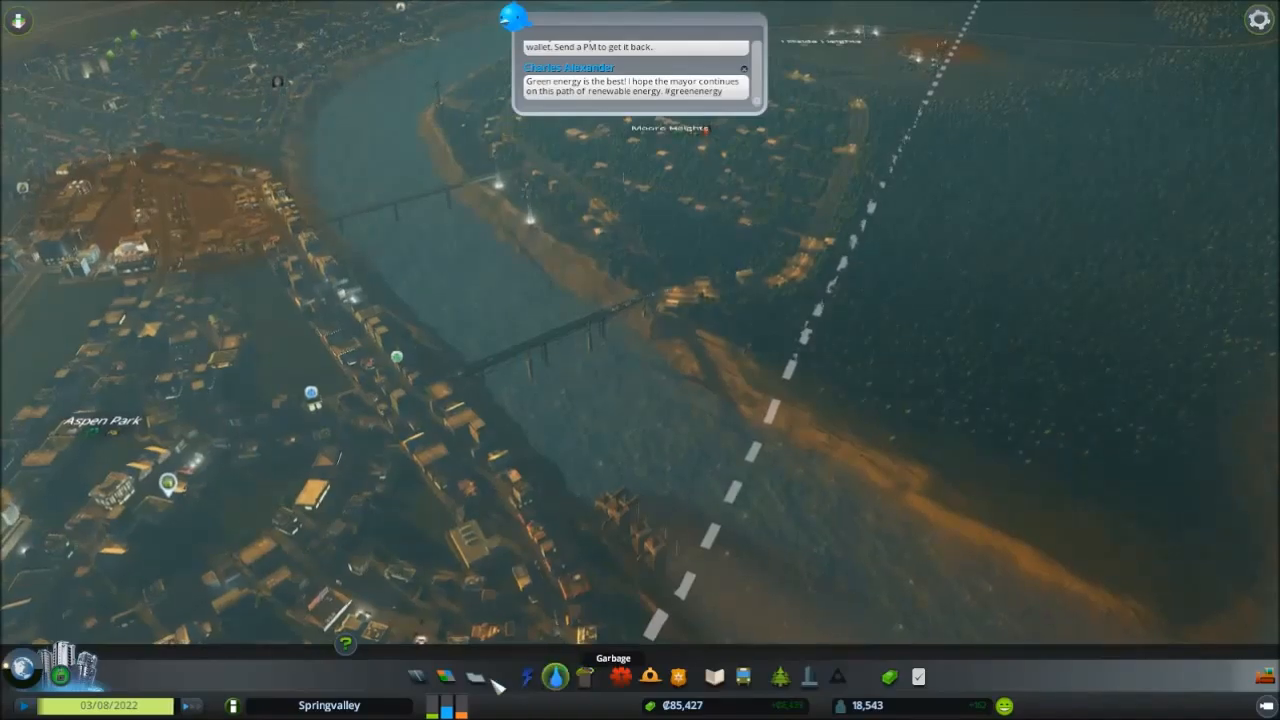
# Place a water facility from the Water & Sewage menu on the riverbank beside the bridge
pyautogui.click(556, 676)
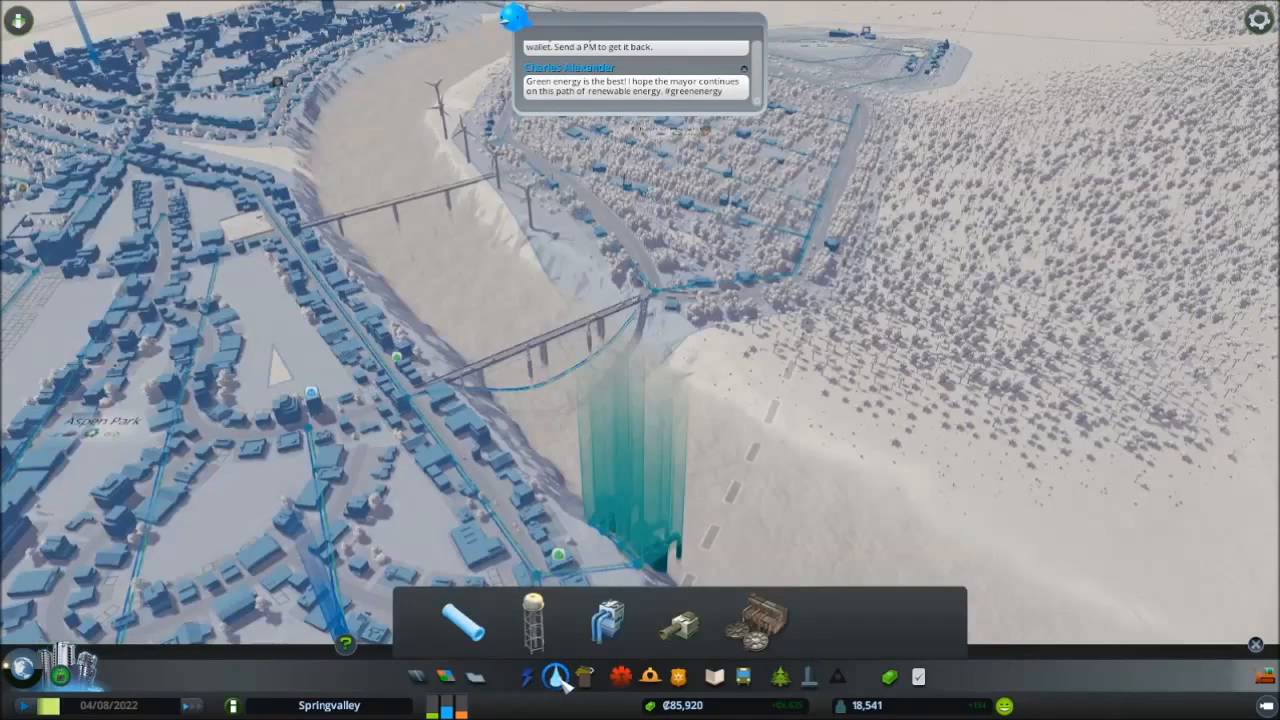
pyautogui.click(556, 676)
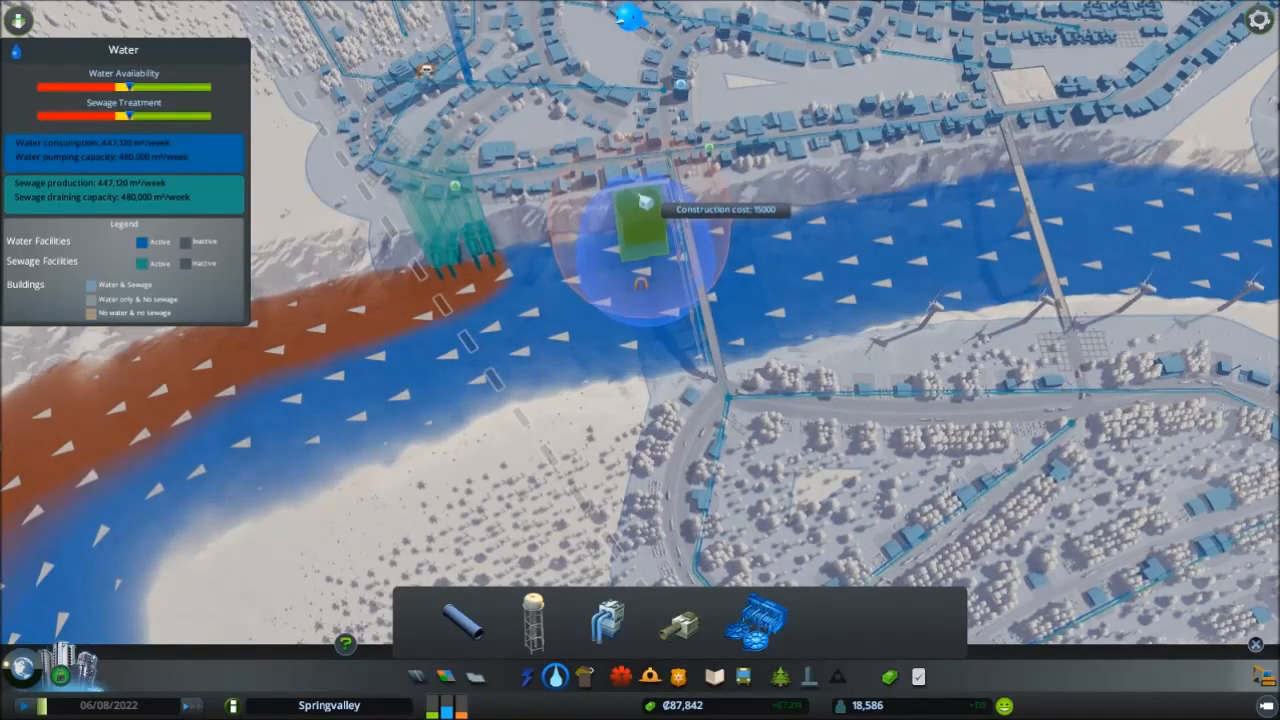
pyautogui.click(640, 224)
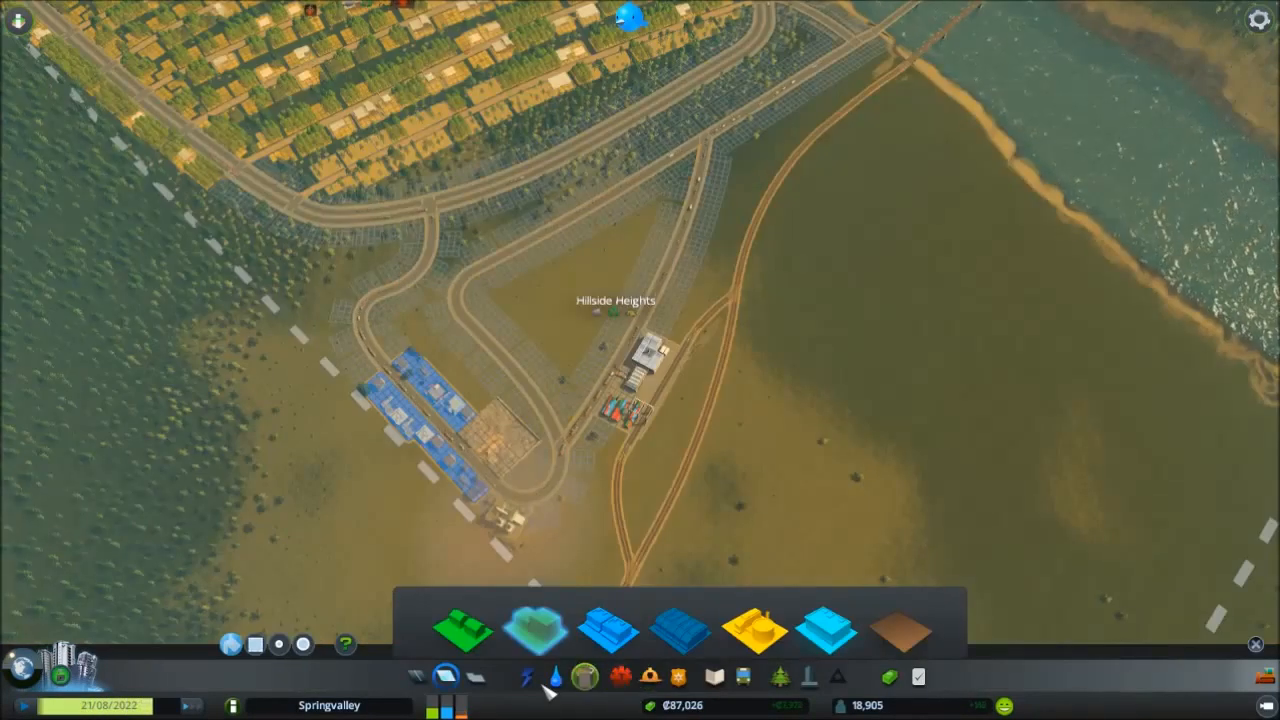
# Bring up the electricity building choices to site a power plant beside Hillside Heights
pyautogui.click(528, 676)
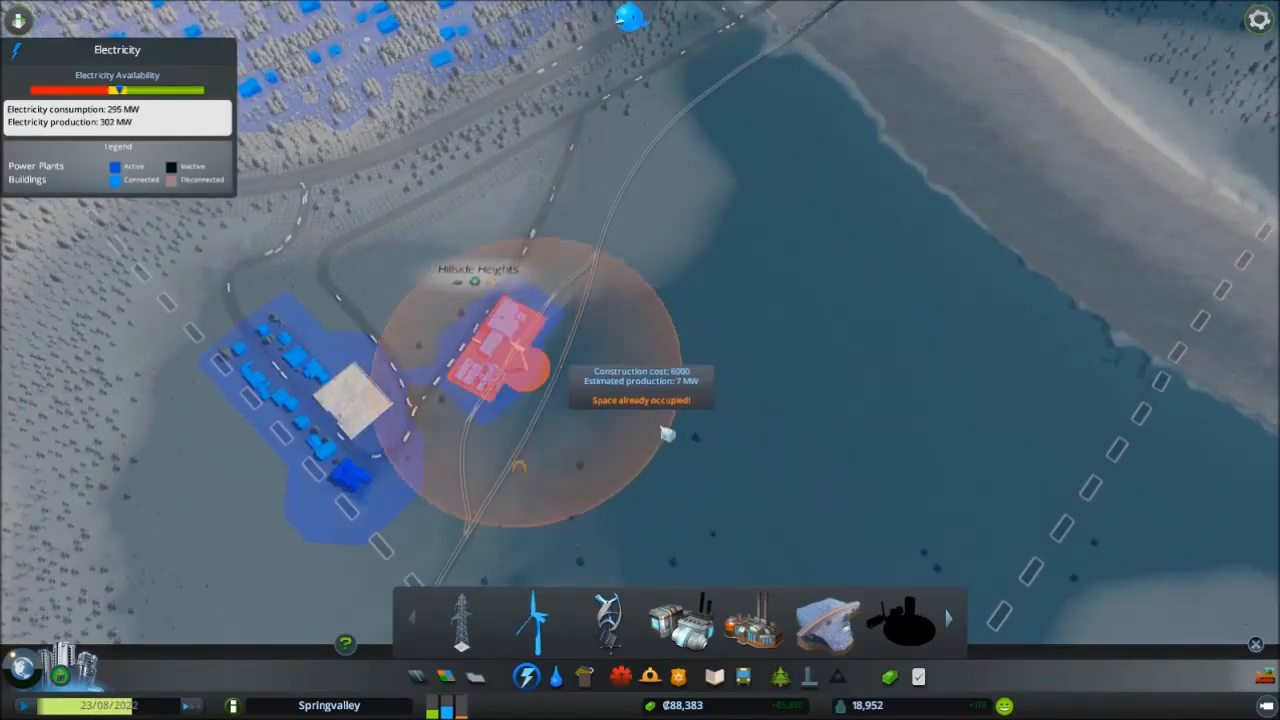
pyautogui.moveTo(760, 460)
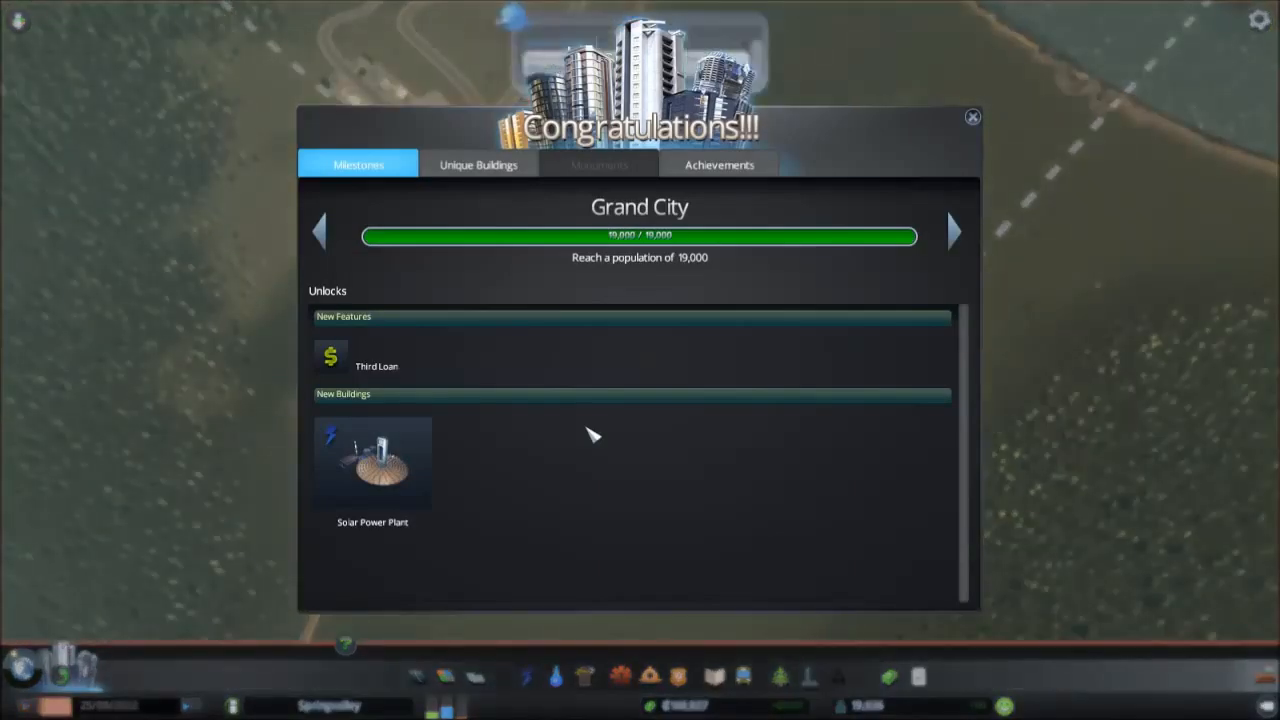
pyautogui.moveTo(384, 336)
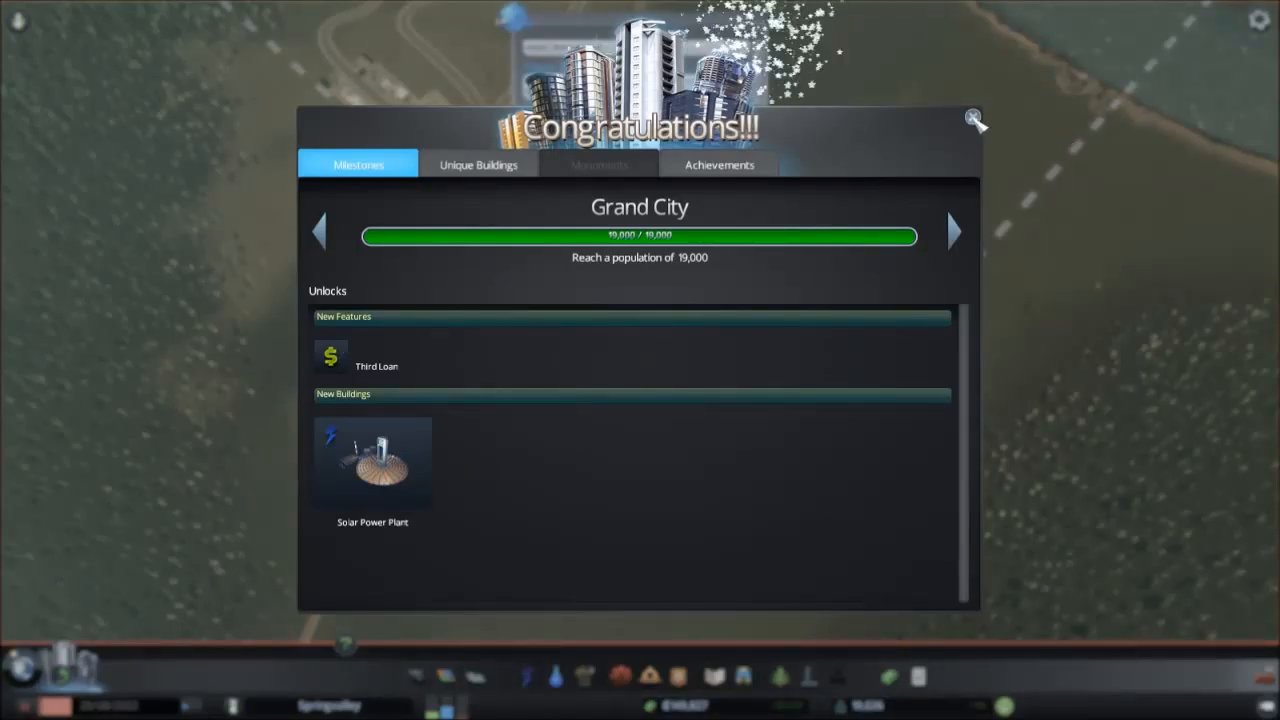
# Dismiss the Grand City milestone congratulations popup
pyautogui.click(972, 116)
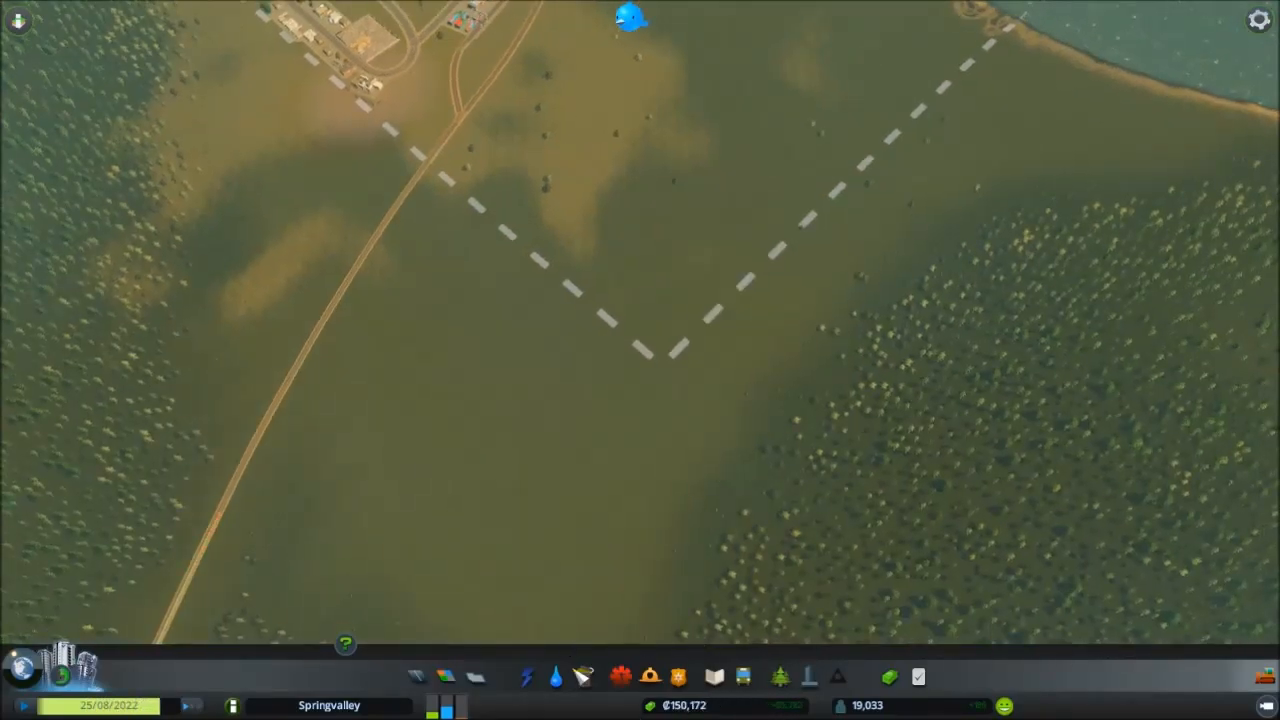
# Browse more power plant options, then switch to the police building choices with the crime overlay
pyautogui.click(524, 676)
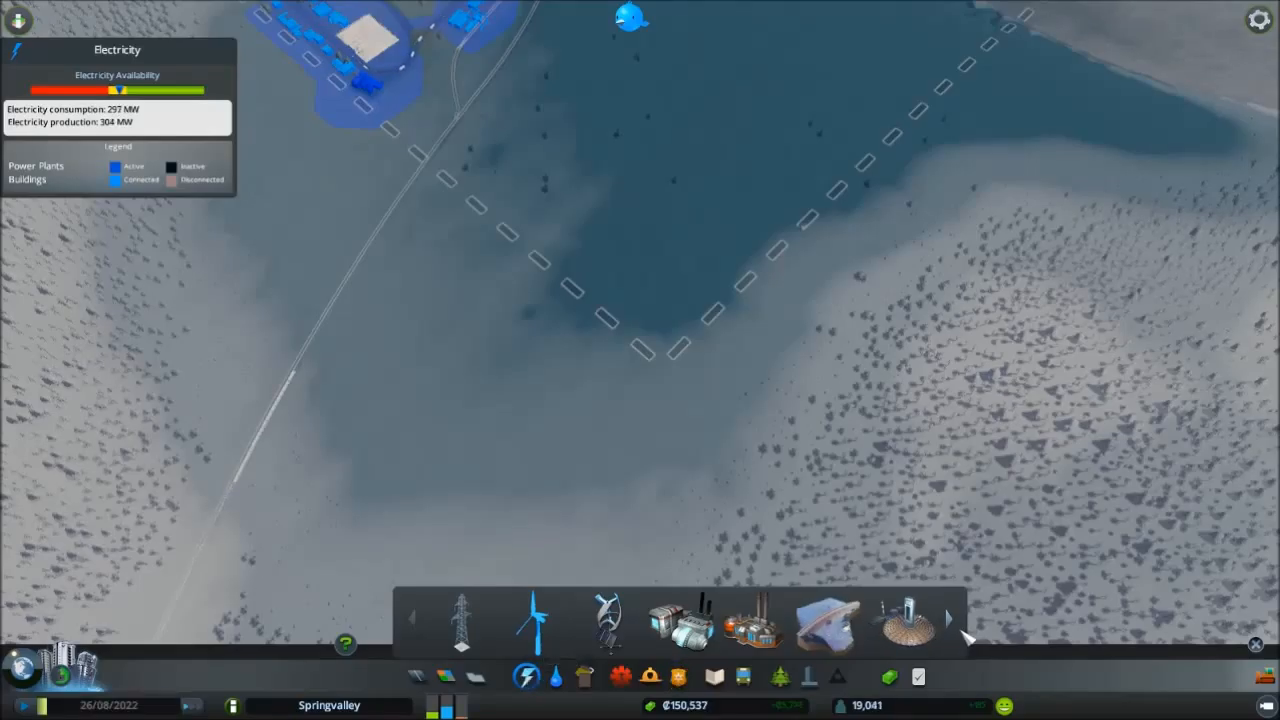
pyautogui.click(948, 618)
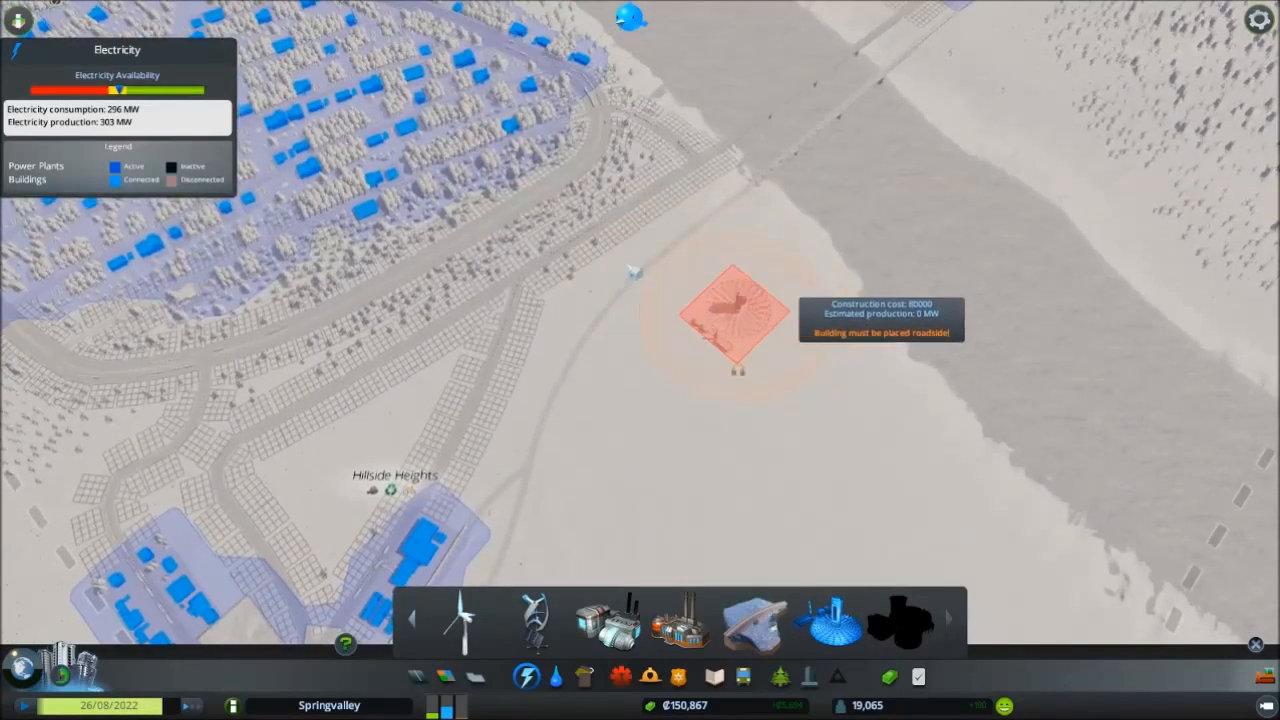
pyautogui.moveTo(544, 290)
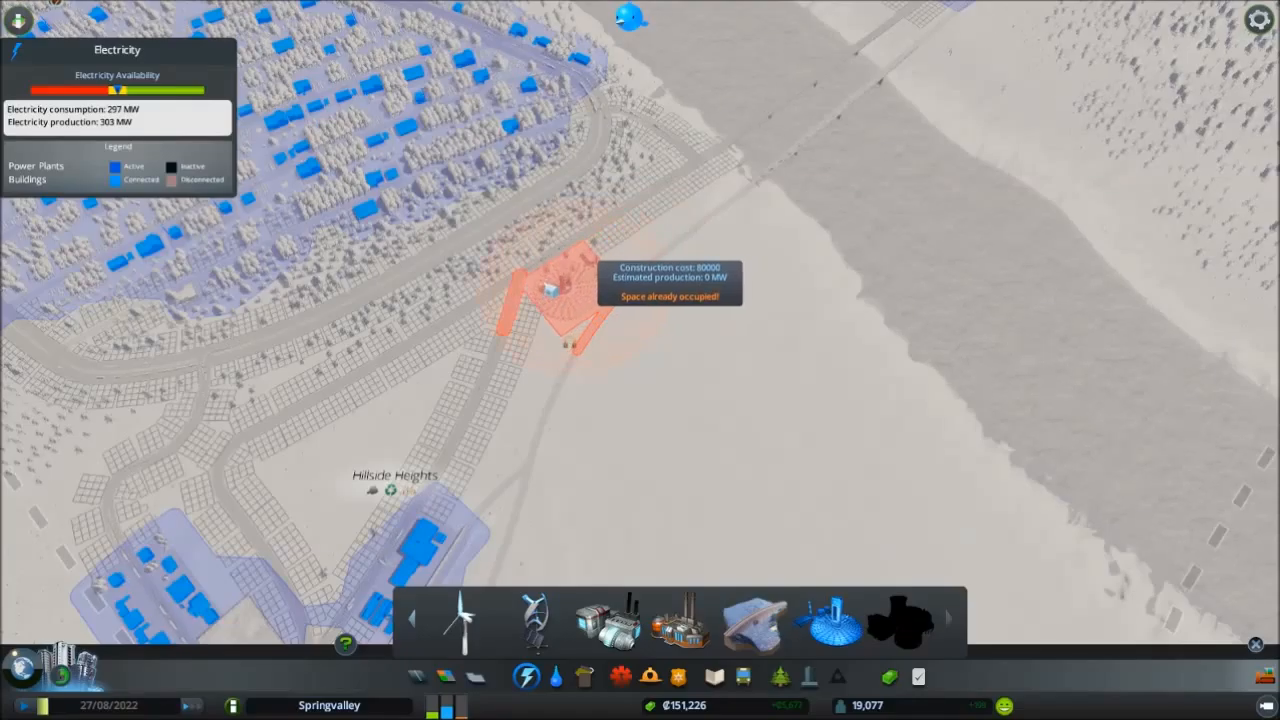
pyautogui.moveTo(420, 430)
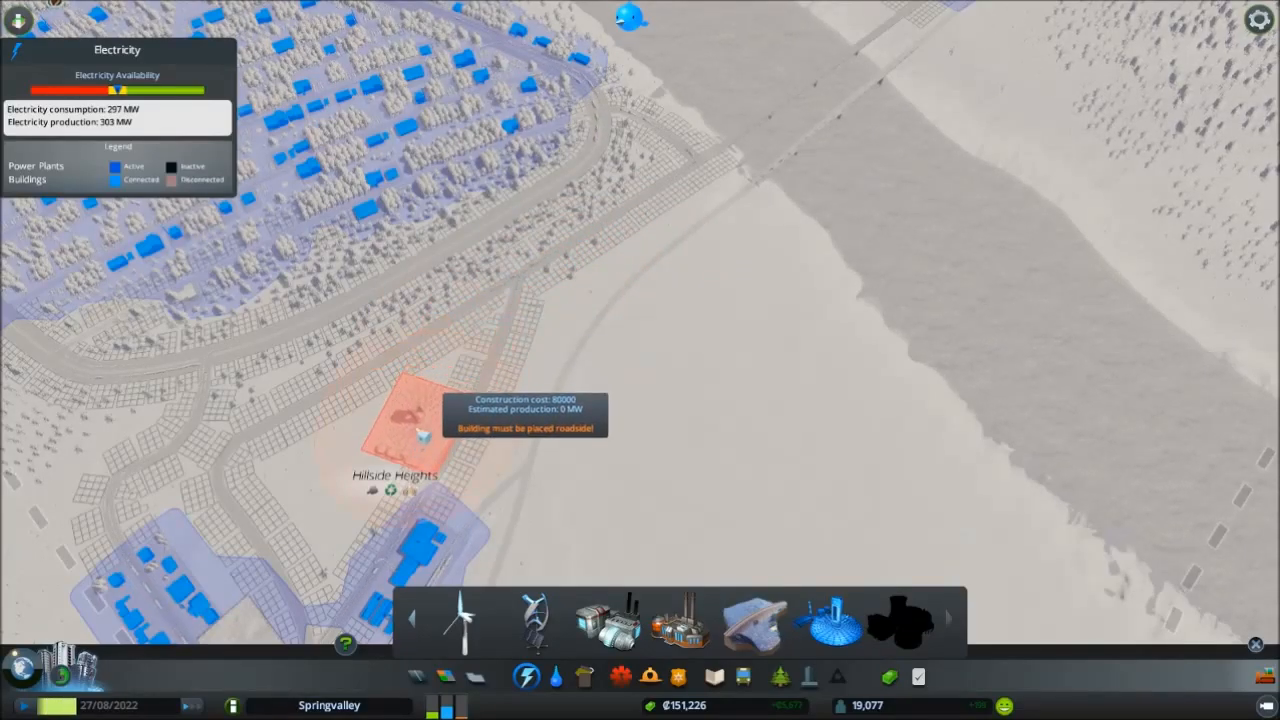
pyautogui.moveTo(390, 544)
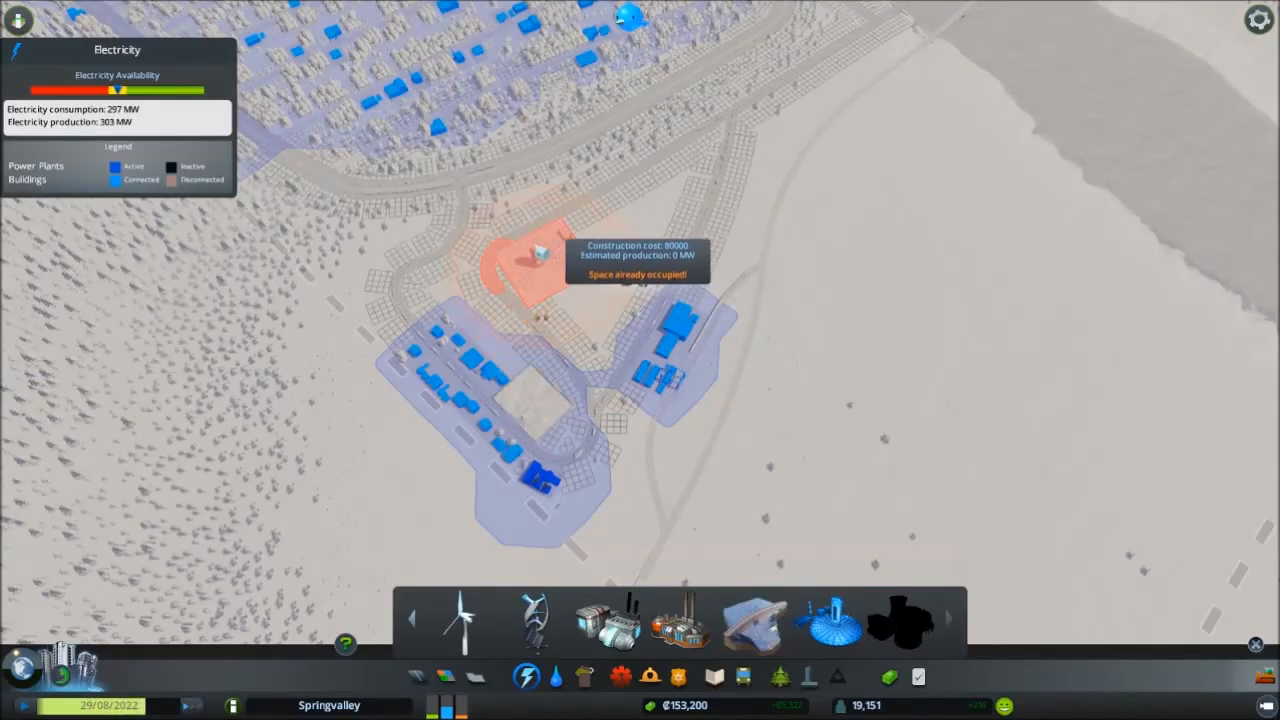
pyautogui.click(678, 676)
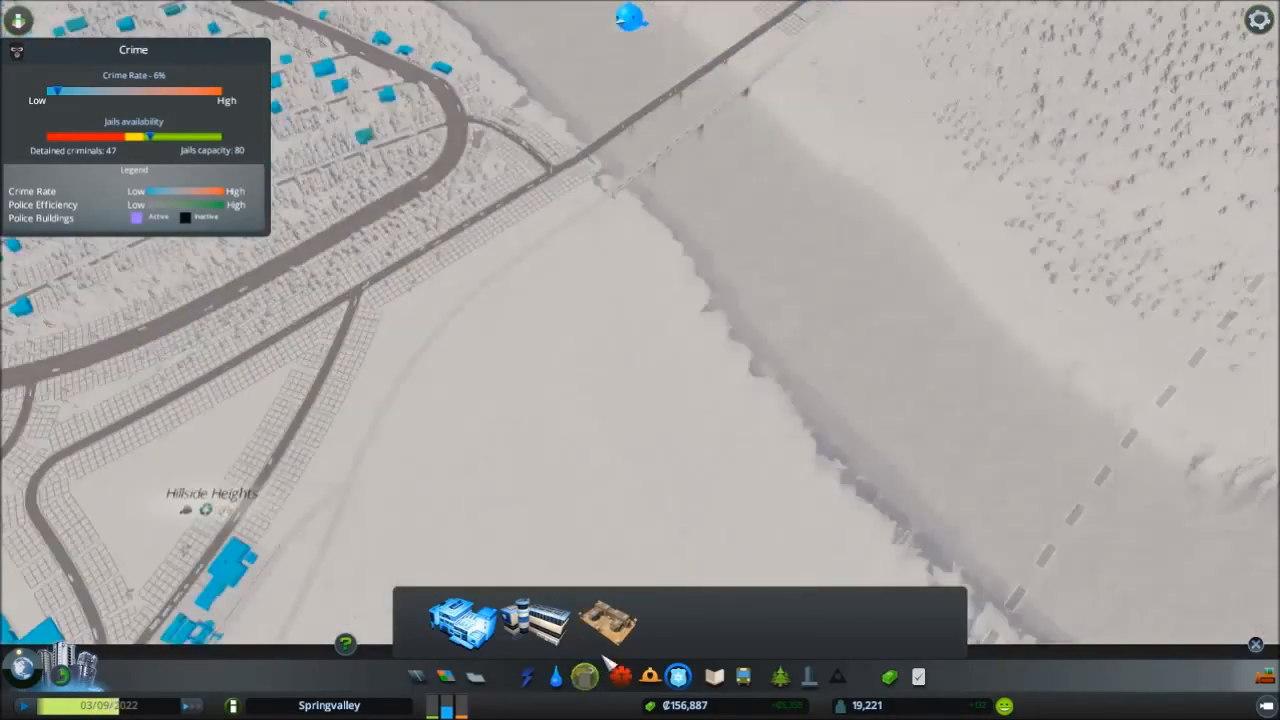
# Pick a police building, leave it unplaced for lack of a road, and bring up the road options
pyautogui.click(600, 620)
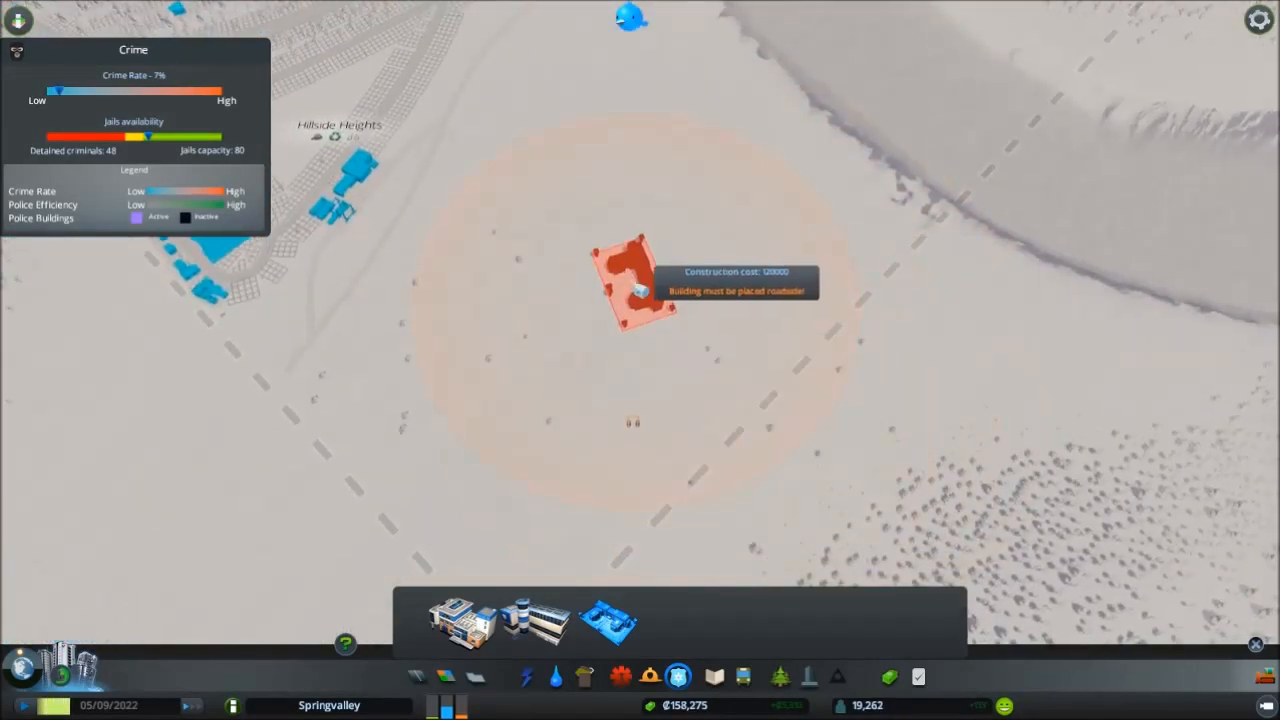
pyautogui.moveTo(620, 240)
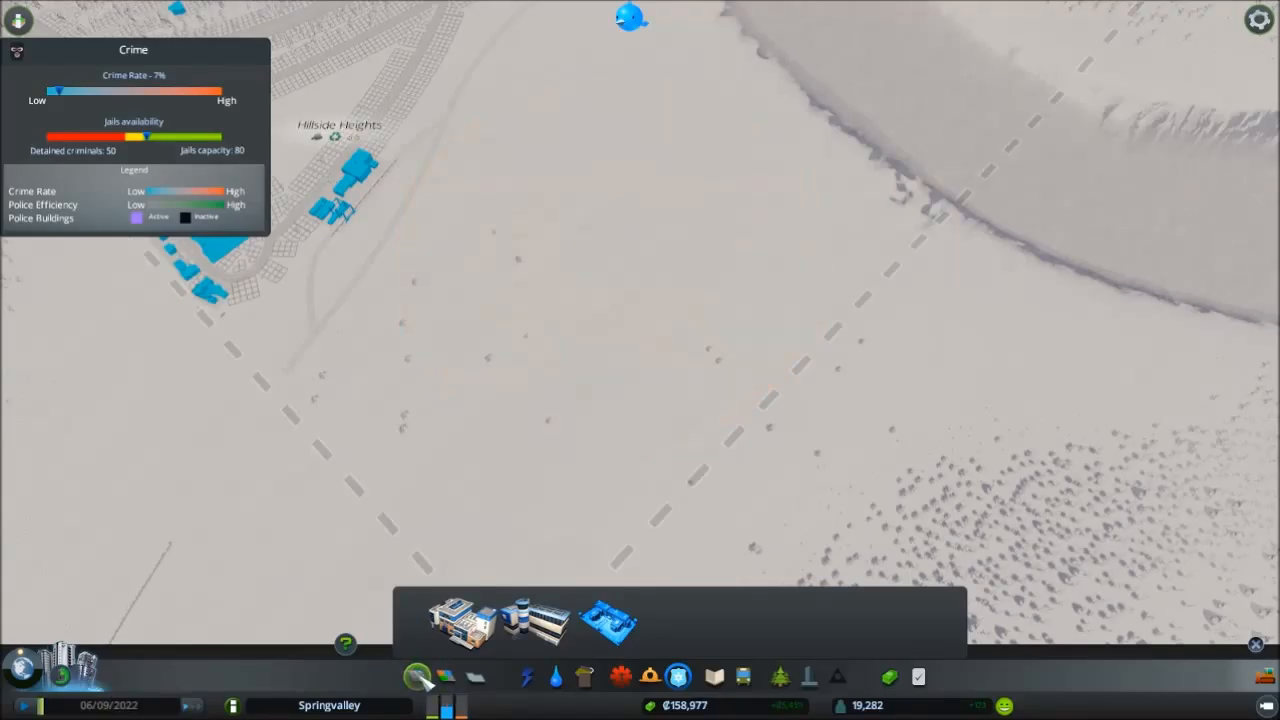
pyautogui.click(444, 676)
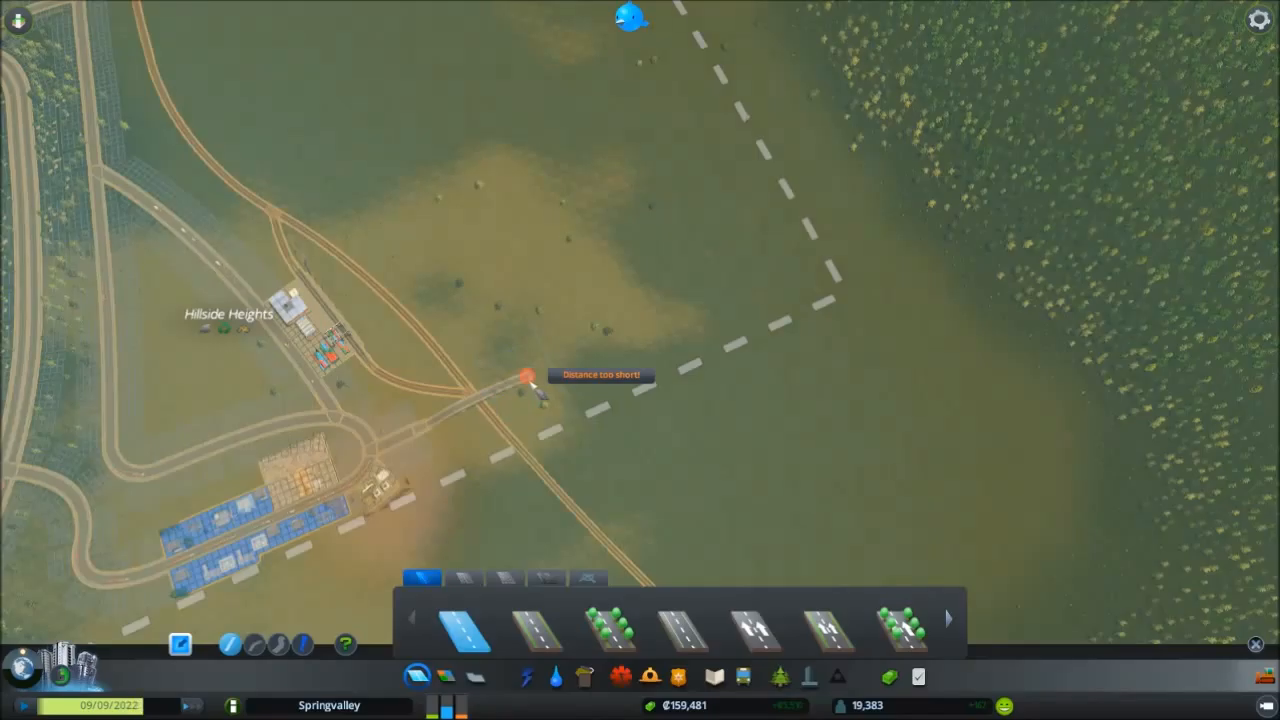
# Lay a two-lane road loop east of Hillside Heights with a straight stretch and curved corner
pyautogui.click(678, 676)
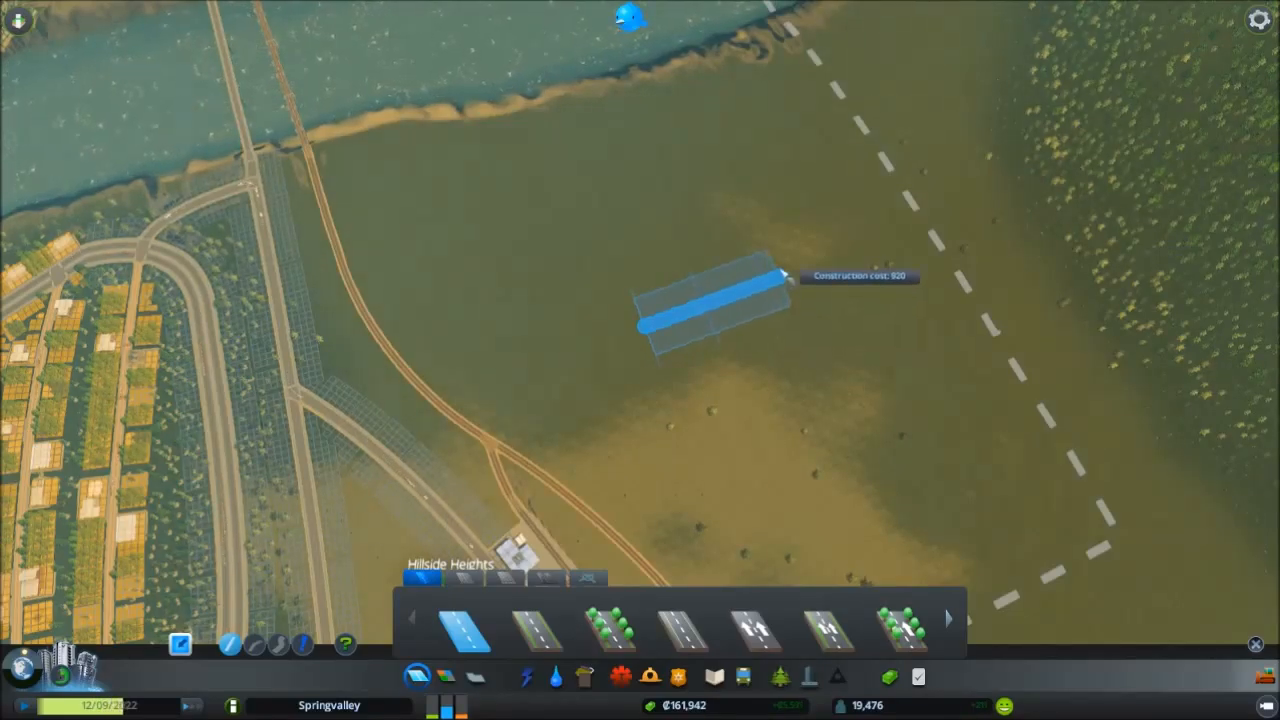
pyautogui.click(790, 268)
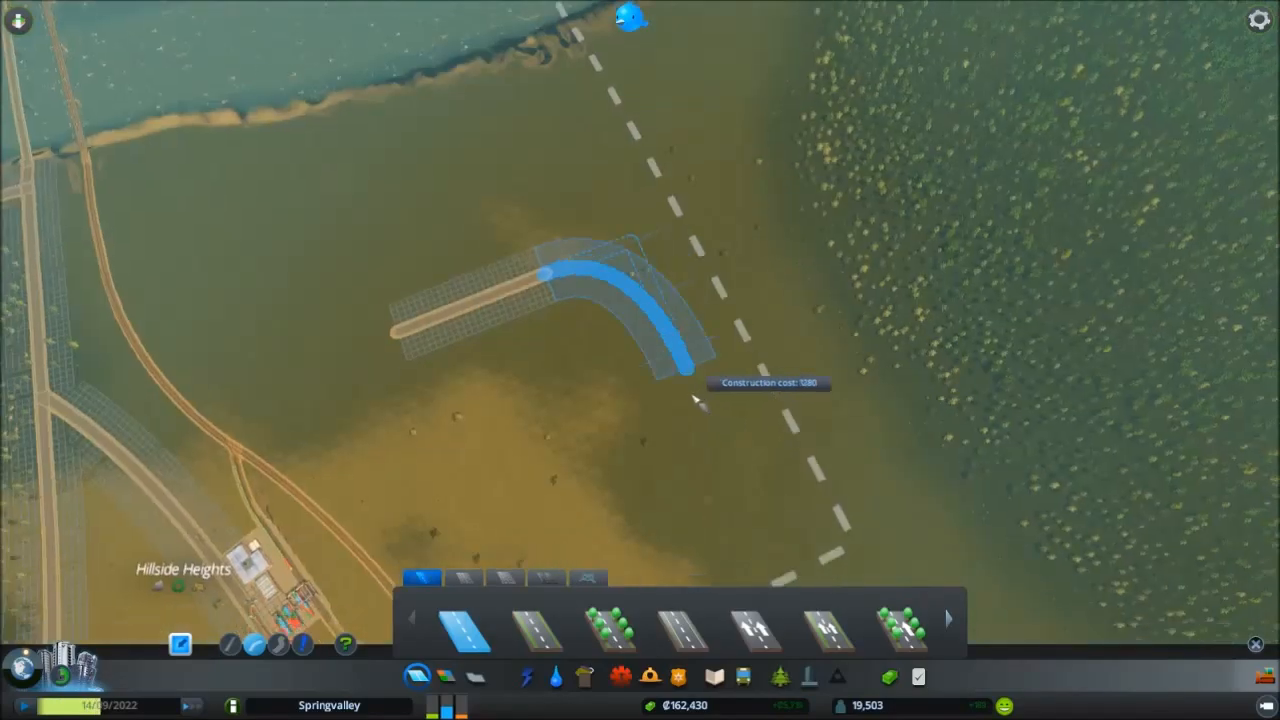
pyautogui.moveTo(710, 404)
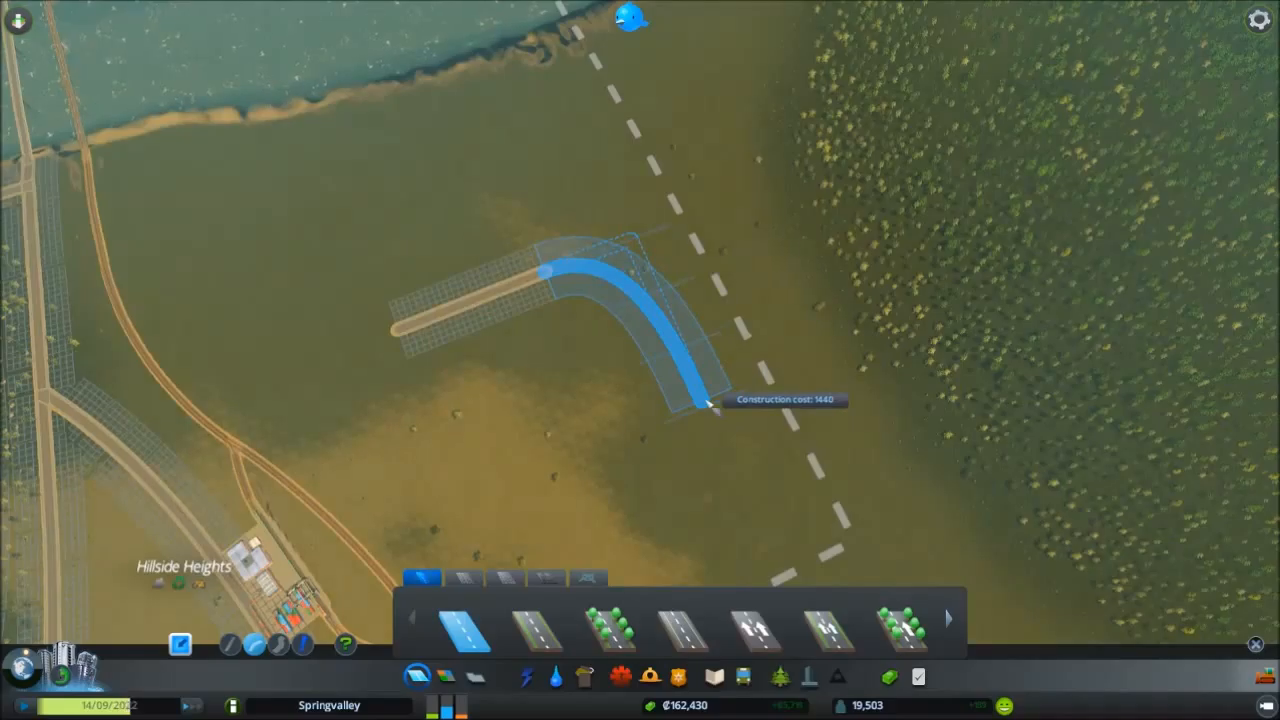
pyautogui.click(708, 404)
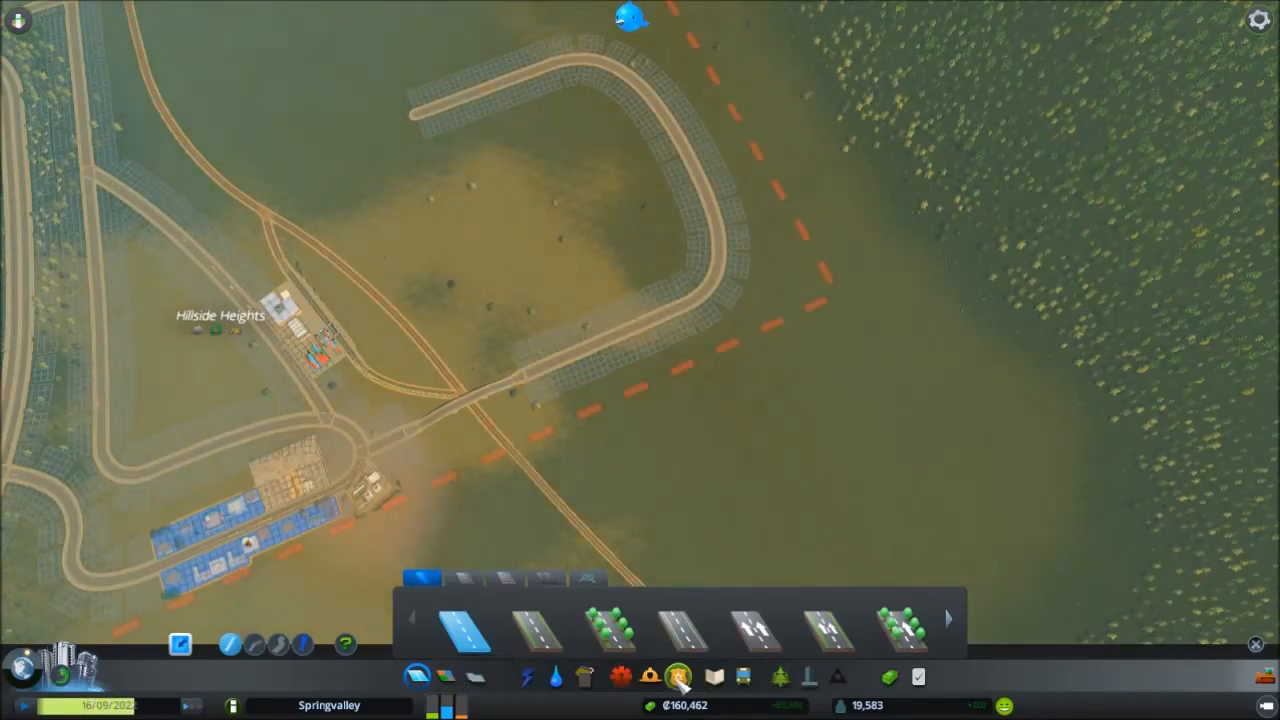
# Lay a water pipe from the Hillside Heights network out to the new road loop
pyautogui.click(524, 676)
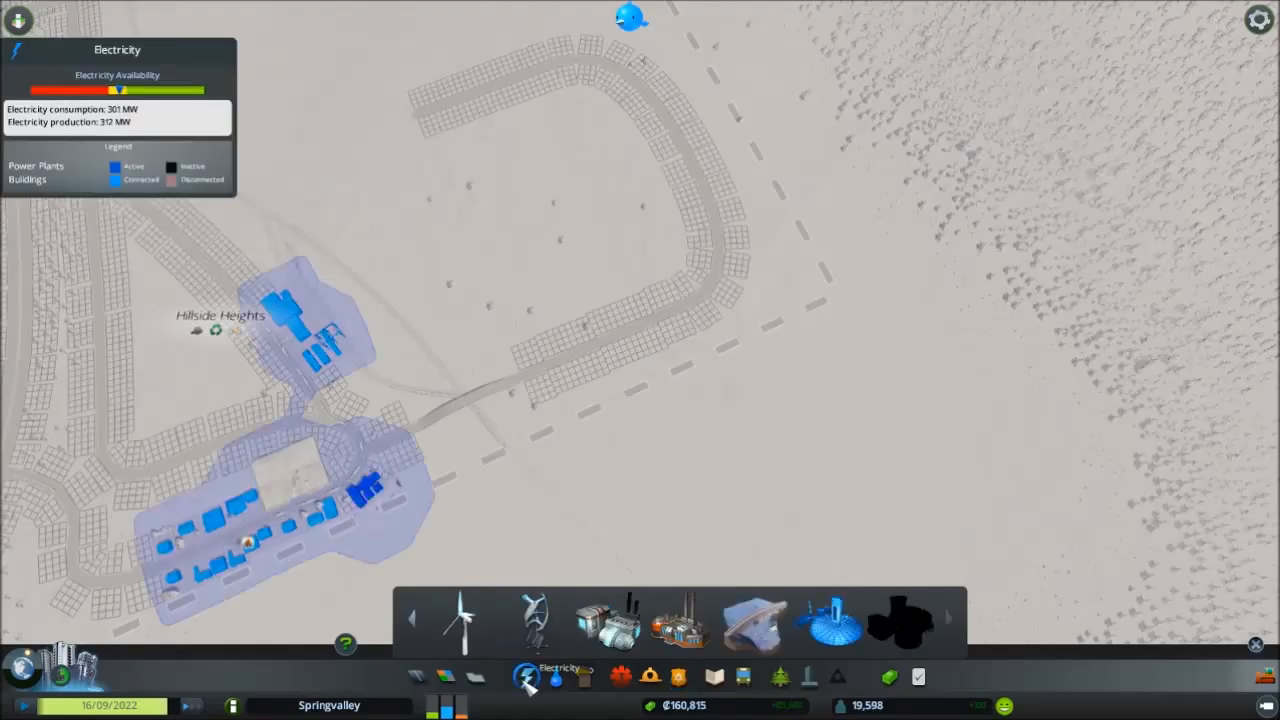
pyautogui.click(554, 676)
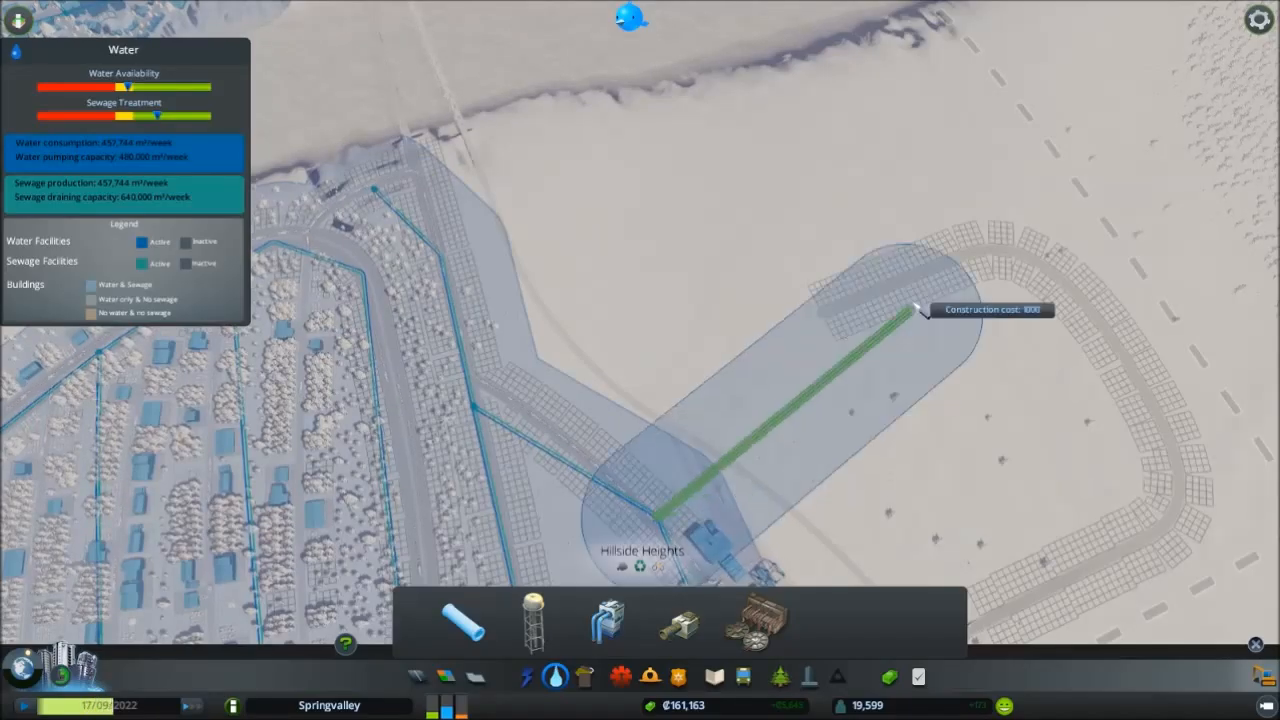
pyautogui.moveTo(920, 278)
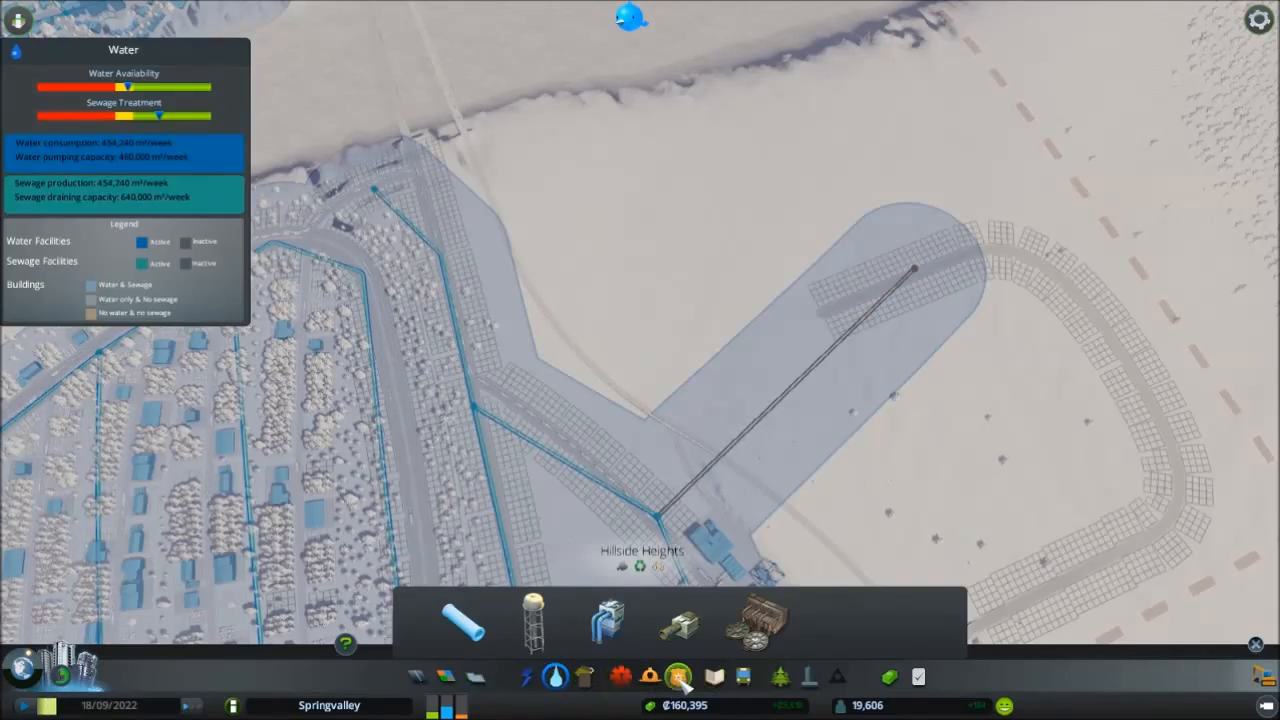
pyautogui.click(678, 676)
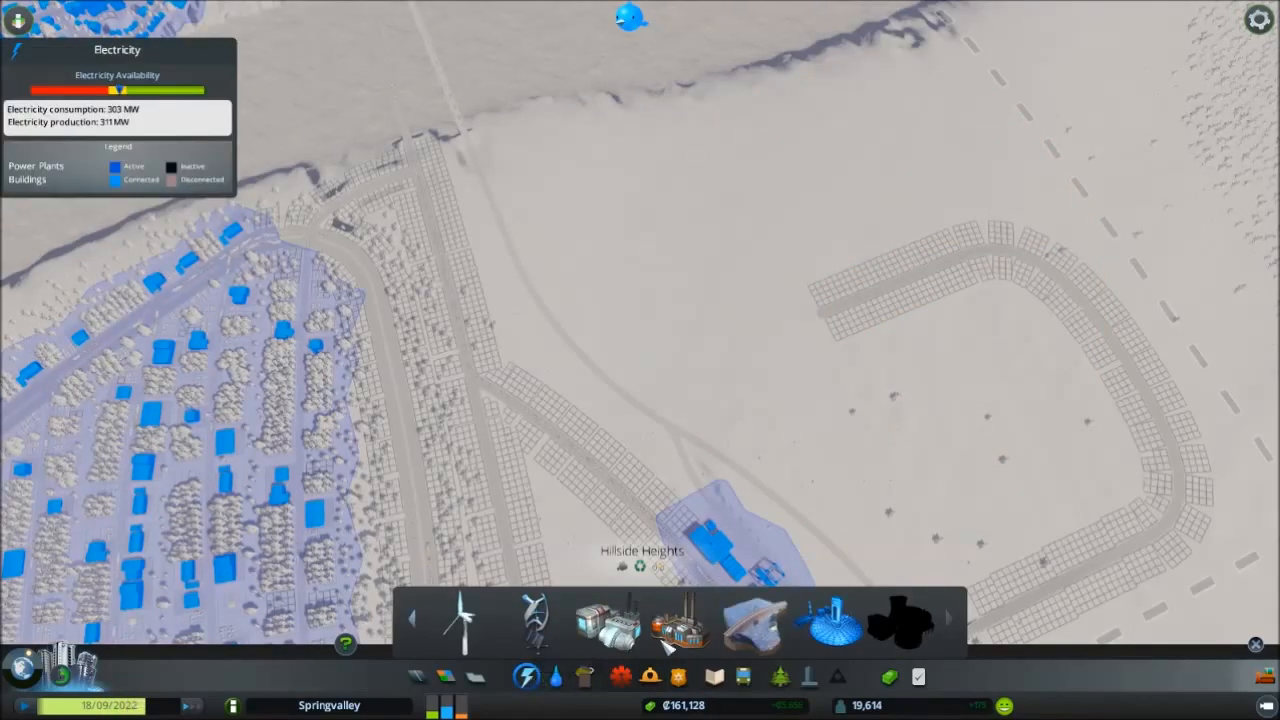
# Build two wind turbines north of the road loop, raising production to 335 MW
pyautogui.click(464, 620)
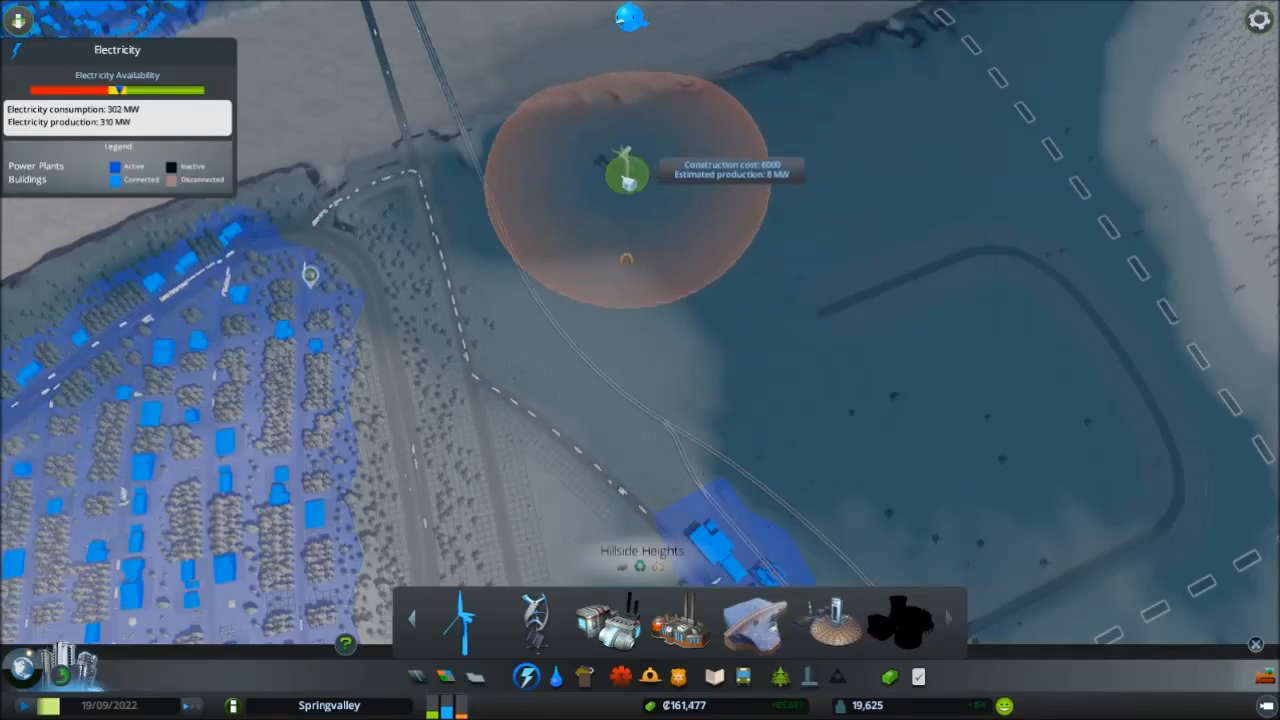
pyautogui.click(624, 160)
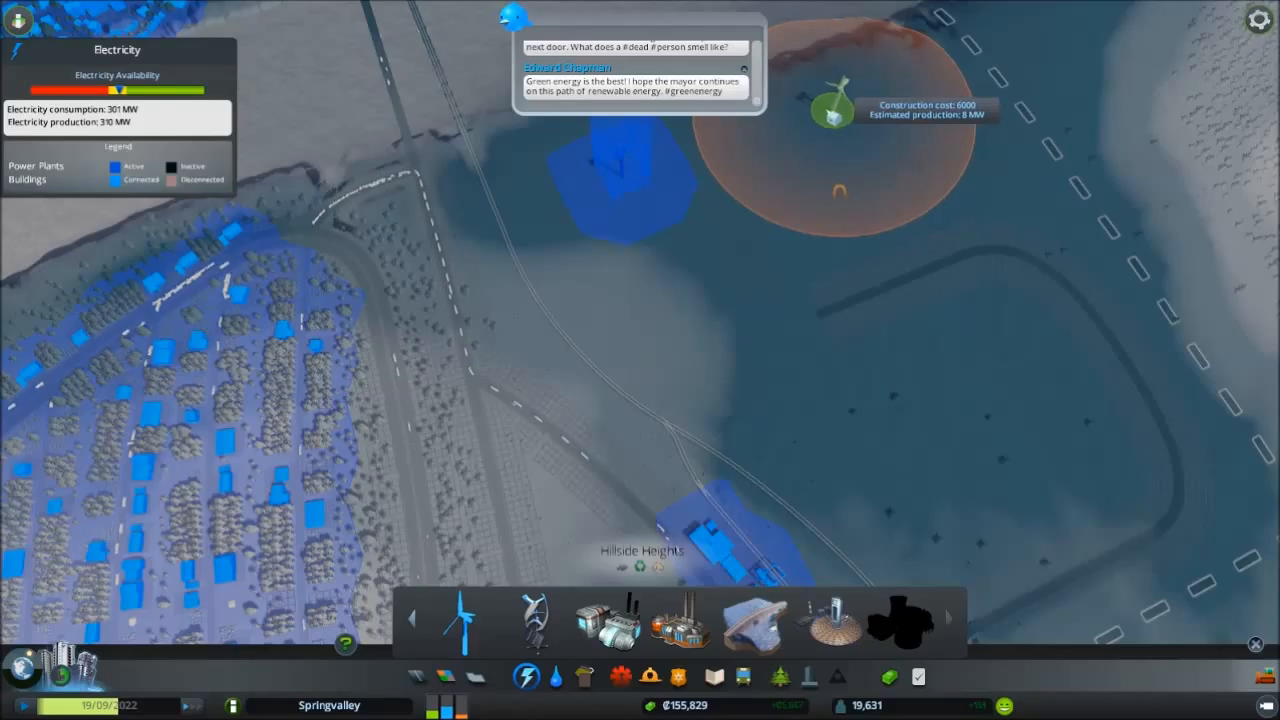
pyautogui.click(836, 110)
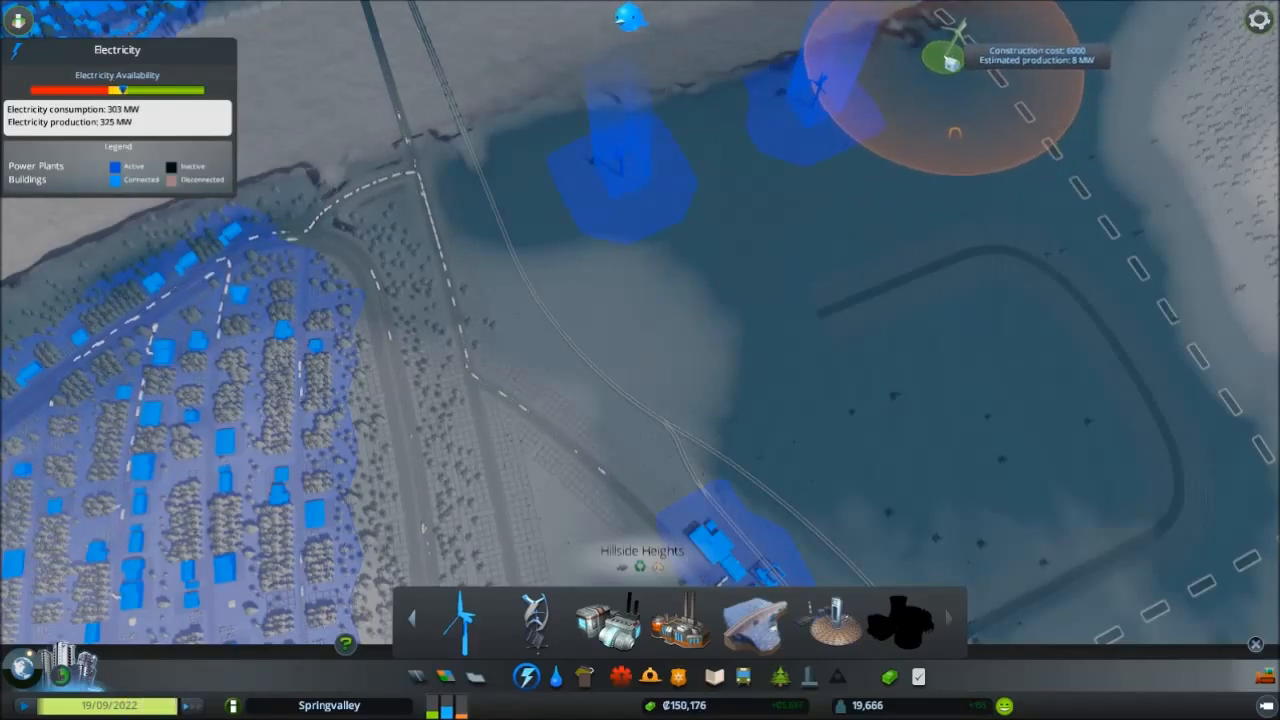
pyautogui.moveTo(764, 180)
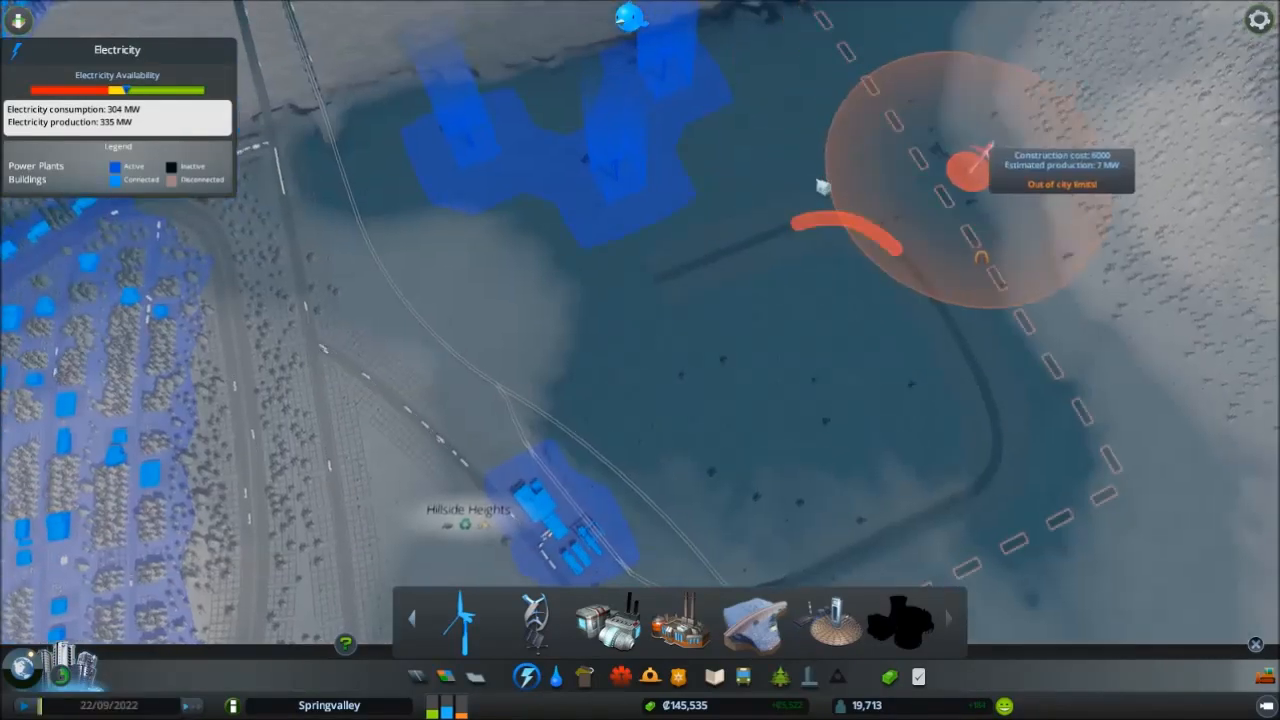
pyautogui.moveTo(744, 150)
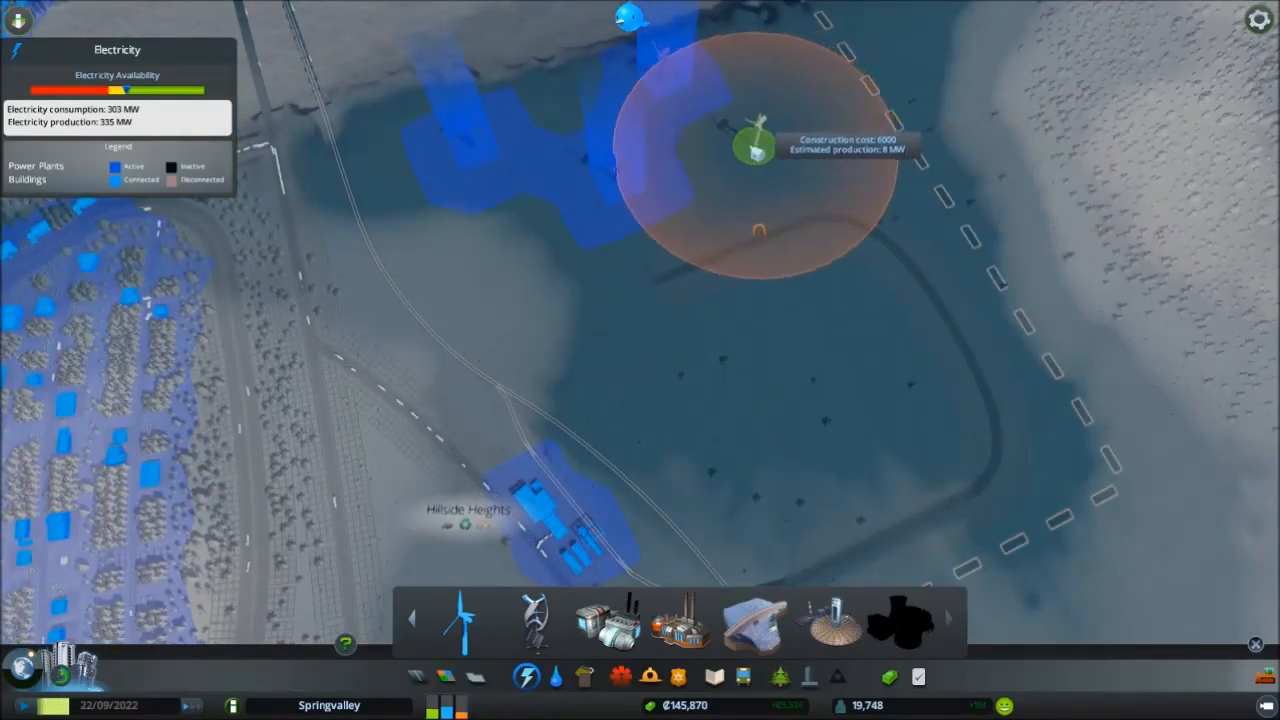
pyautogui.moveTo(776, 130)
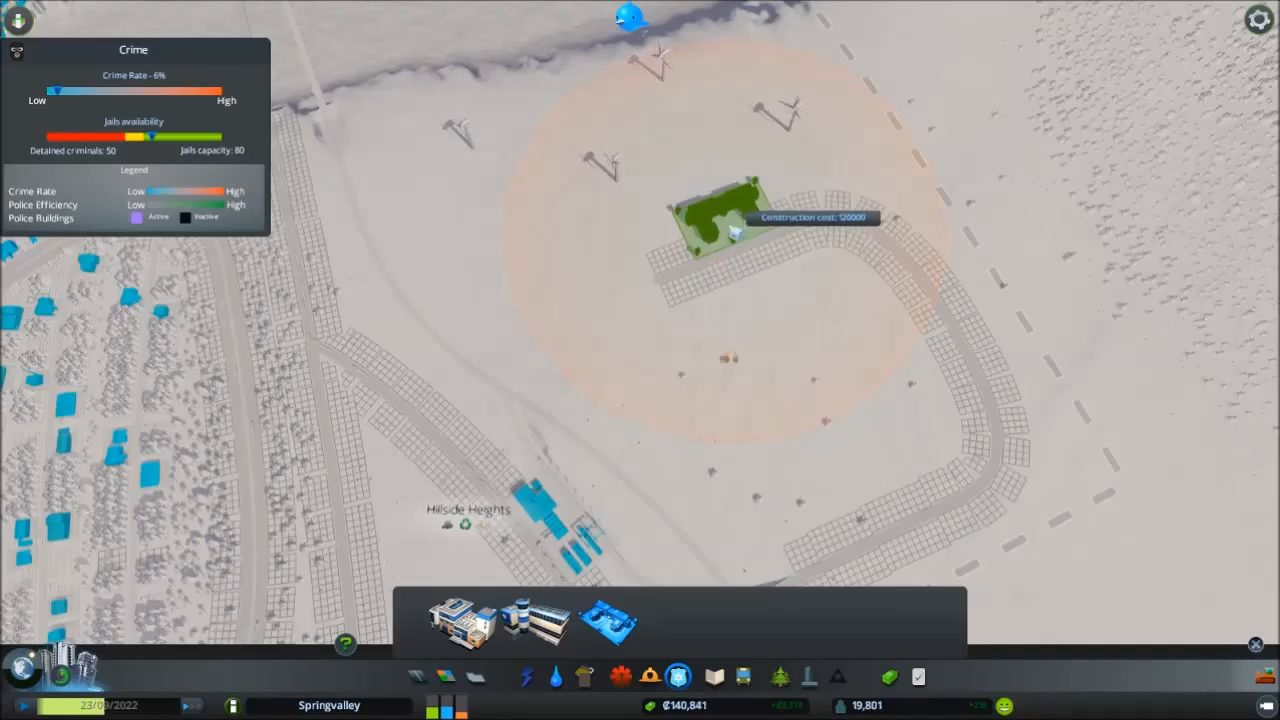
# Place the prison inside the new road loop among the wind turbines and inspect it up close
pyautogui.click(710, 216)
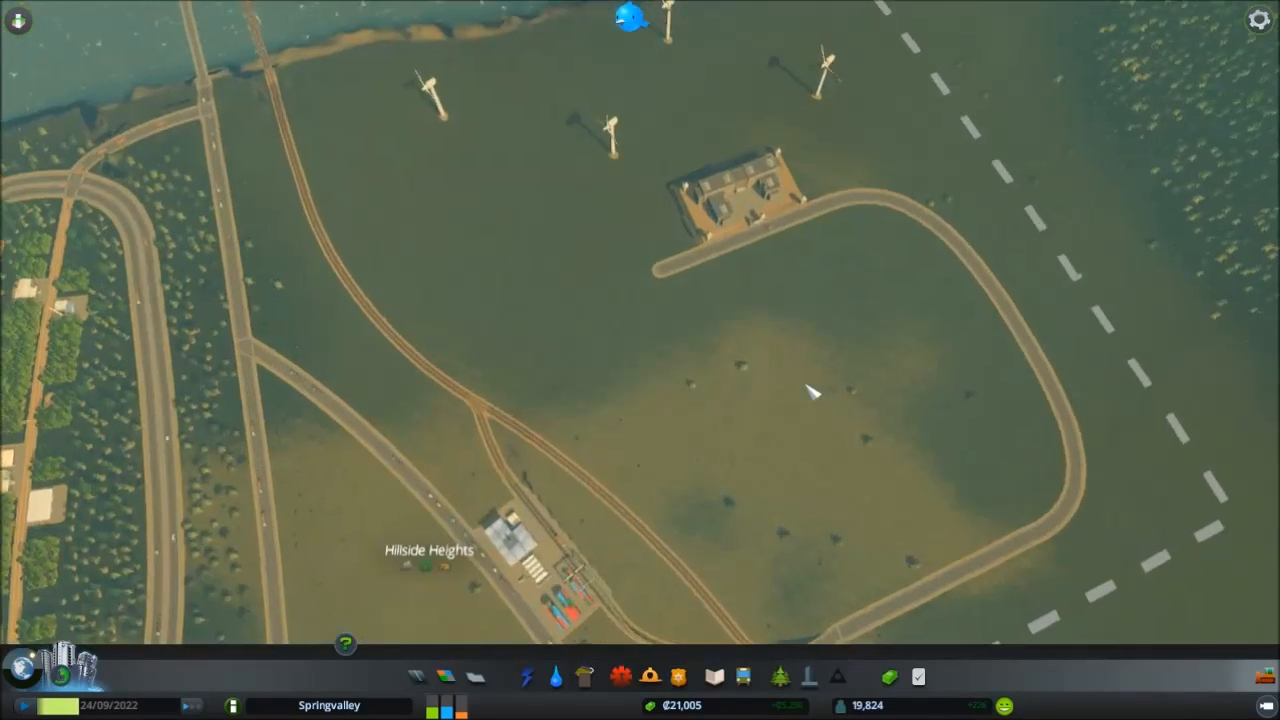
pyautogui.click(730, 200)
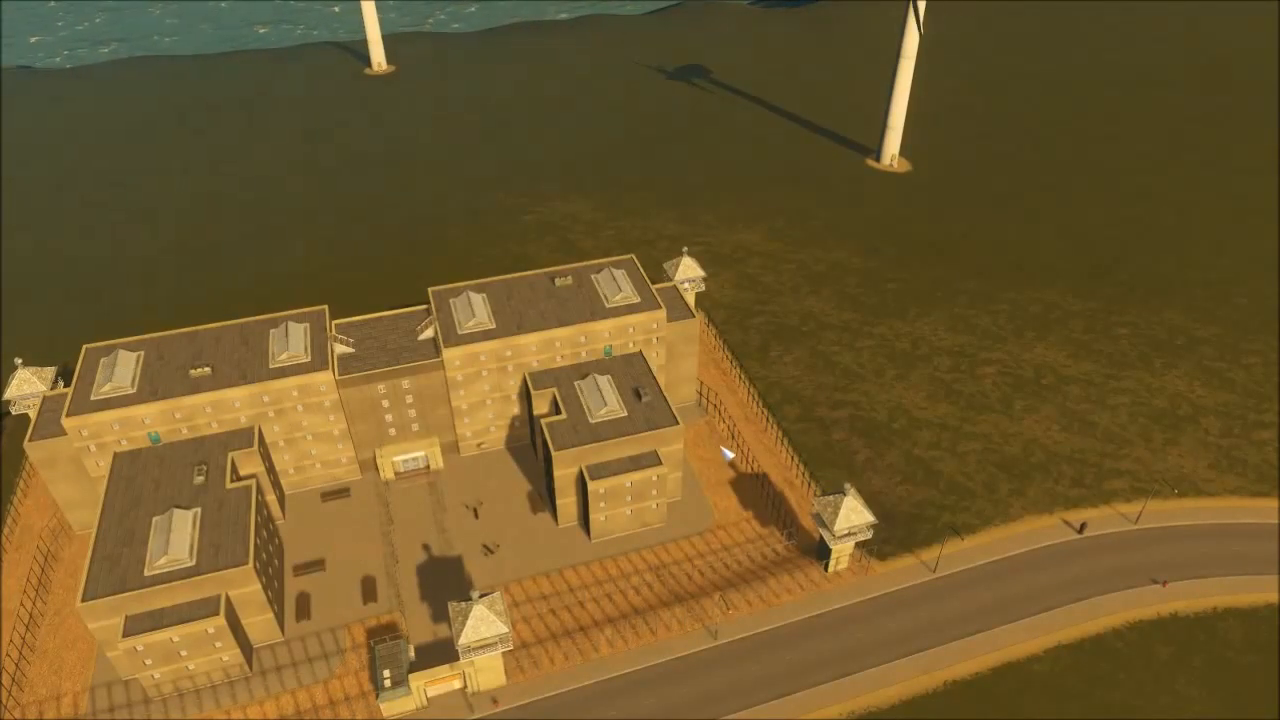
# Move the camera to a night view of Moore Heights with its water alert icons
pyautogui.scroll(-3)
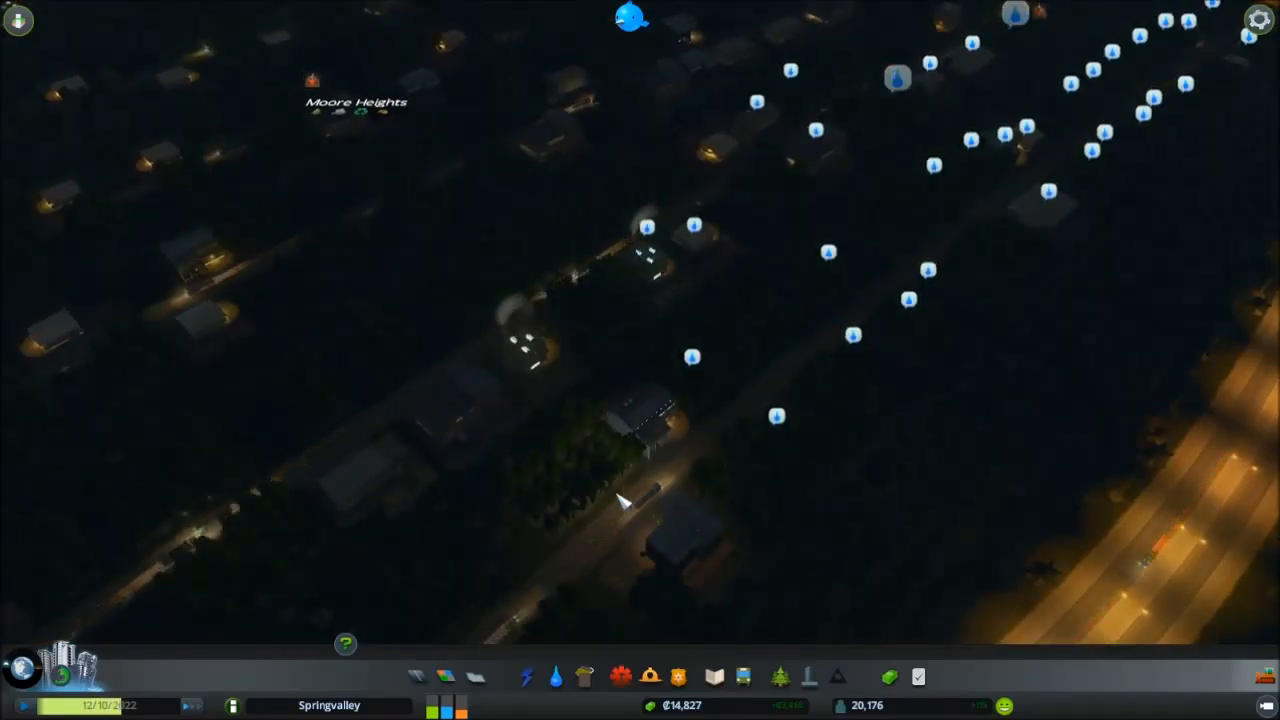
# Show the Electricity info view over the river bridges (385 MW produced, 266 MW consumed)
pyautogui.click(556, 676)
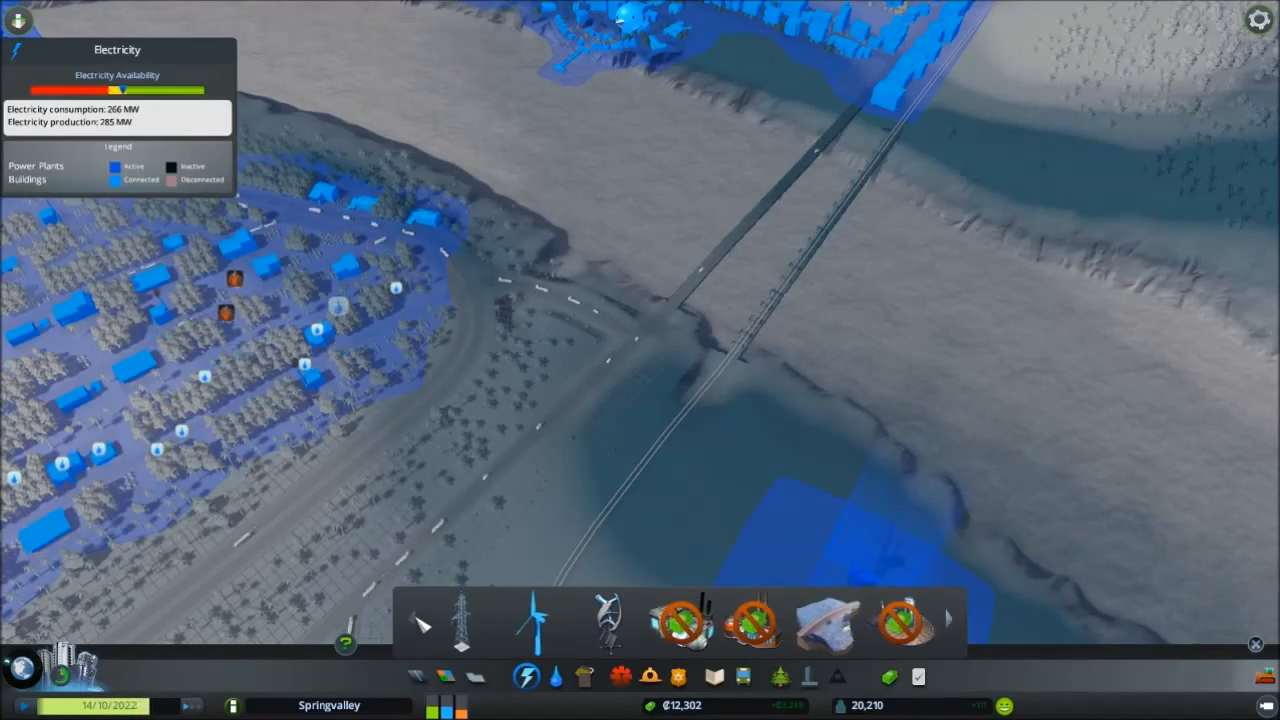
# Place a power line from the neighbourhood edge to the area south of the road
pyautogui.click(460, 620)
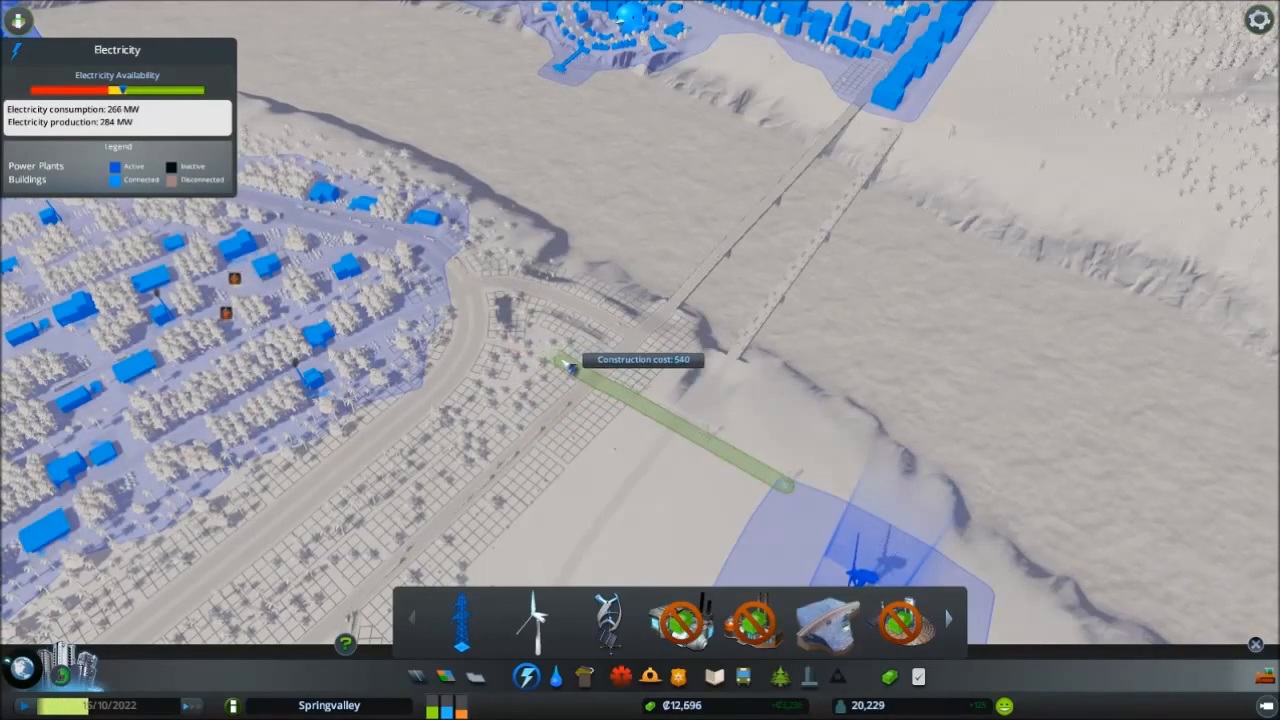
pyautogui.click(556, 364)
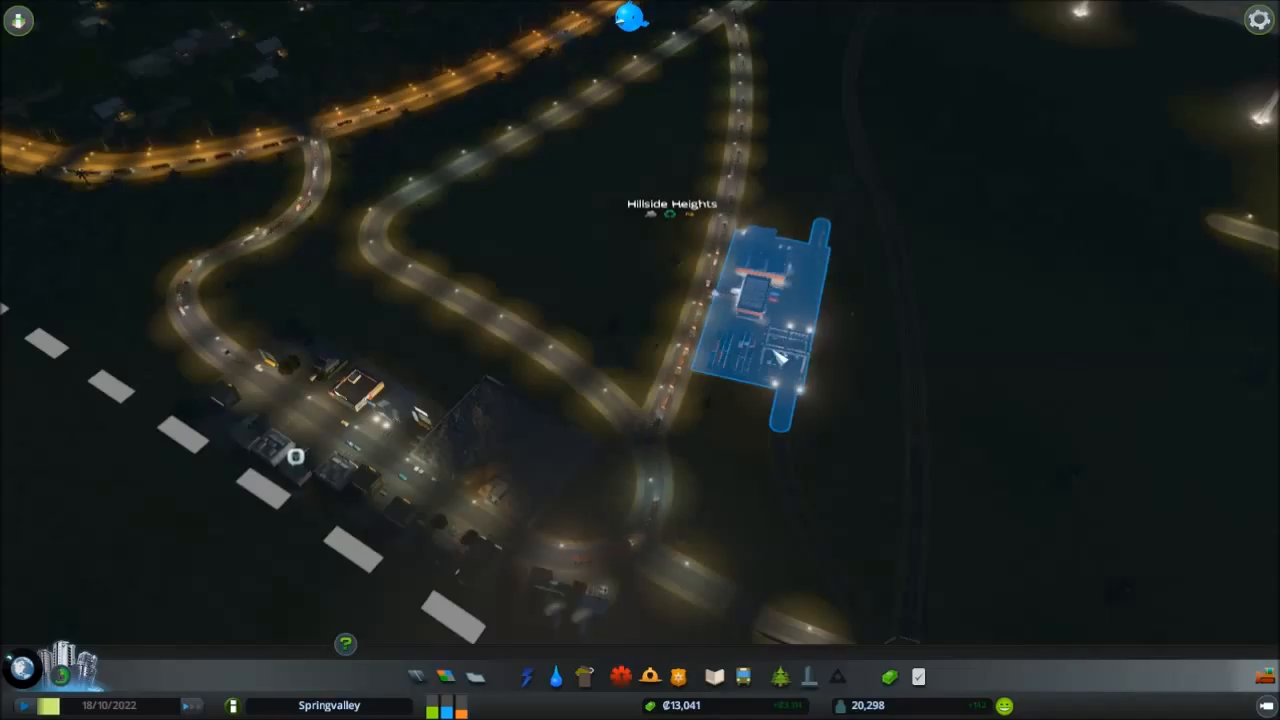
# Confirm the Cargo Train Terminal is operating normally and close its info panel
pyautogui.click(770, 300)
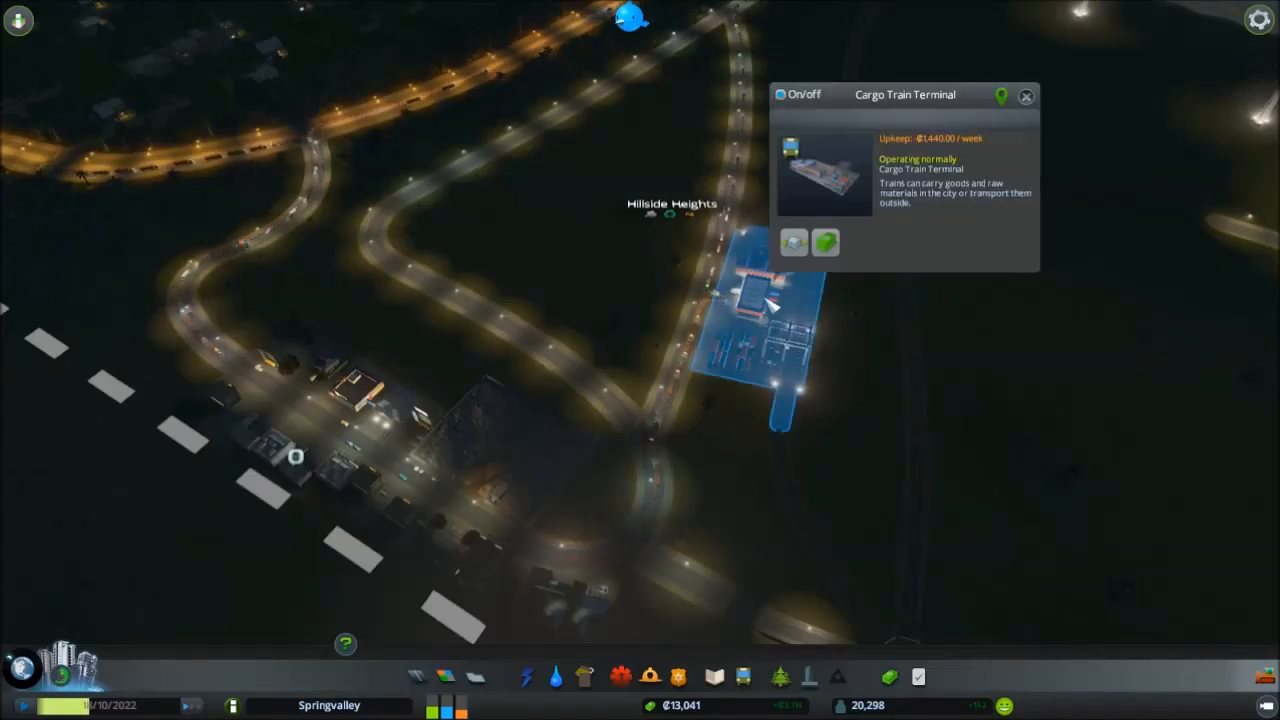
pyautogui.click(1024, 96)
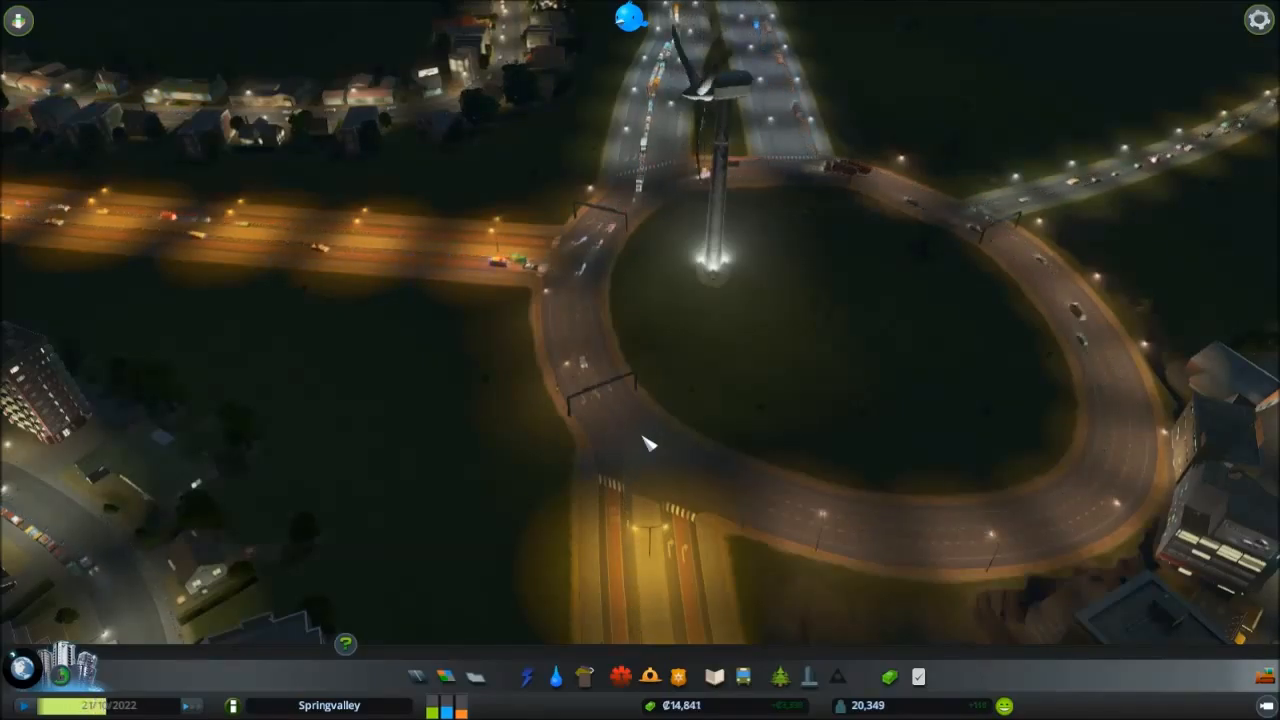
pyautogui.moveTo(538, 596)
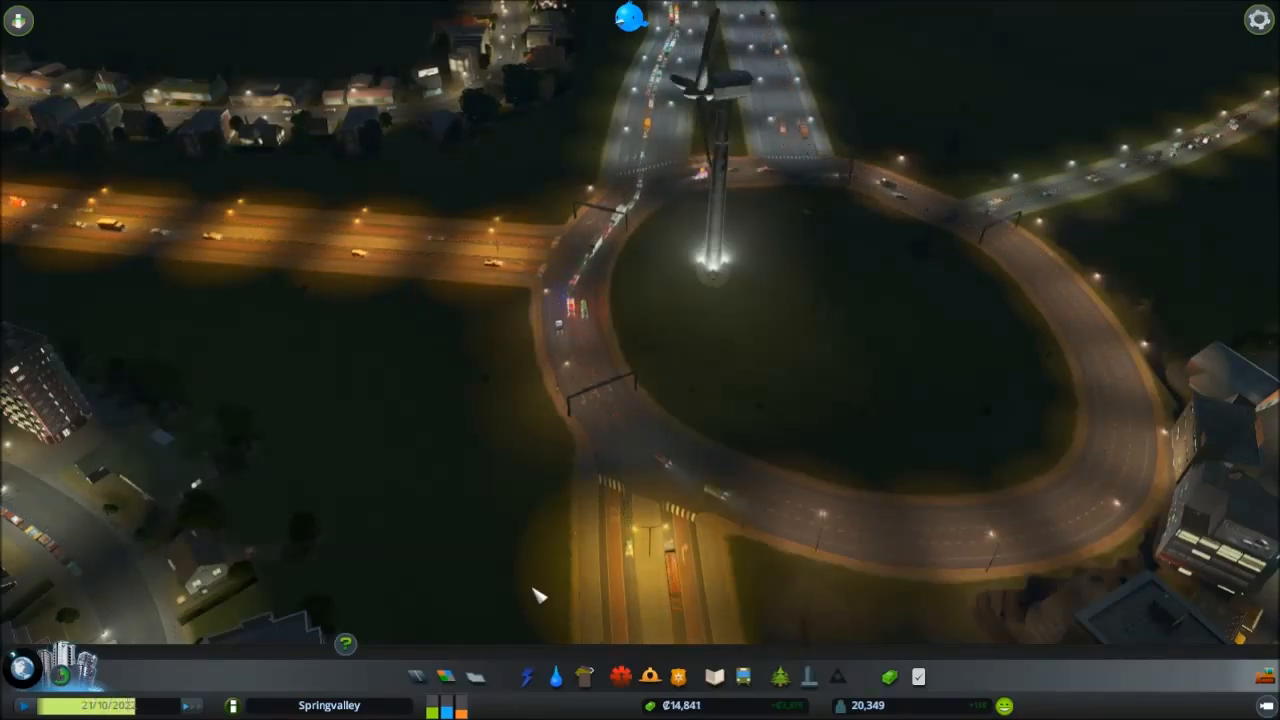
# Select the Upgrade Road tool for the roundabout's western section (cost 200)
pyautogui.click(444, 676)
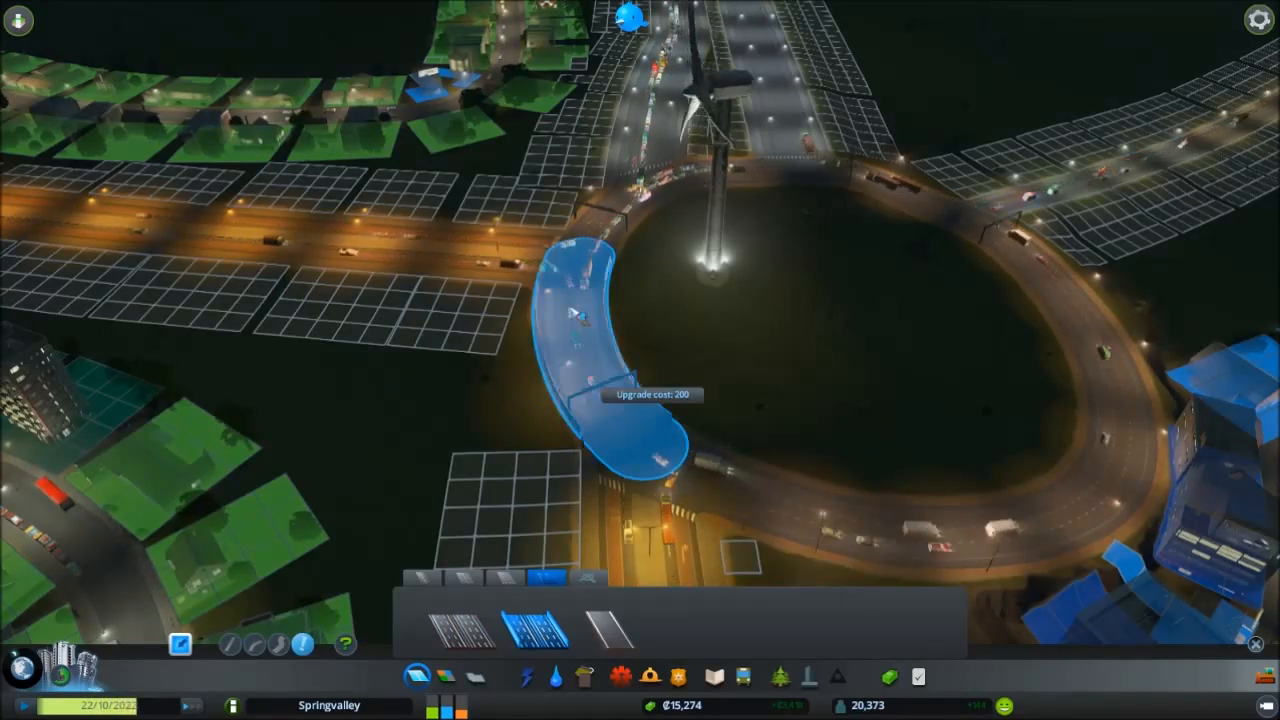
pyautogui.moveTo(790, 512)
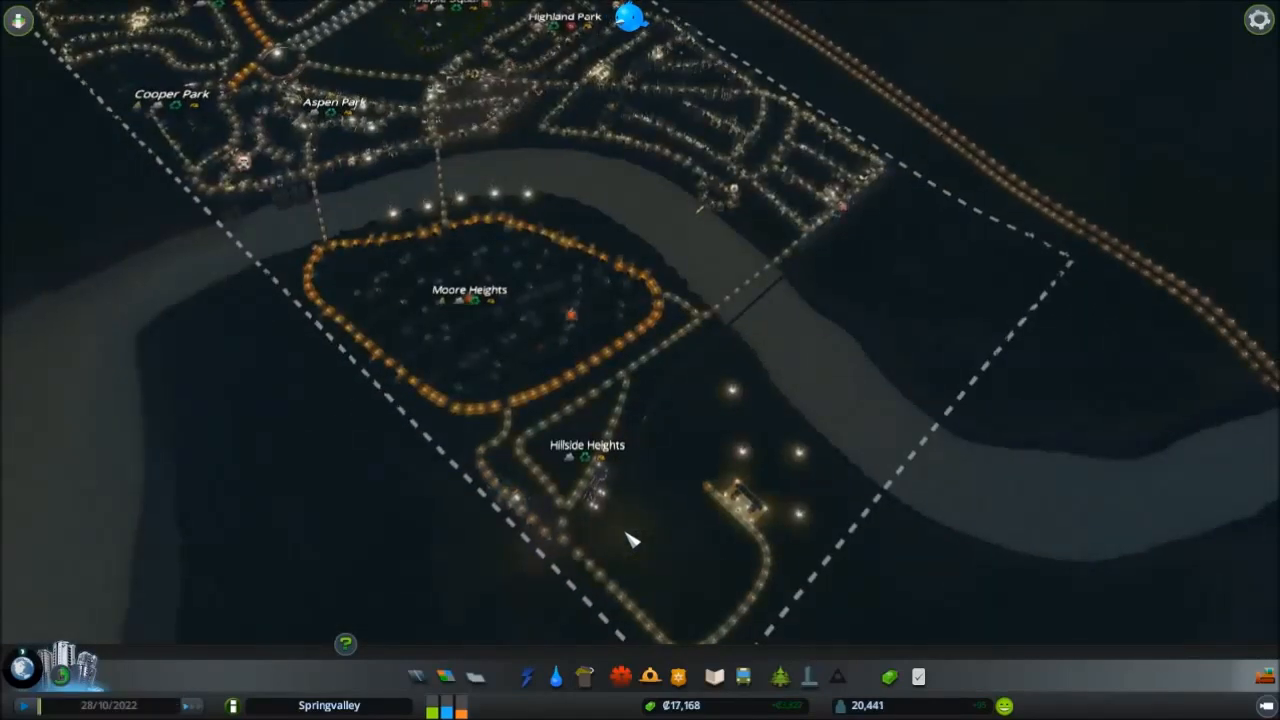
pyautogui.click(528, 676)
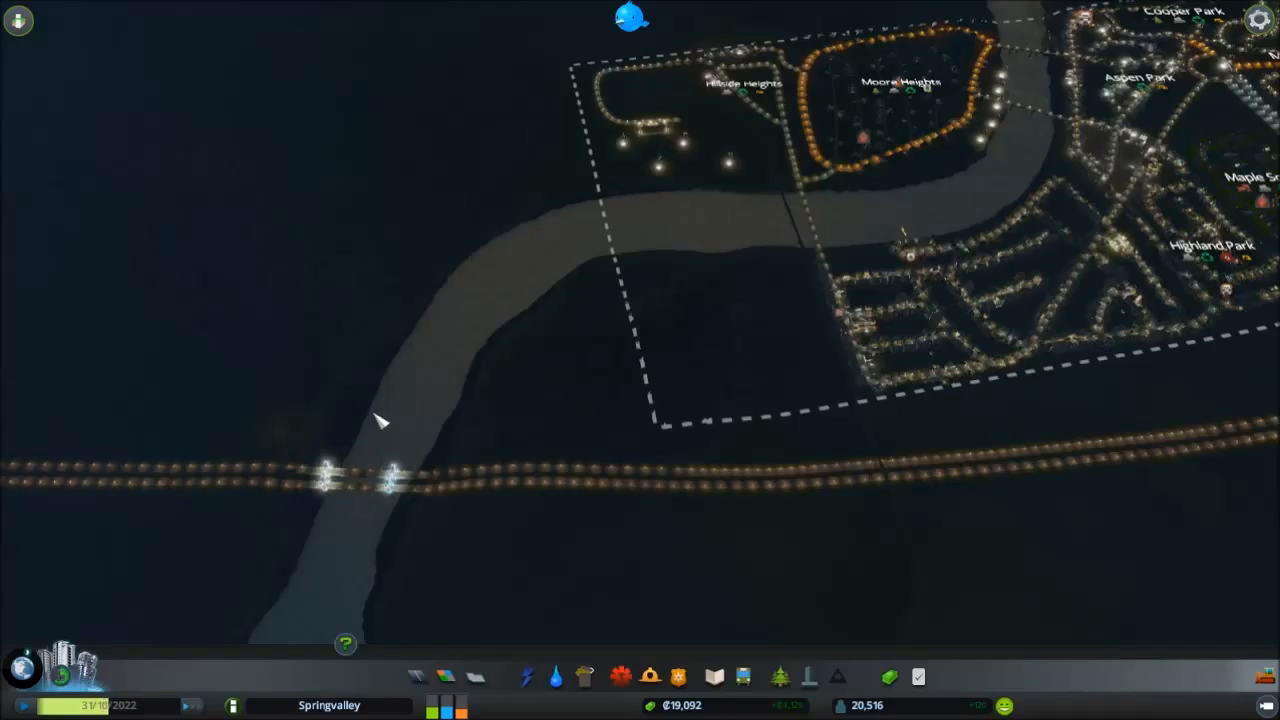
pyautogui.moveTo(300, 404)
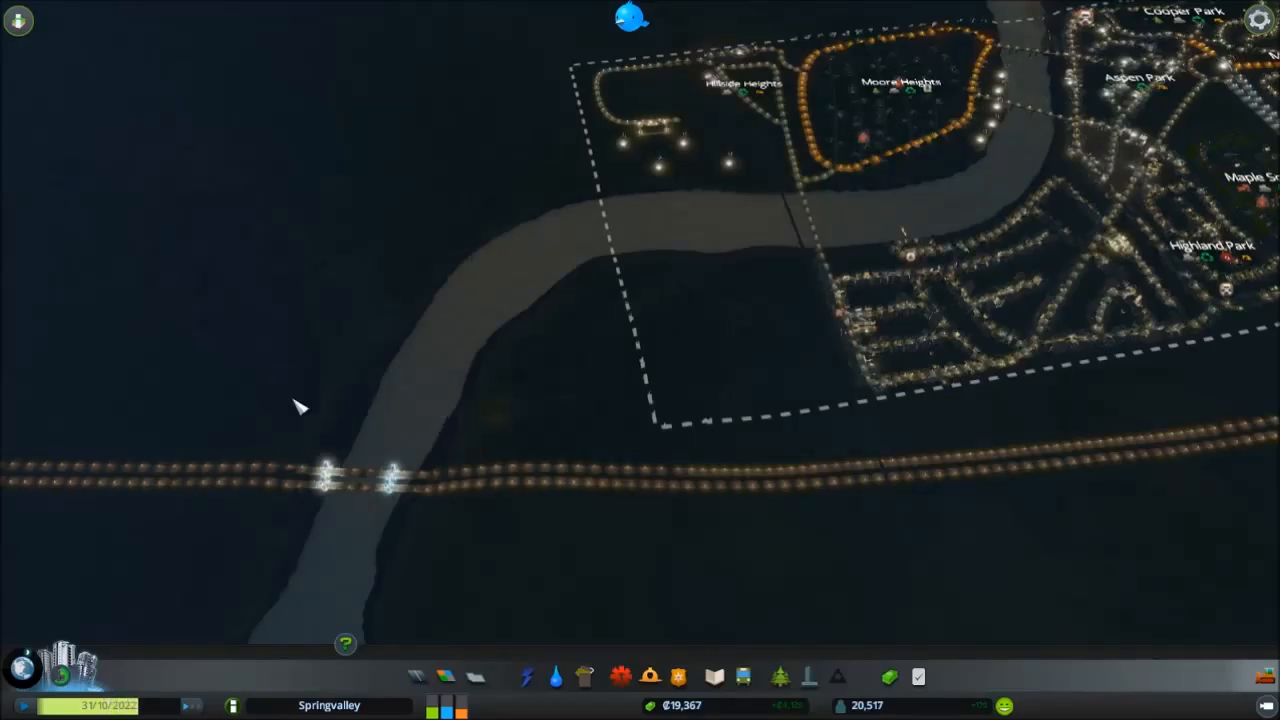
pyautogui.moveTo(462, 428)
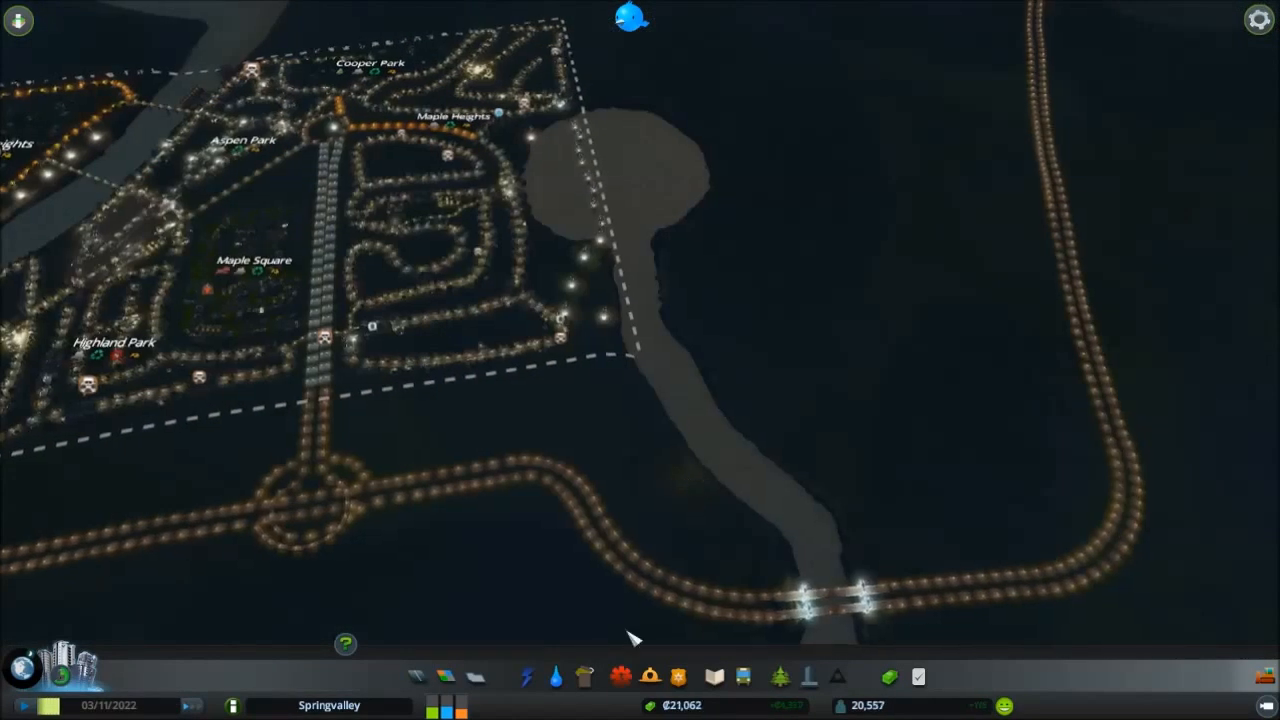
pyautogui.click(556, 676)
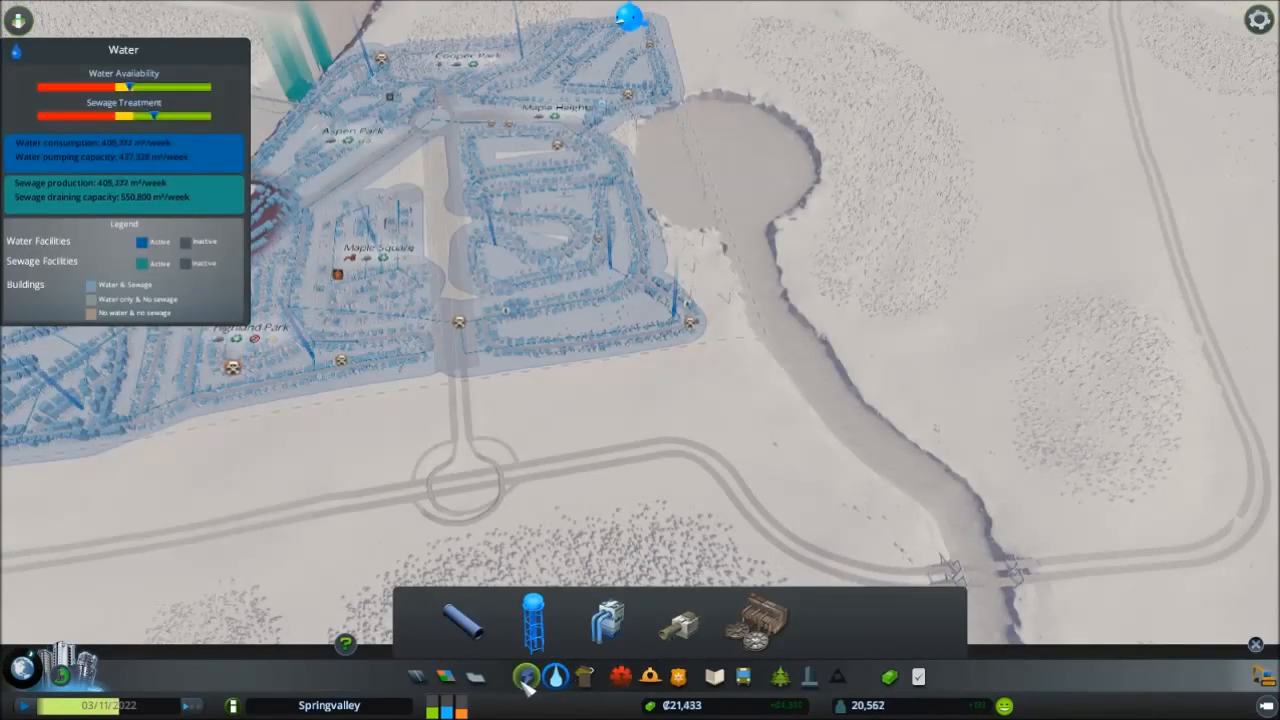
pyautogui.click(528, 676)
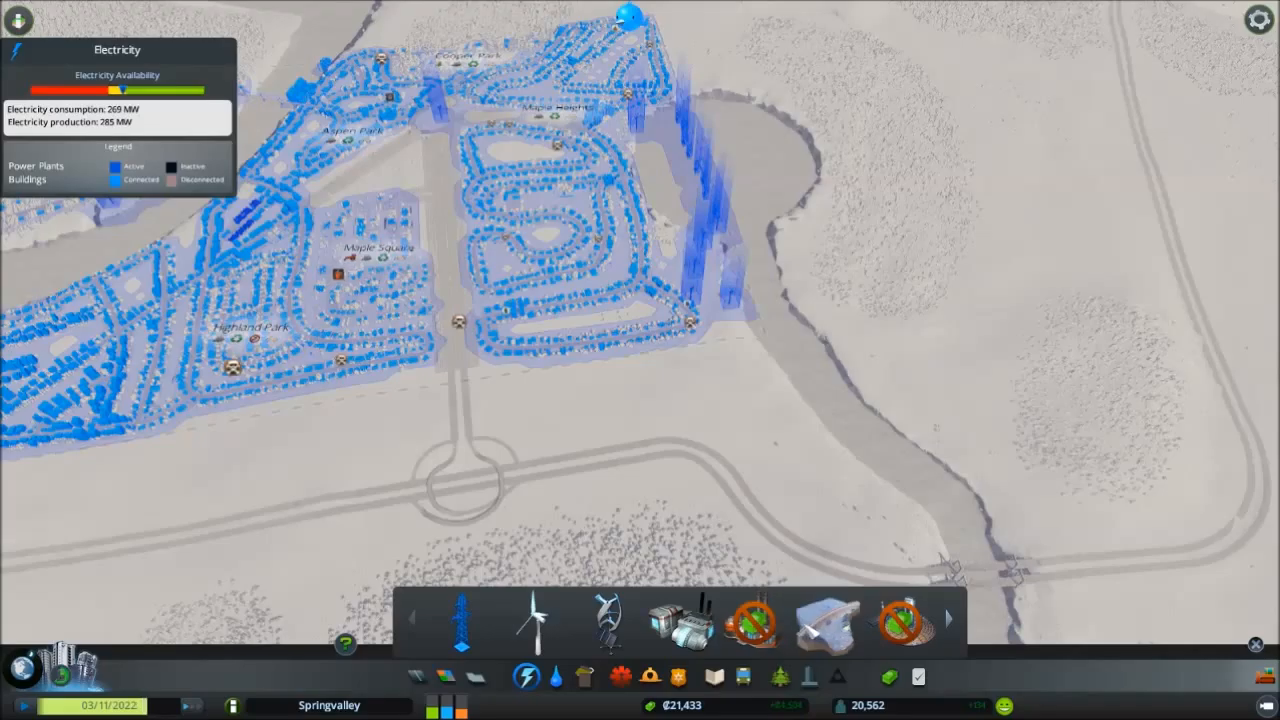
pyautogui.click(824, 620)
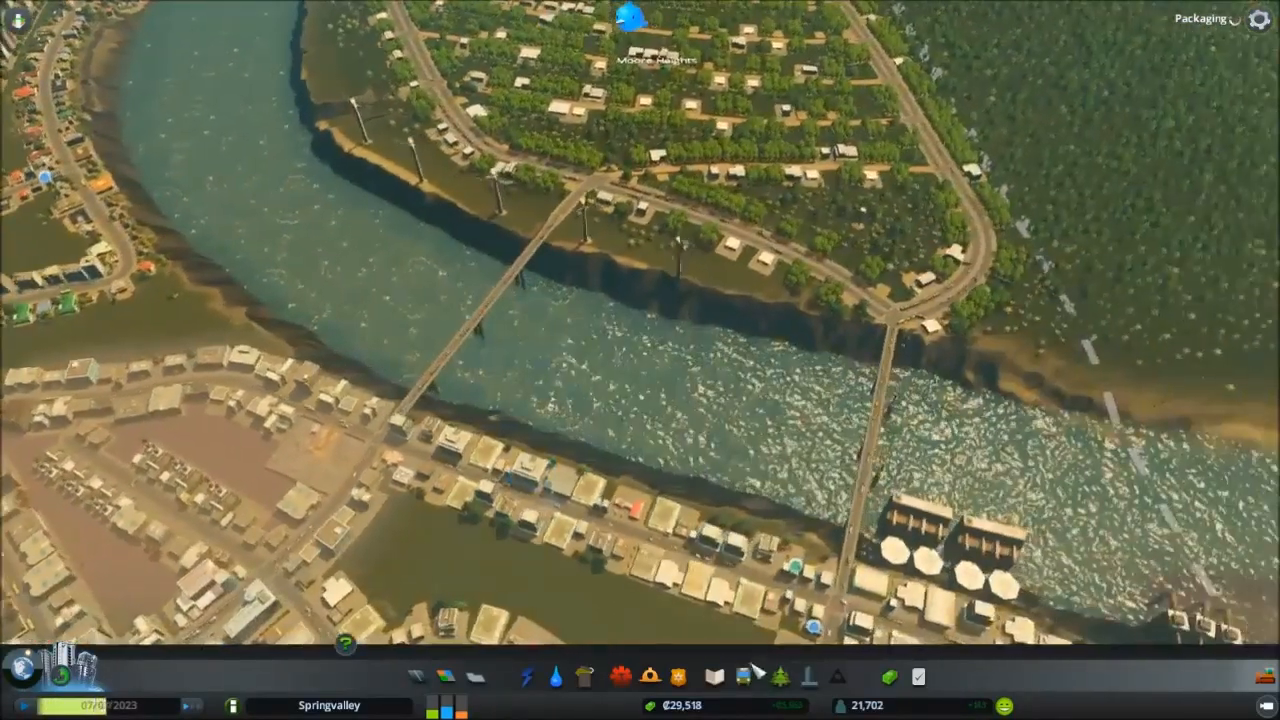
# Zoom out to a daytime overview of Hillside Heights and Moore Heights across the river
pyautogui.click(612, 676)
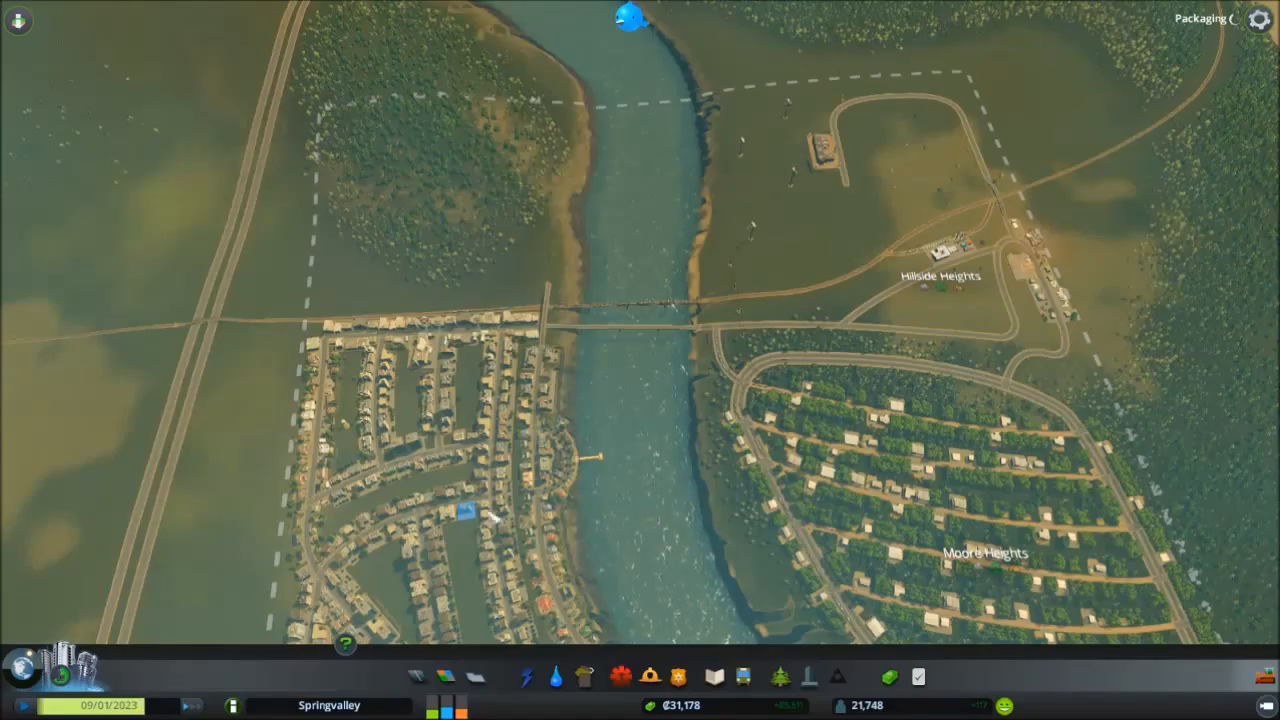
# Locate the prison and view its details: operating normally, one dead person awaiting transport
pyautogui.click(824, 158)
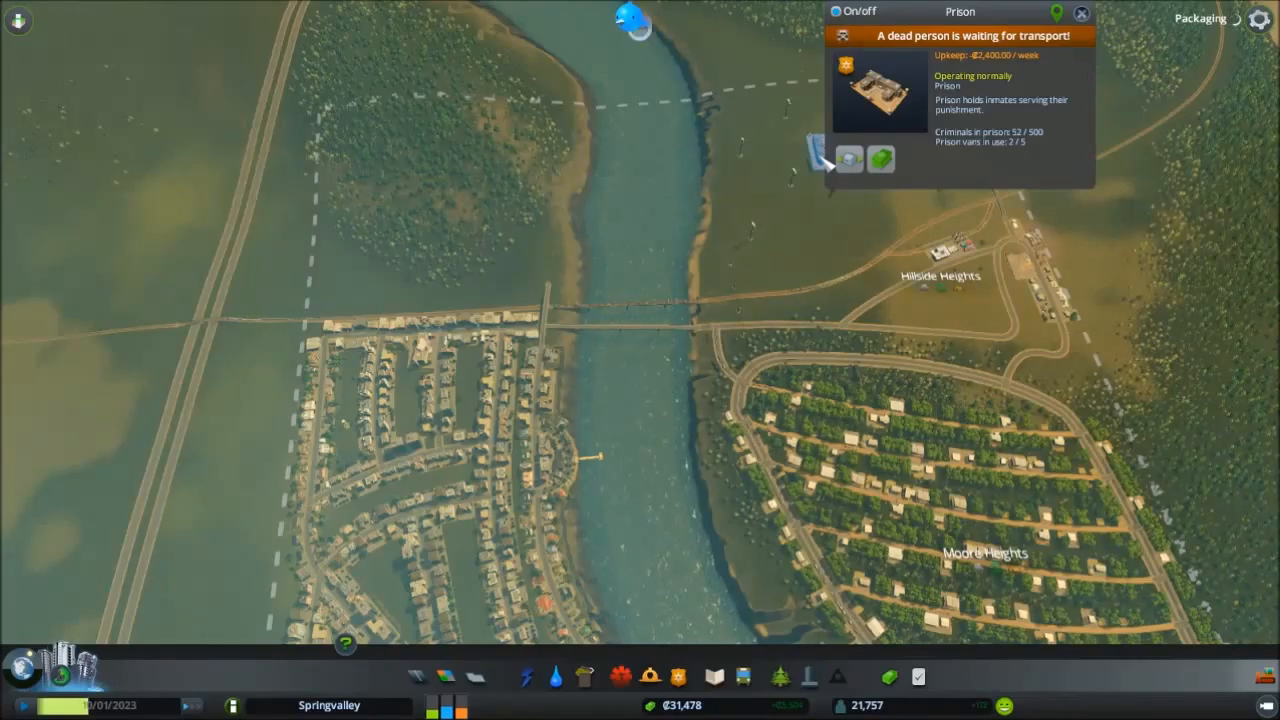
pyautogui.click(1080, 12)
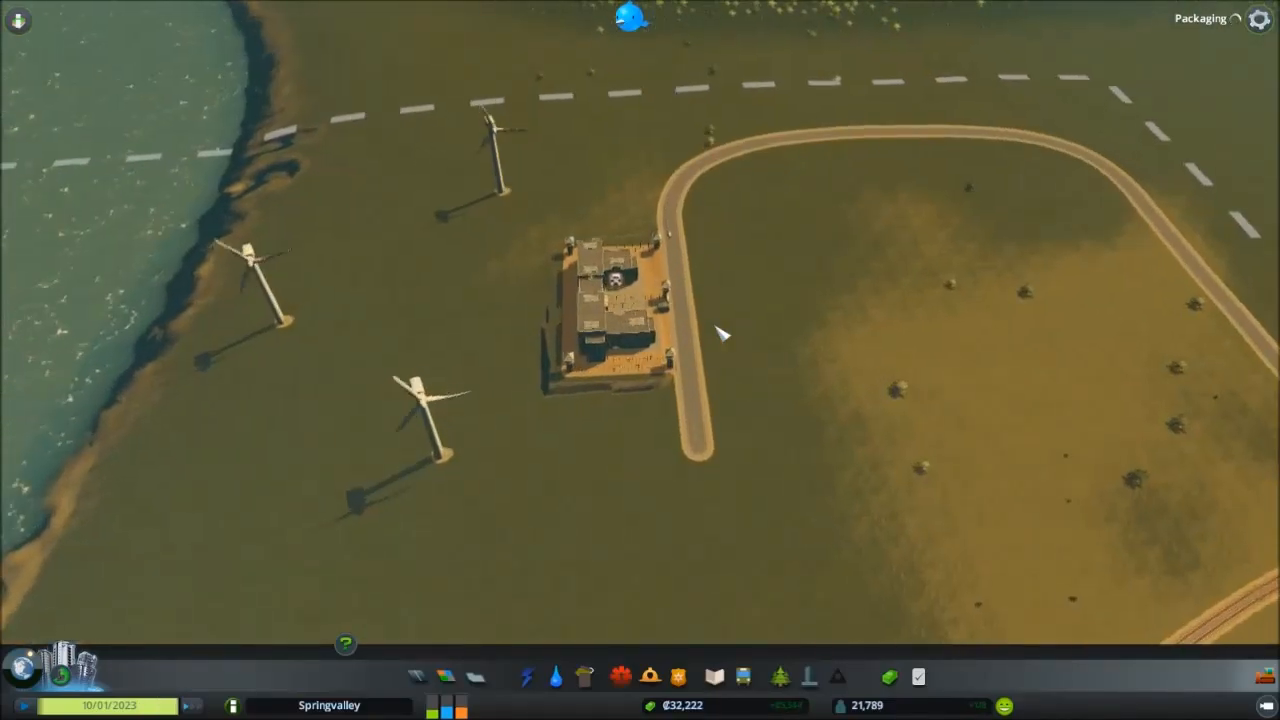
pyautogui.click(600, 300)
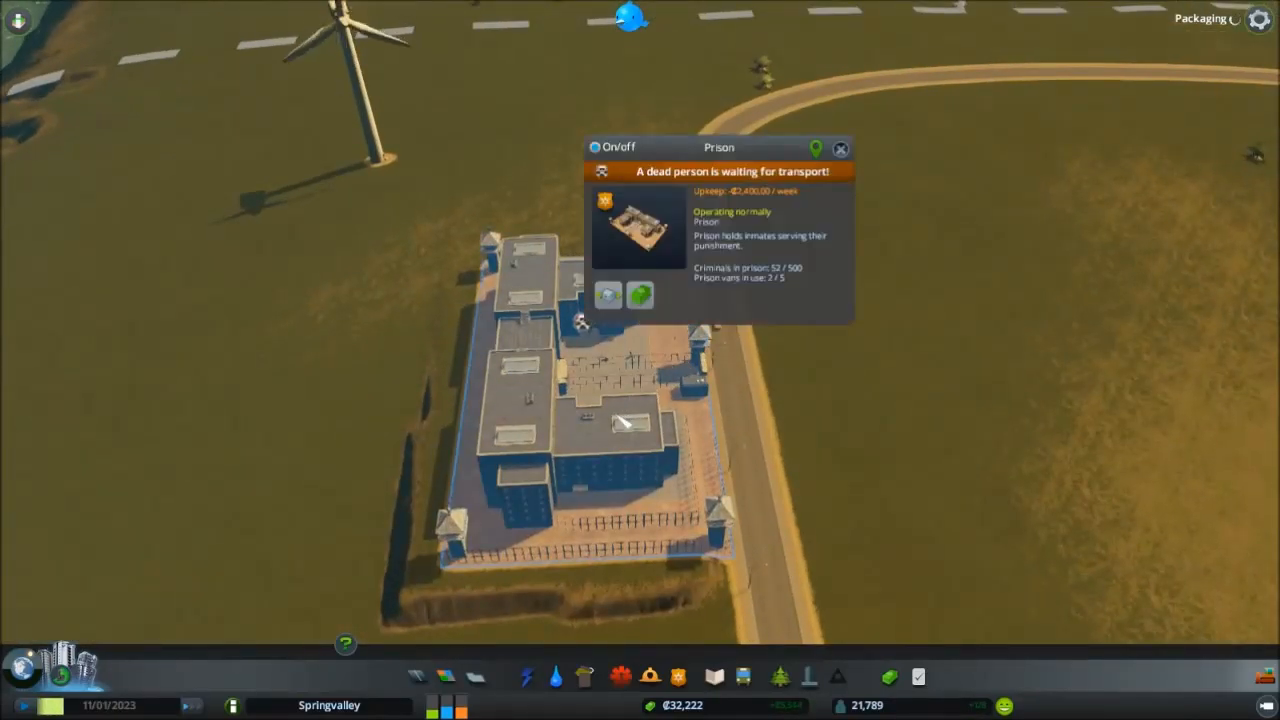